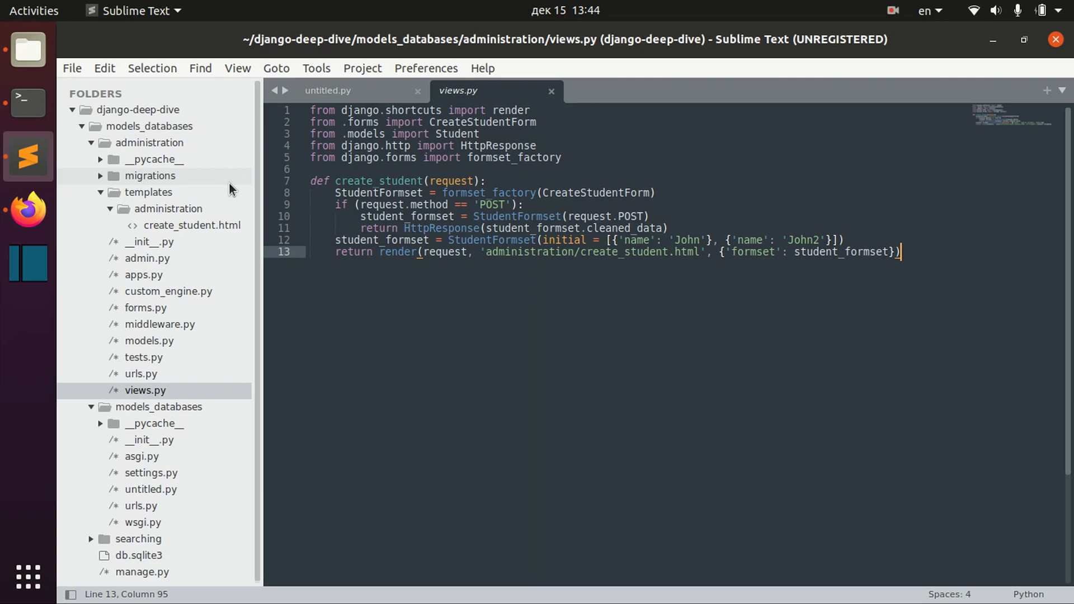
{"action": "mouse_move", "coordinate": [640, 256]}
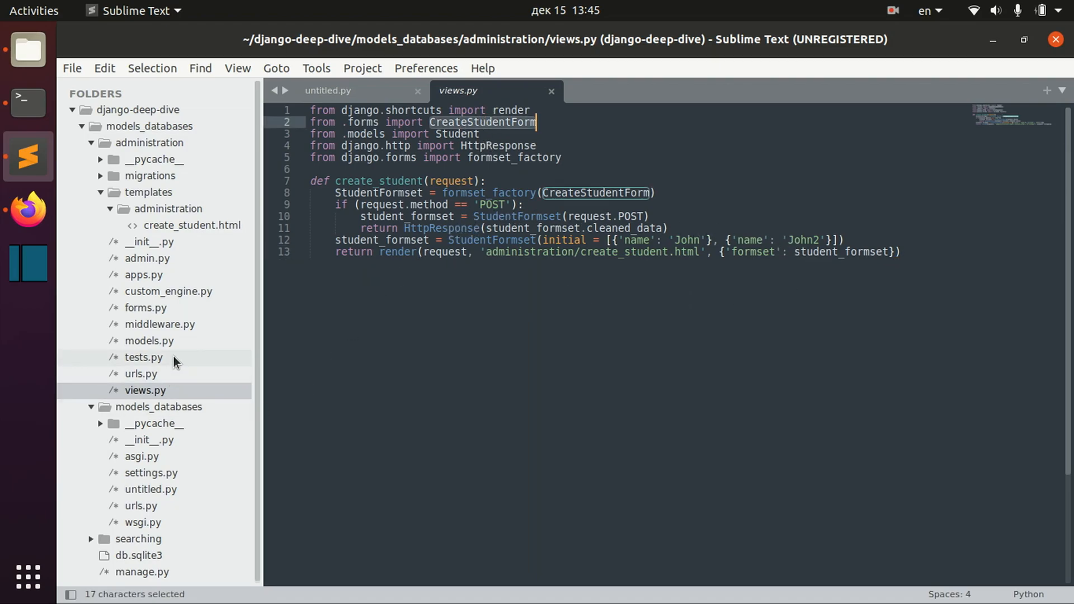
- Review the CreateStudentForm definition in forms.py and the create_student view in views.py
{"action": "left_click", "coordinate": [145, 308]}
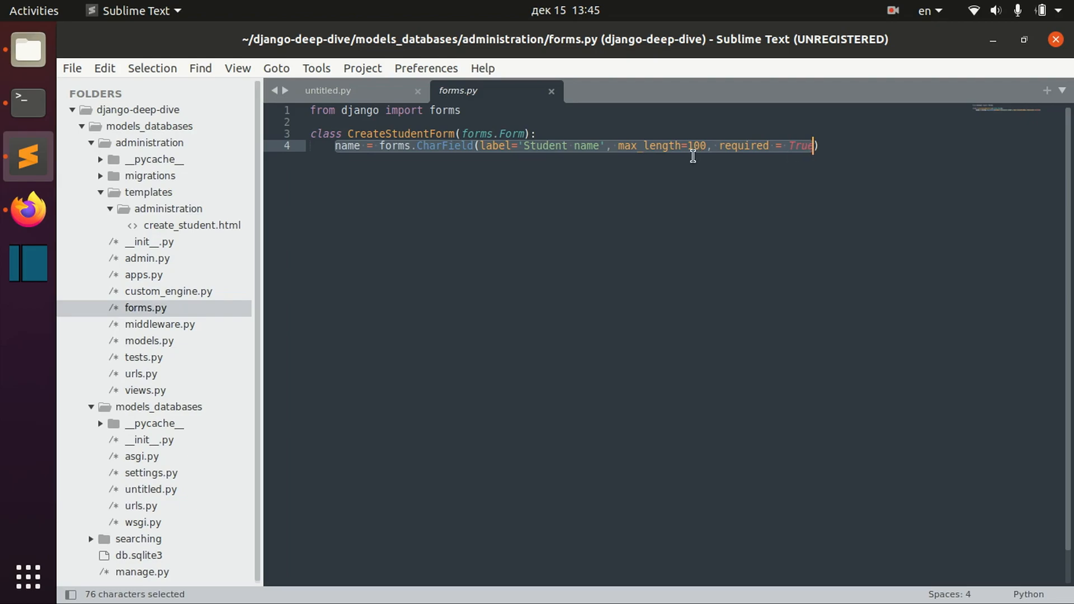
{"action": "left_click", "coordinate": [146, 390]}
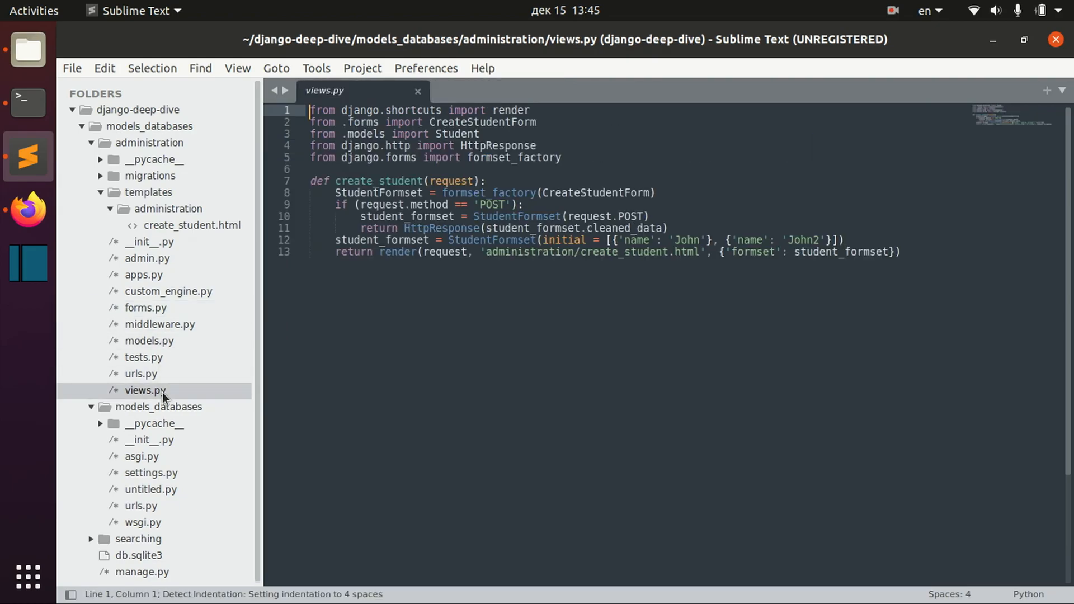
{"action": "left_click", "coordinate": [899, 251]}
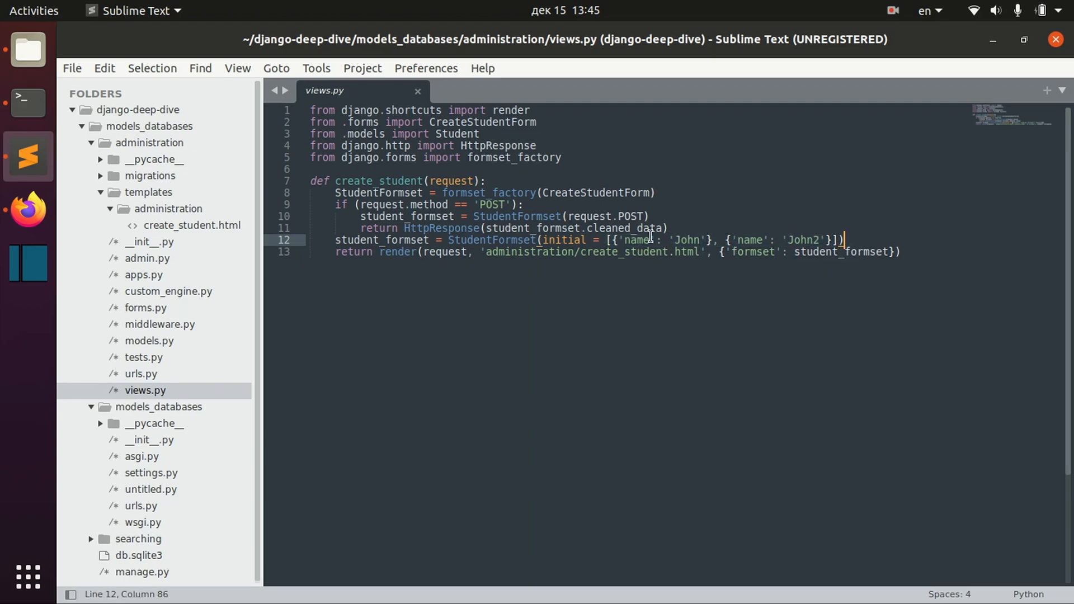
{"action": "mouse_move", "coordinate": [167, 225]}
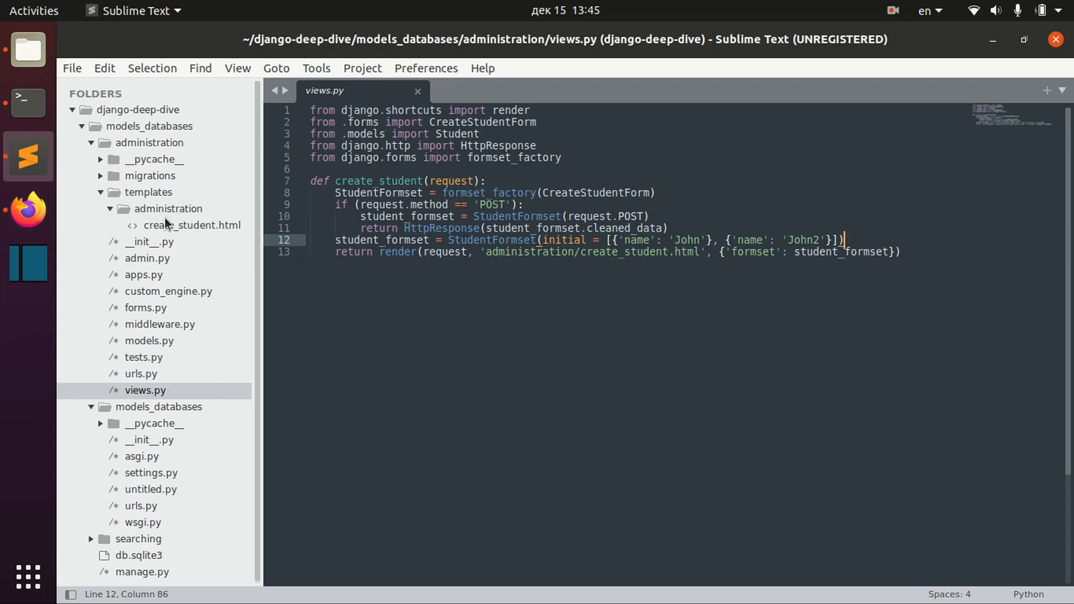
{"action": "left_click", "coordinate": [28, 210]}
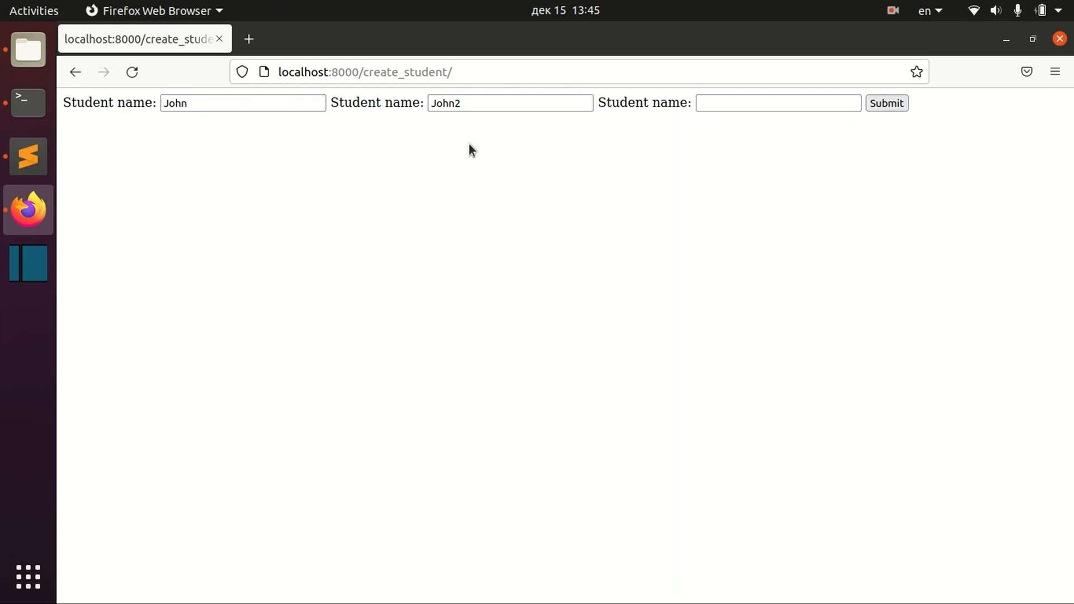
{"action": "left_click", "coordinate": [28, 156]}
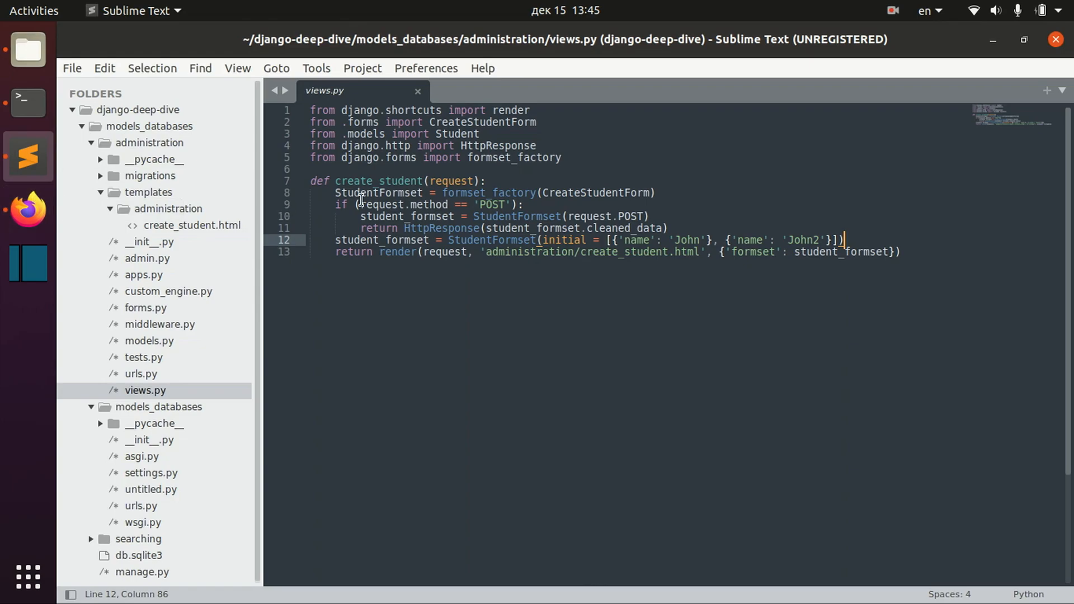
{"action": "triple_click", "coordinate": [500, 228]}
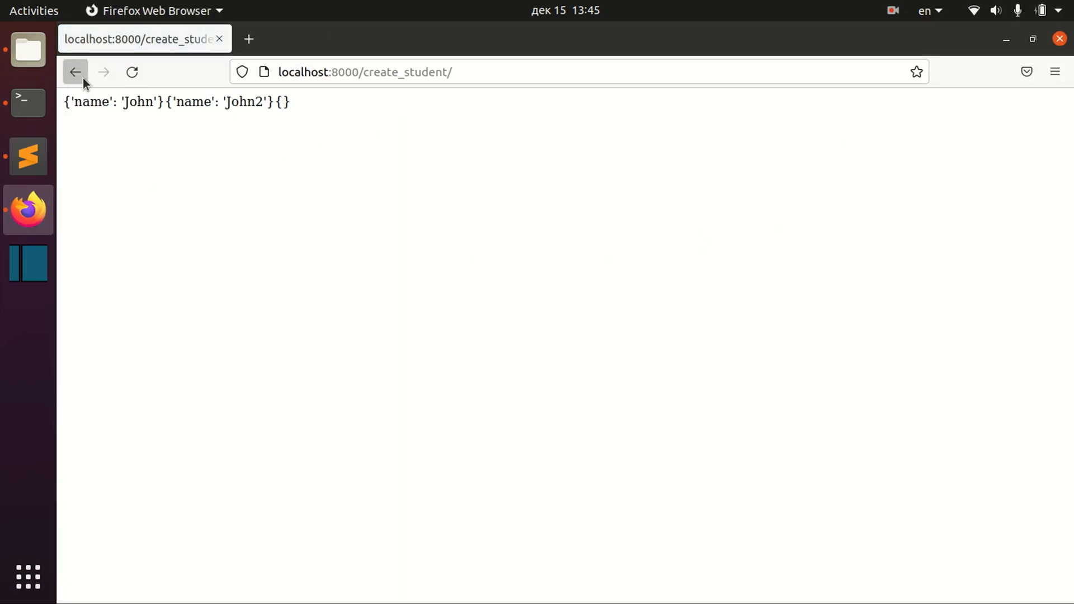
- Submit the student formset with blank names, then with two 'x' names
{"action": "left_click", "coordinate": [74, 72]}
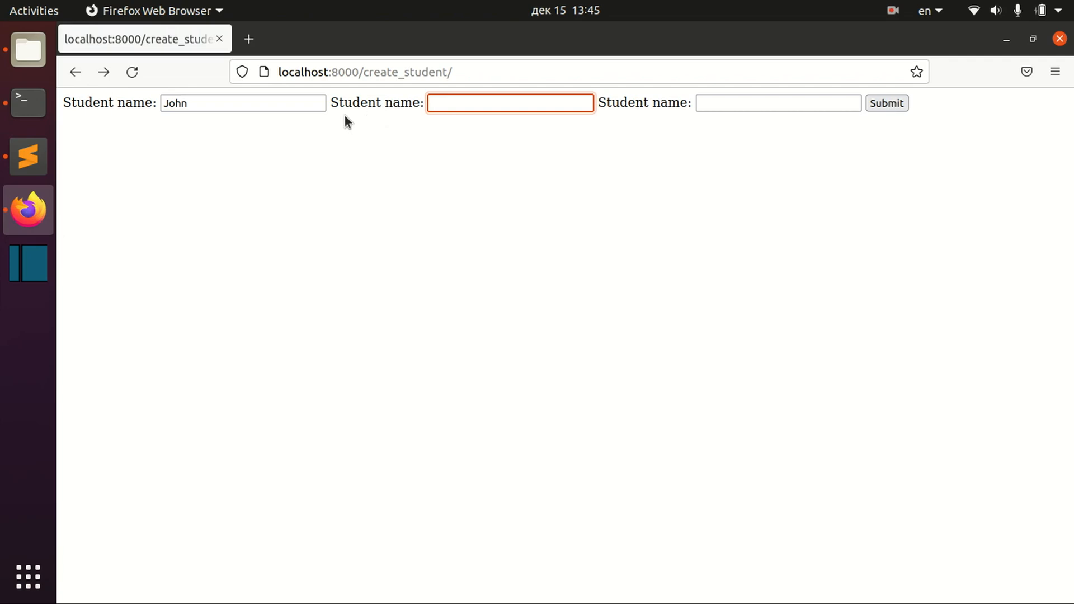
{"action": "left_click", "coordinate": [886, 103]}
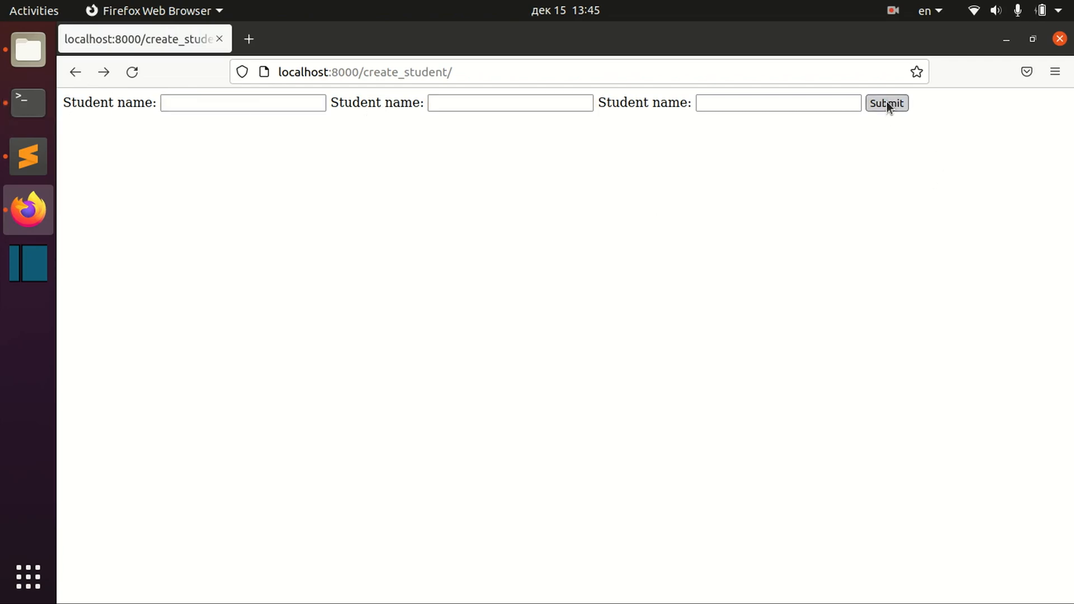
{"action": "left_click", "coordinate": [886, 103]}
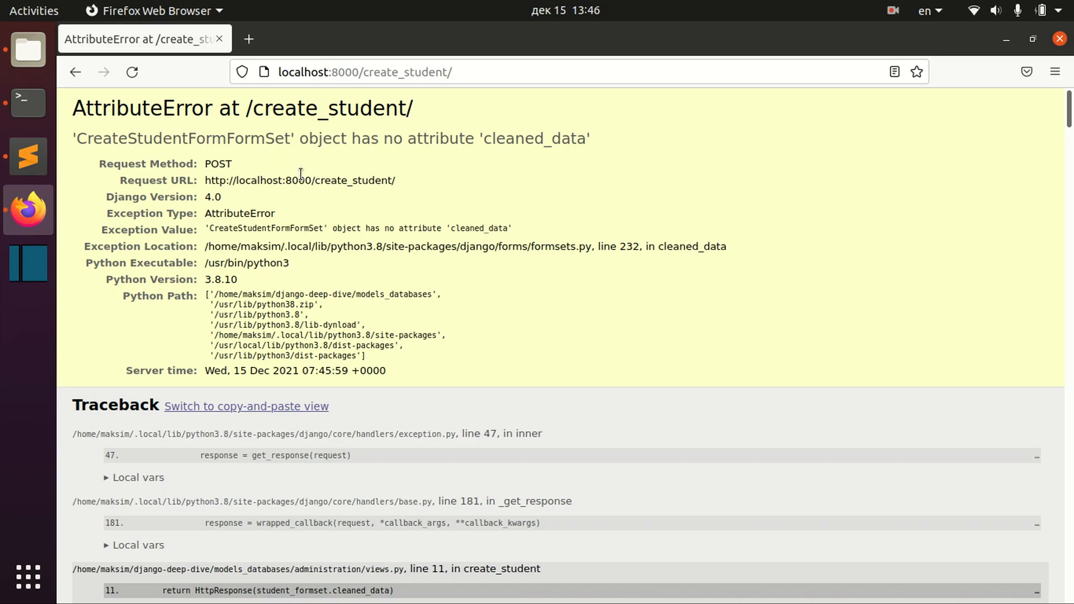
{"action": "mouse_move", "coordinate": [74, 72]}
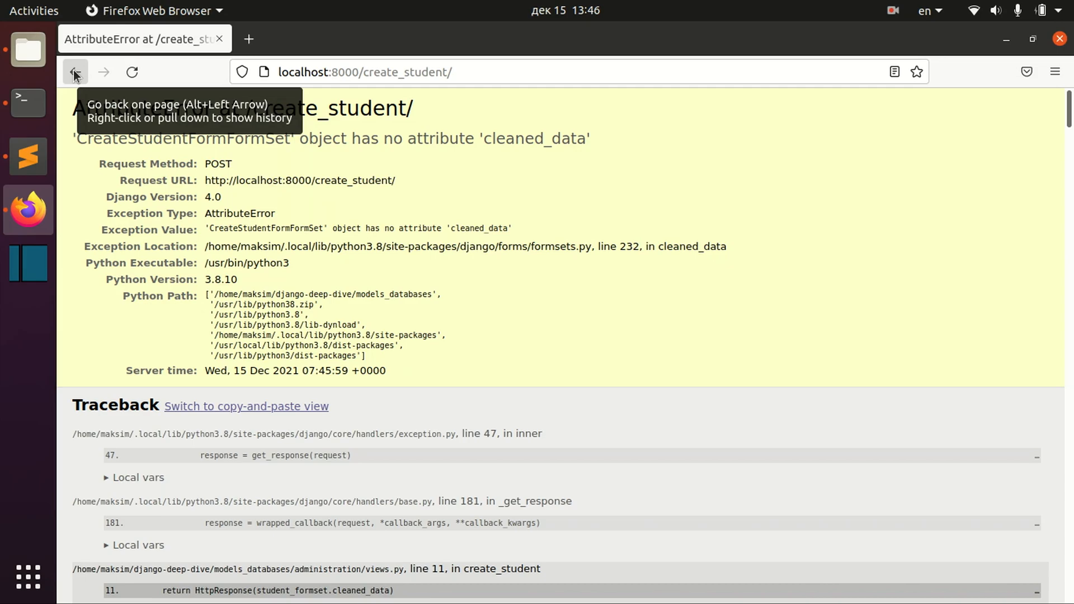
{"action": "left_click", "coordinate": [74, 73]}
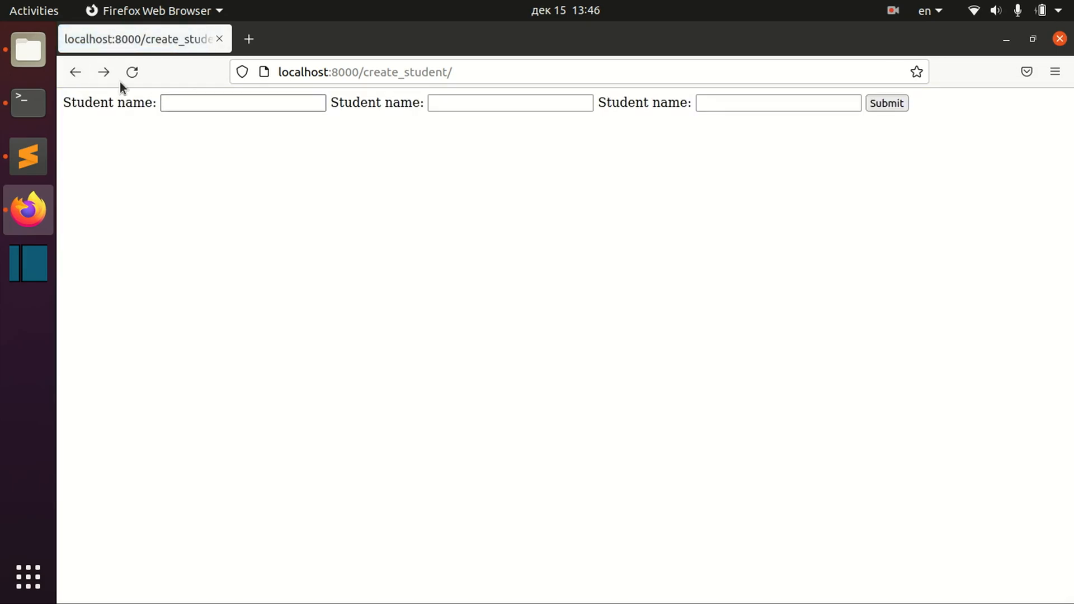
{"action": "type", "text": "x"}
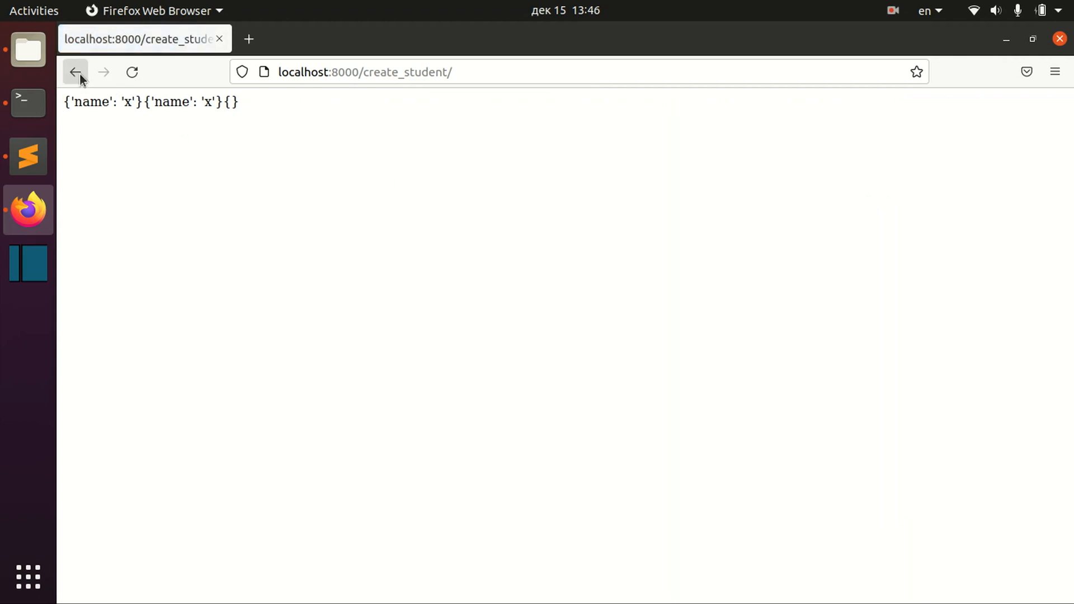
{"action": "left_click", "coordinate": [74, 72]}
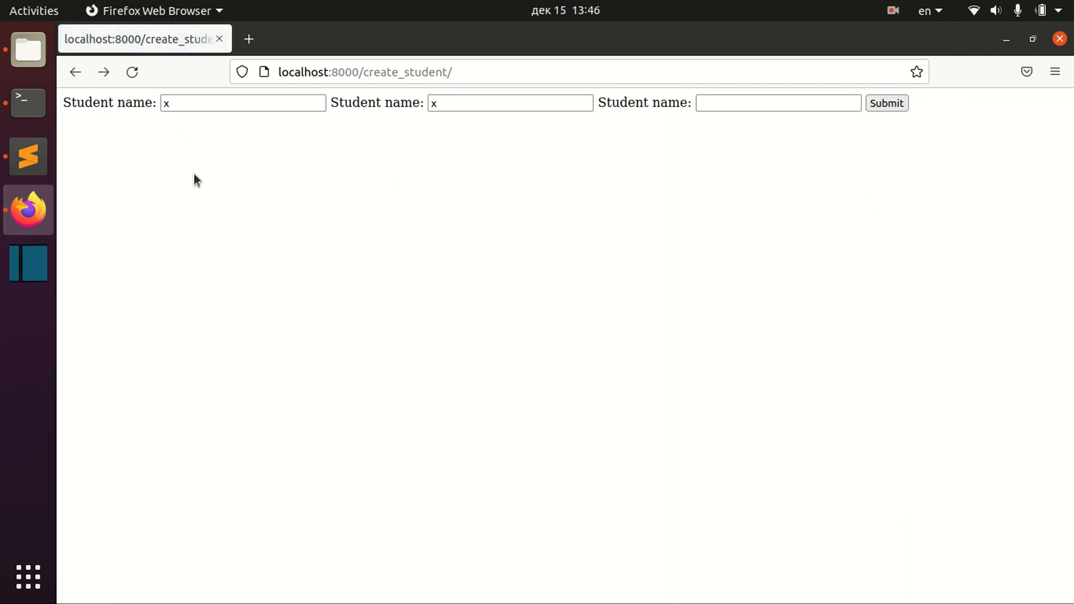
{"action": "mouse_move", "coordinate": [4, 216]}
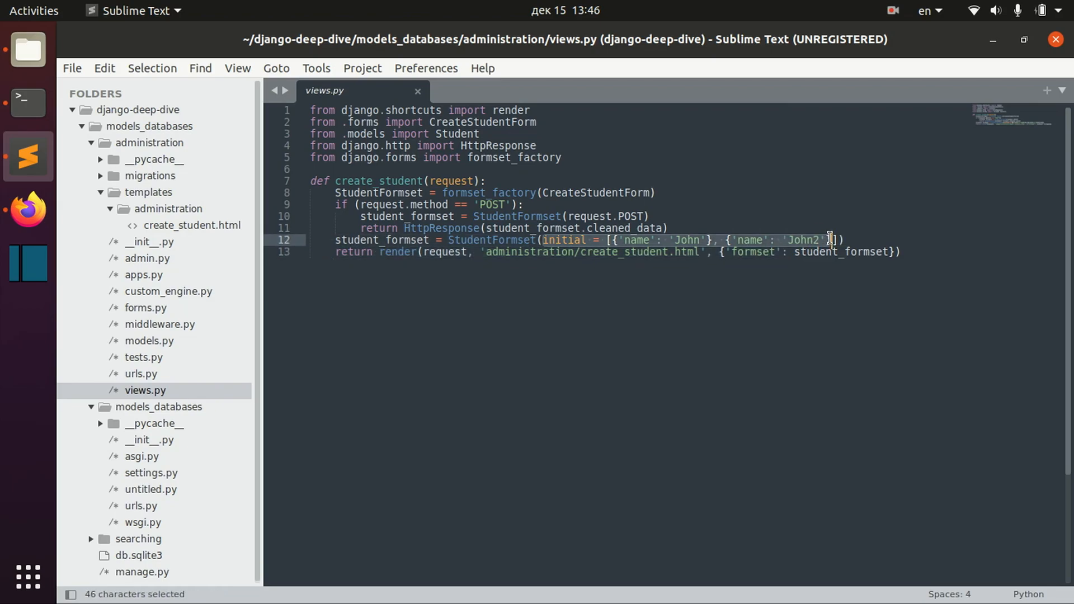
- Resubmit John and John2 in Firefox and return to the student form
{"action": "left_click", "coordinate": [28, 210]}
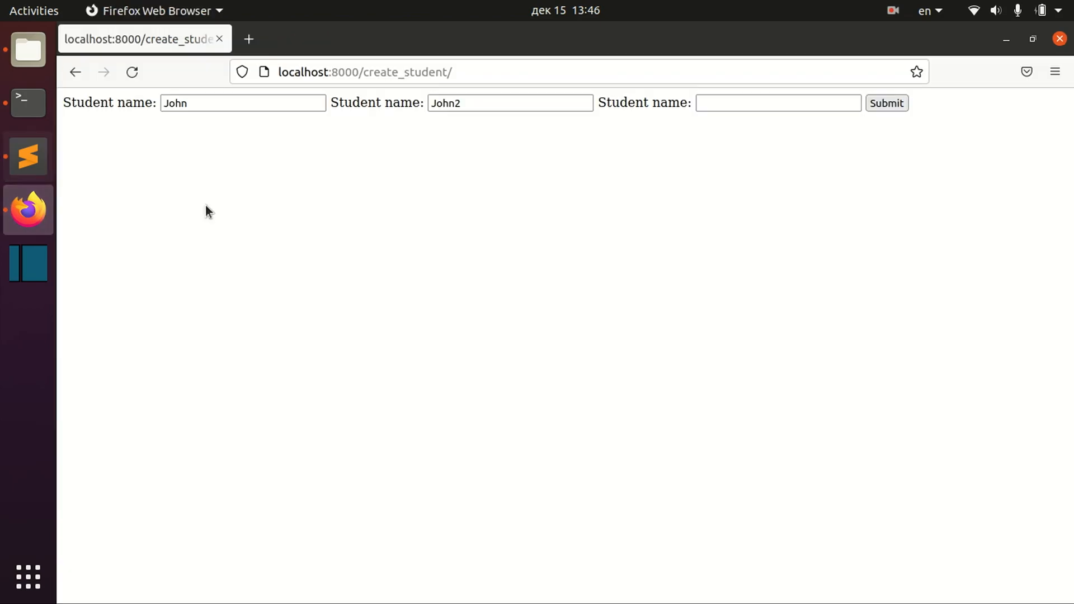
{"action": "left_click", "coordinate": [242, 103]}
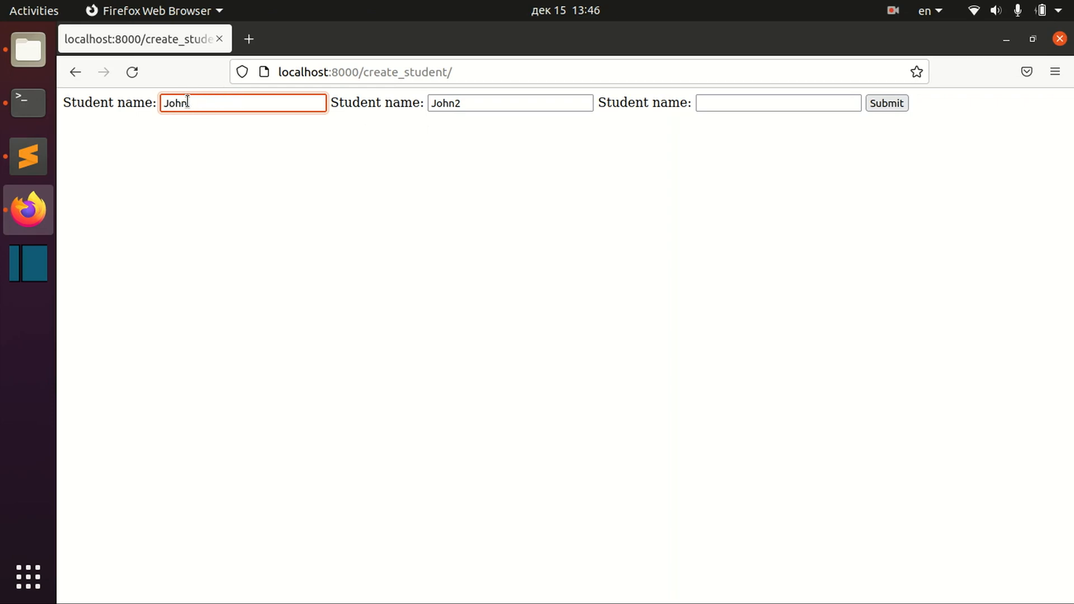
{"action": "mouse_move", "coordinate": [463, 121]}
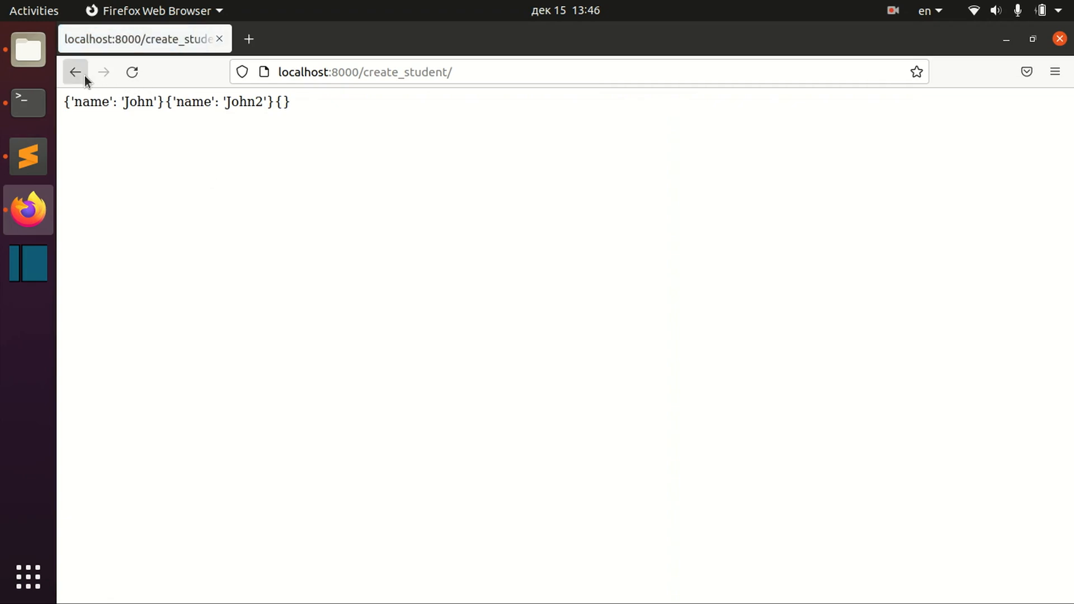
{"action": "left_click", "coordinate": [74, 71]}
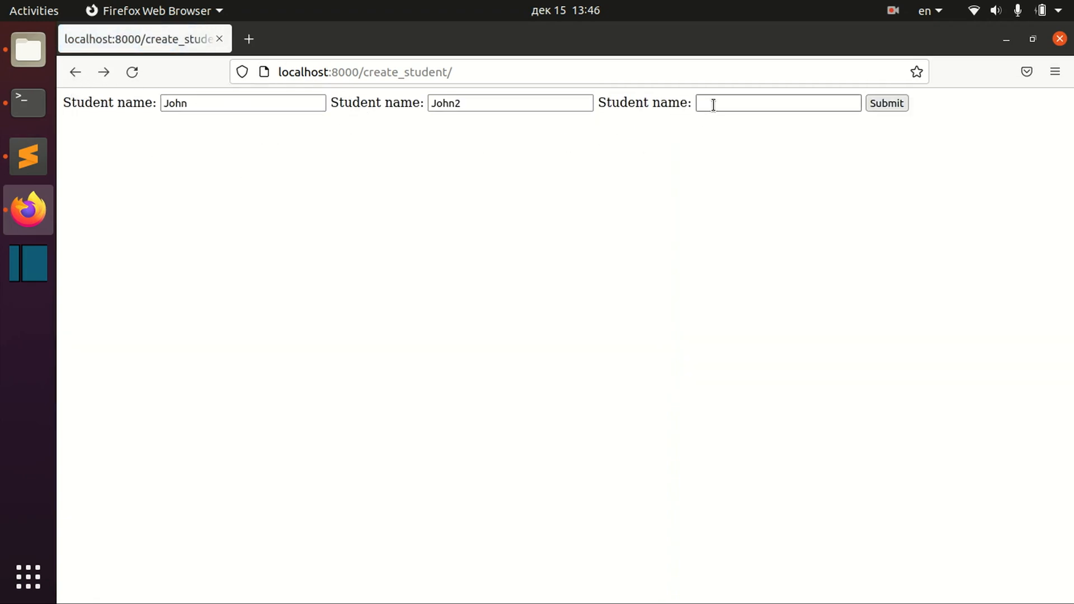
- Inspect the student form definition in forms.py
{"action": "left_click", "coordinate": [777, 102]}
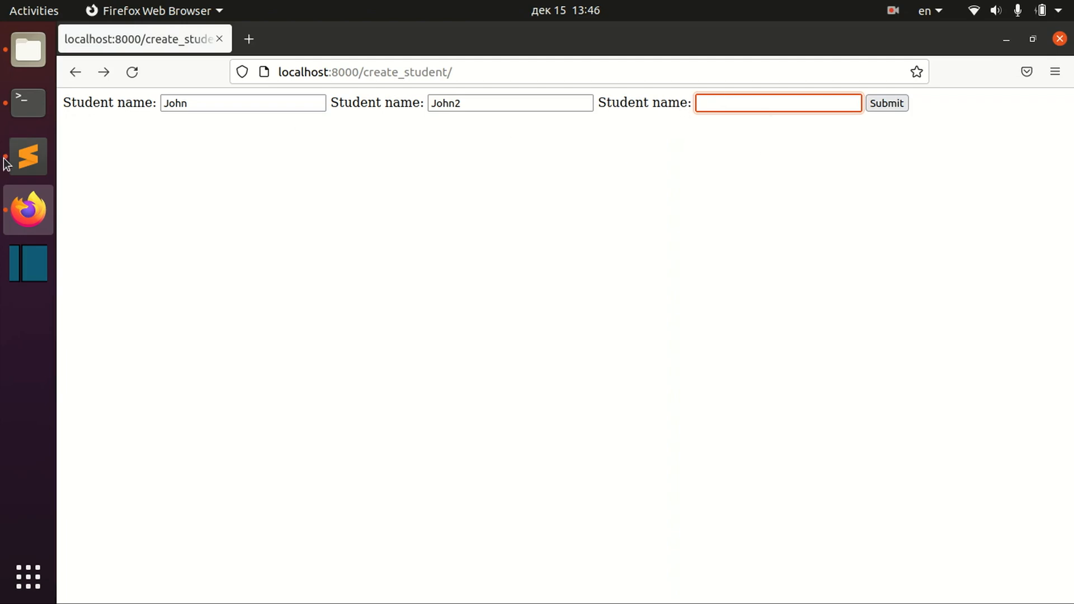
{"action": "left_click", "coordinate": [27, 156]}
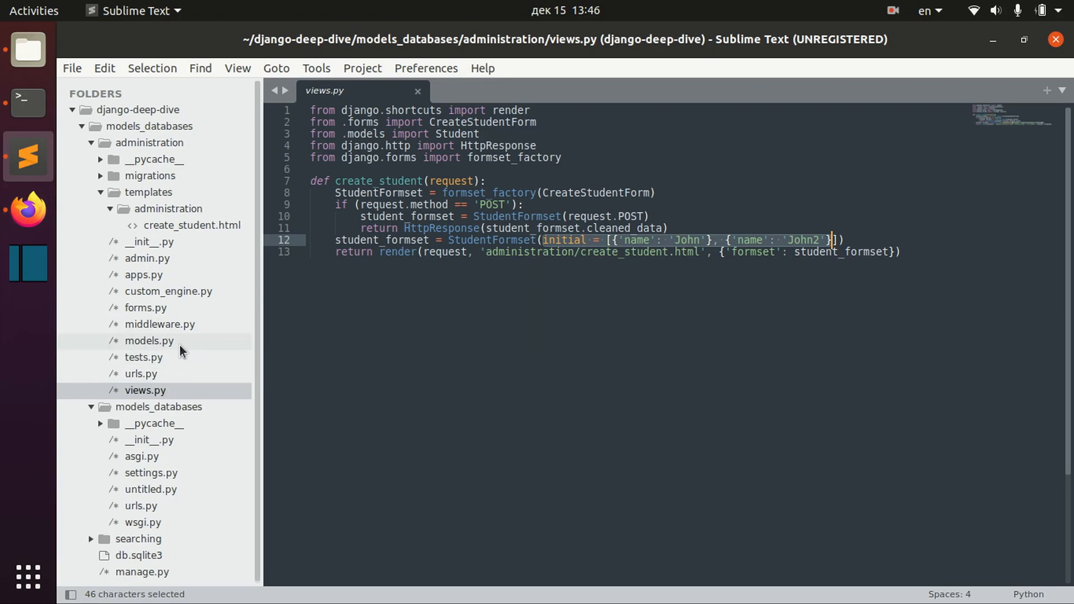
{"action": "left_click", "coordinate": [146, 308]}
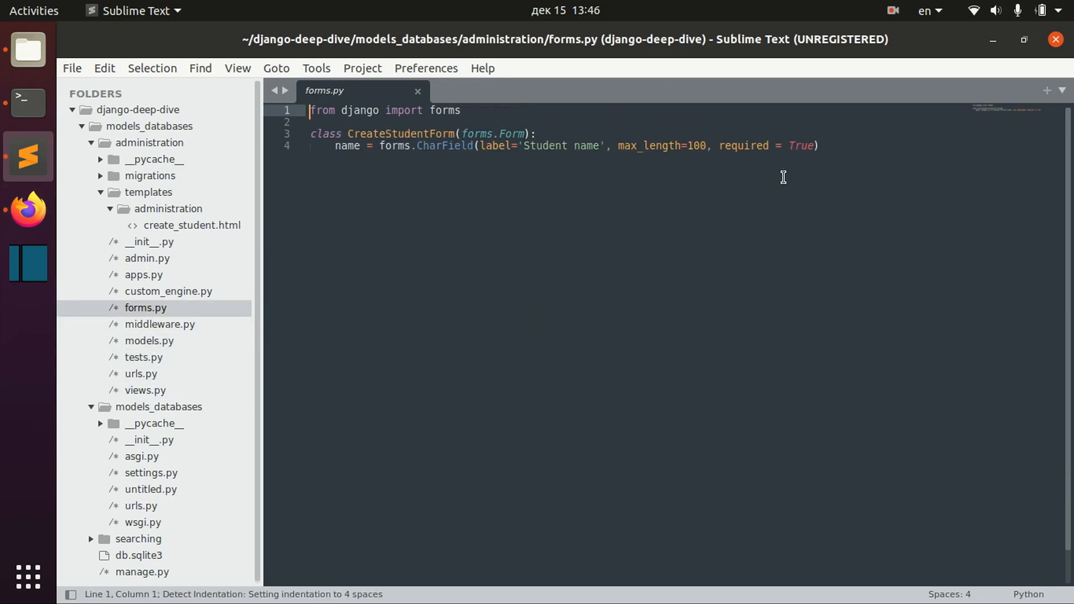
{"action": "left_click_drag", "start_coordinate": [719, 146], "coordinate": [819, 145]}
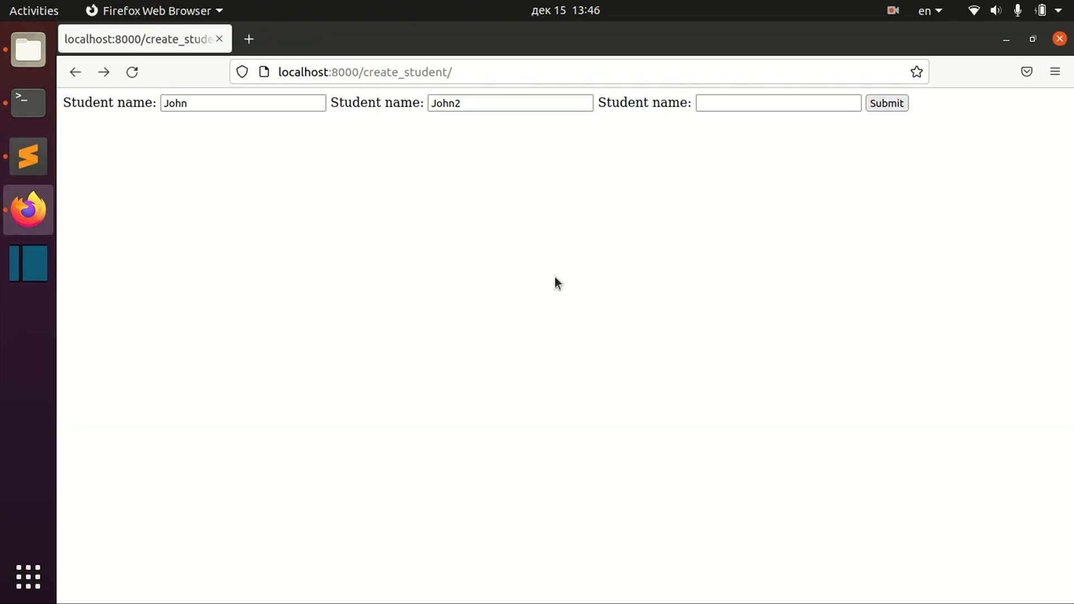
{"action": "left_click", "coordinate": [778, 103]}
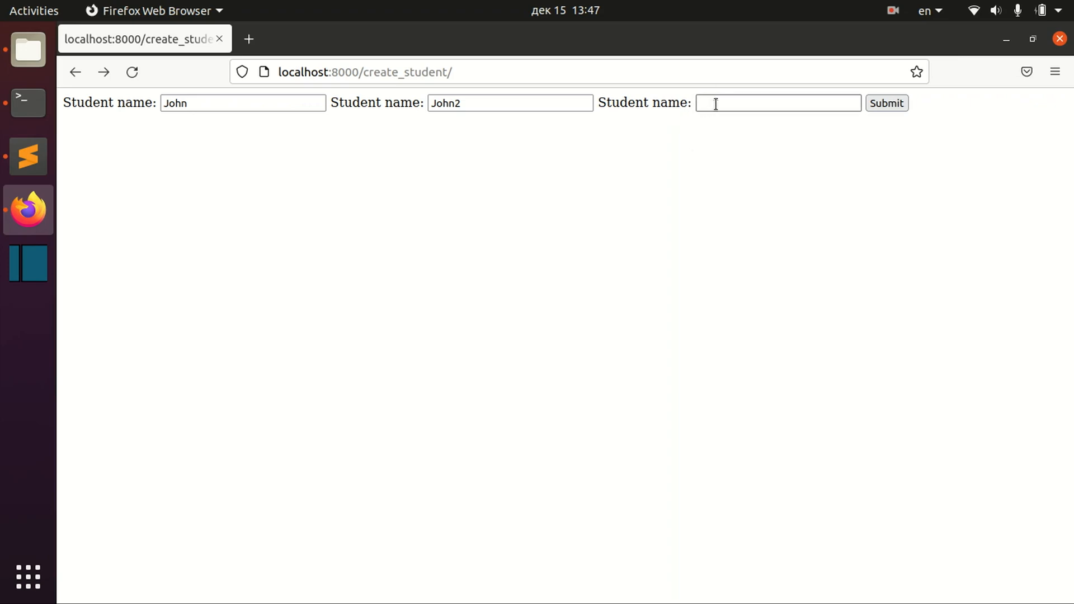
{"action": "left_click", "coordinate": [75, 72]}
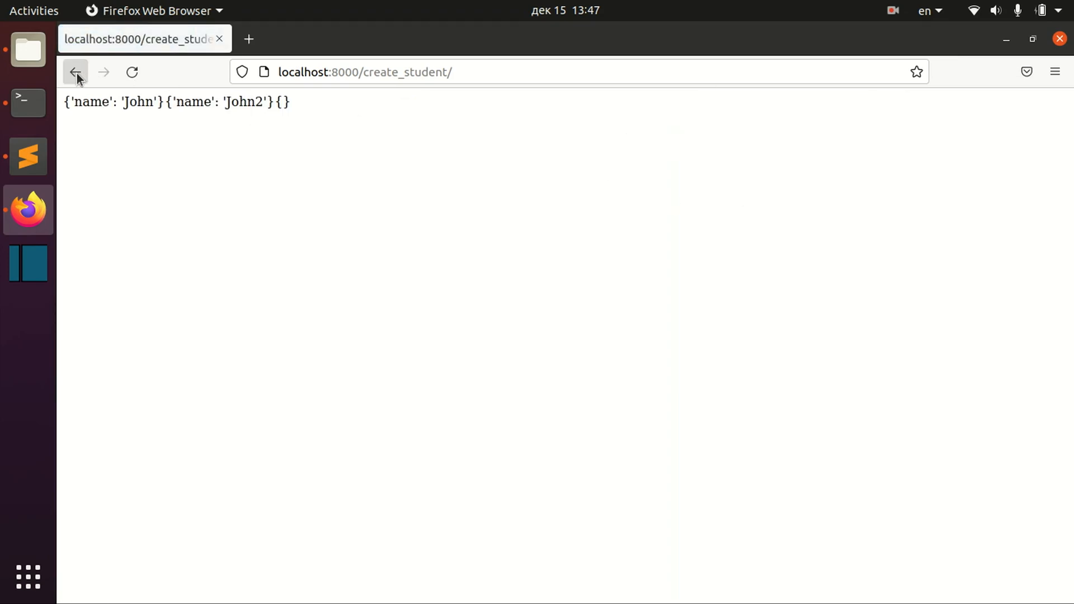
{"action": "left_click", "coordinate": [74, 72]}
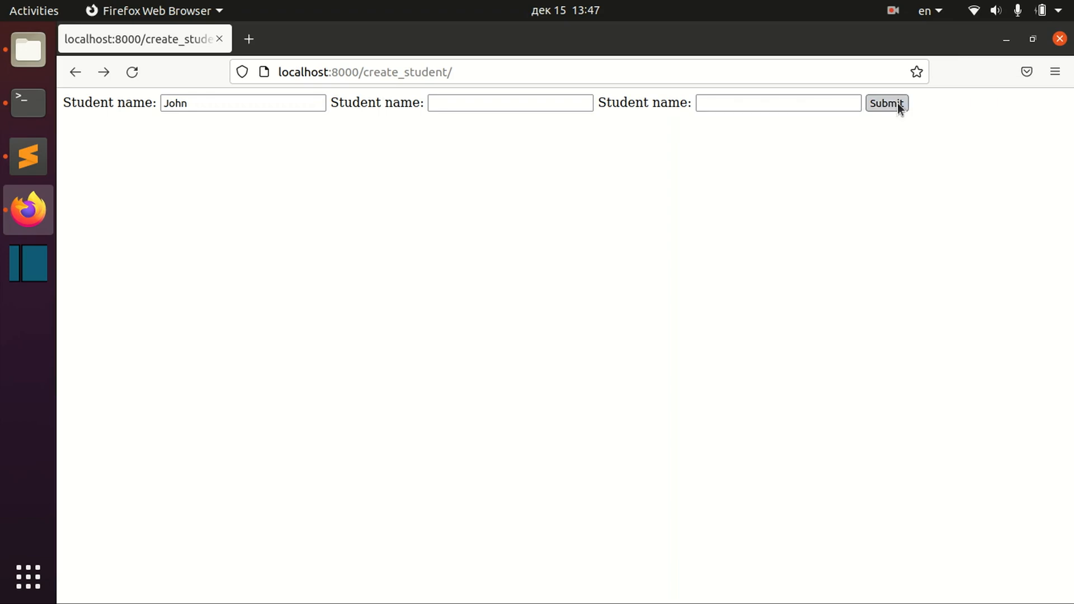
{"action": "left_click", "coordinate": [886, 103]}
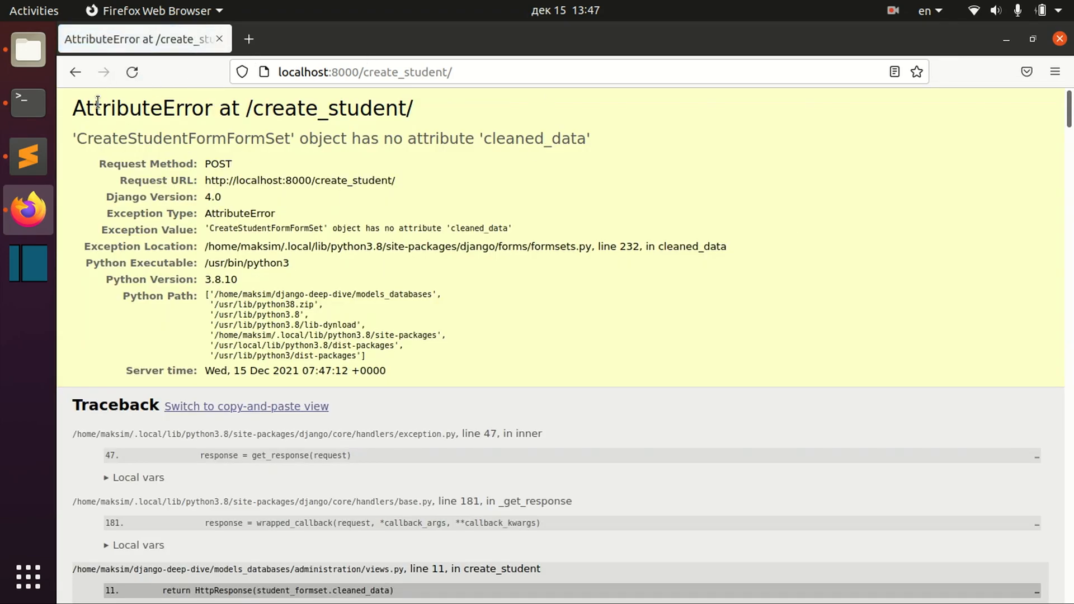
{"action": "mouse_move", "coordinate": [75, 72]}
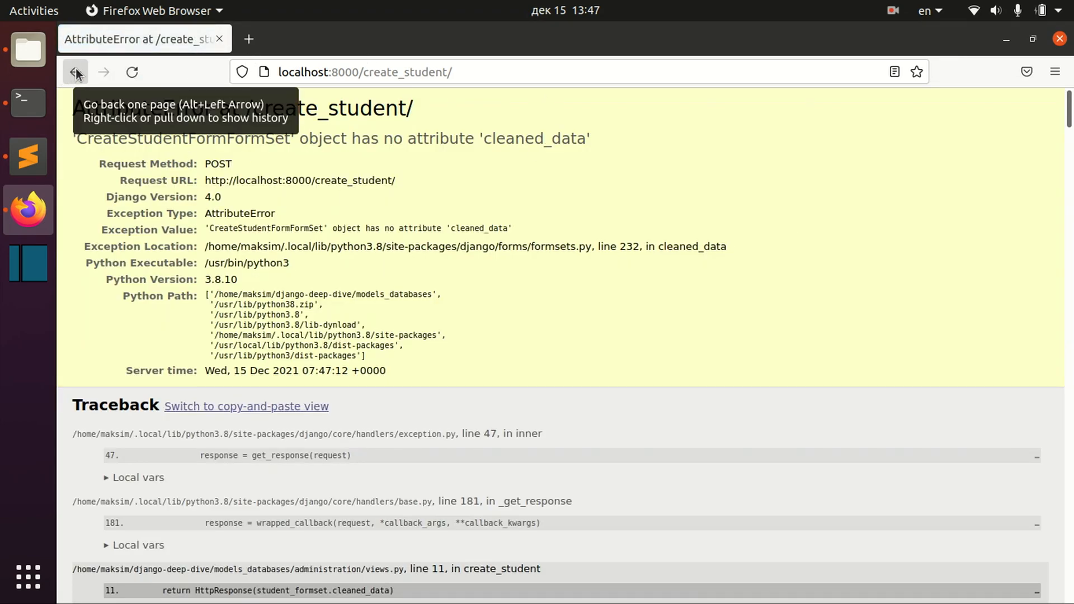
{"action": "left_click", "coordinate": [75, 72]}
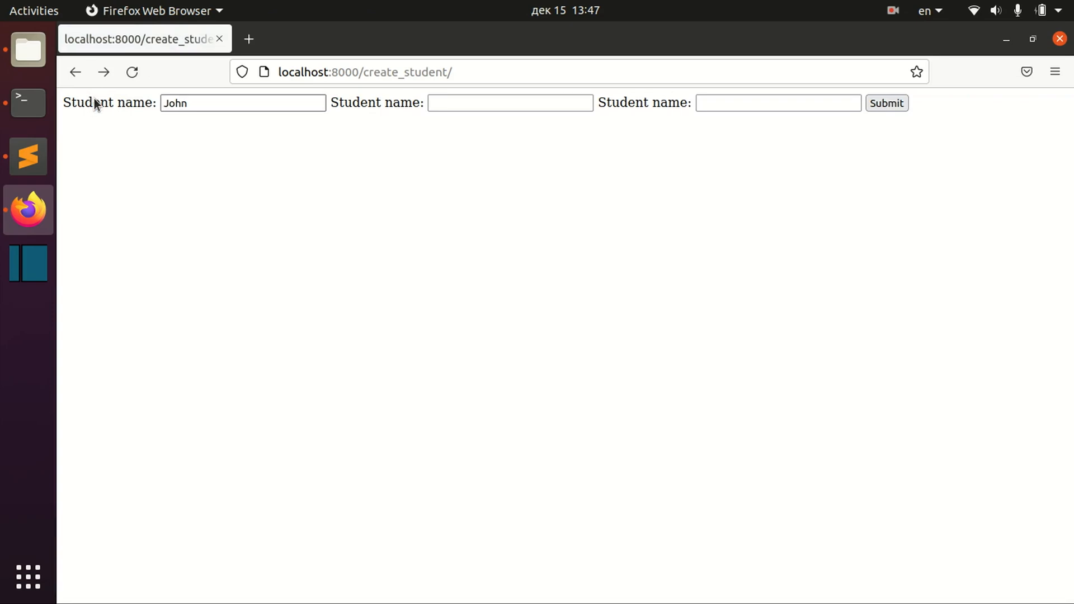
{"action": "mouse_move", "coordinate": [787, 102]}
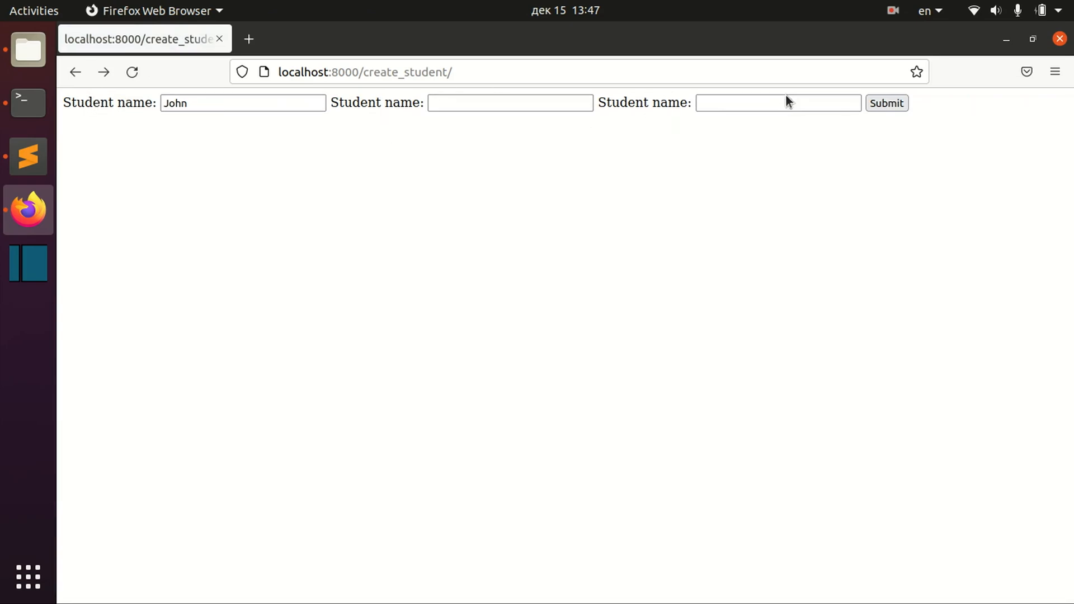
{"action": "left_click", "coordinate": [777, 103]}
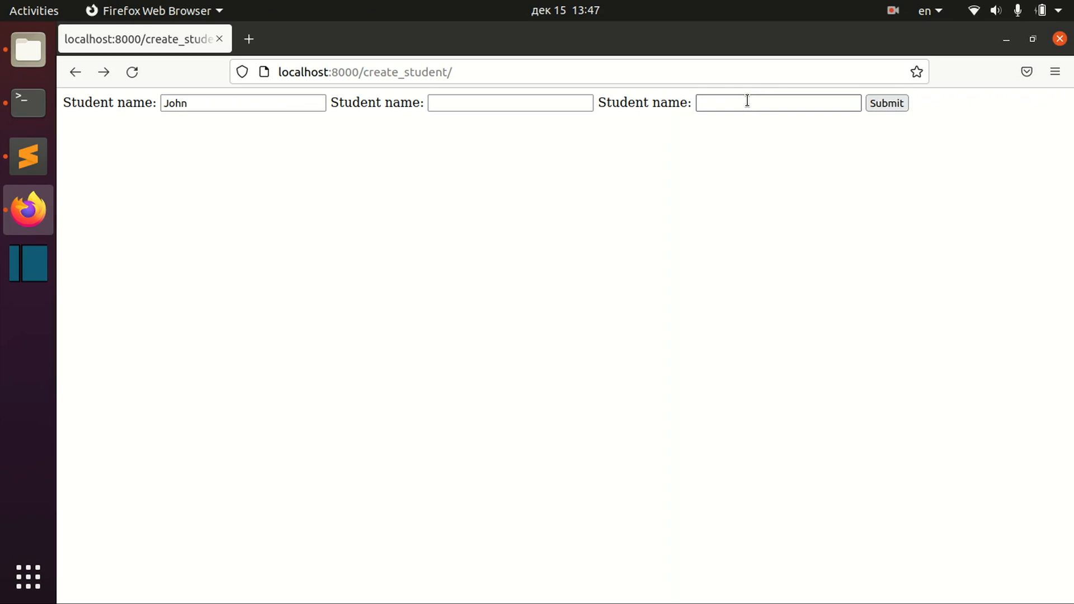
{"action": "mouse_move", "coordinate": [725, 139]}
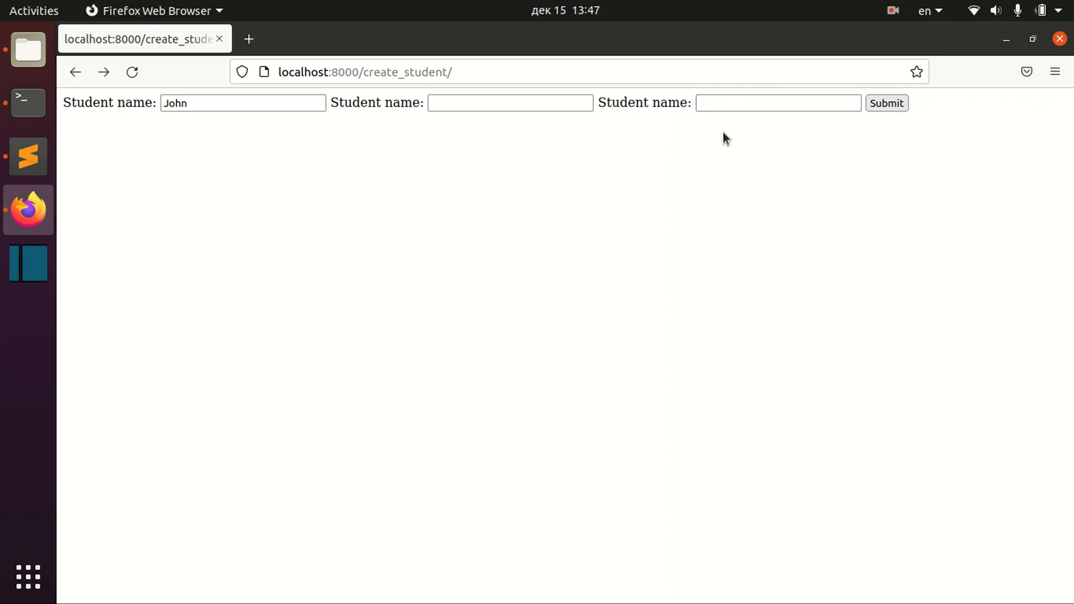
{"action": "left_click", "coordinate": [777, 103]}
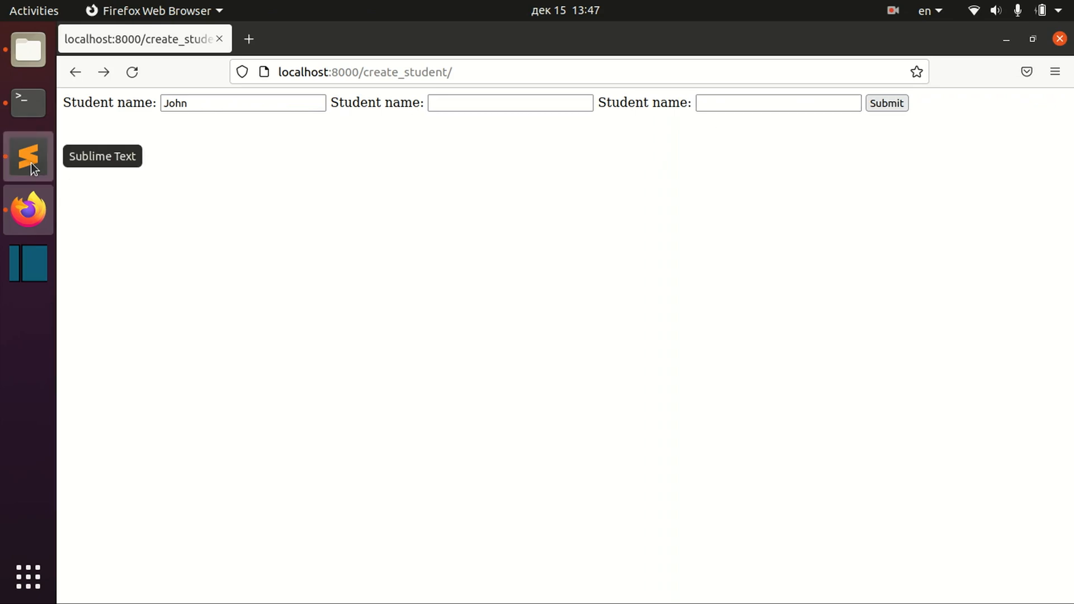
- Add max_num=2 to the formset_factory call and test the form
{"action": "left_click", "coordinate": [28, 156]}
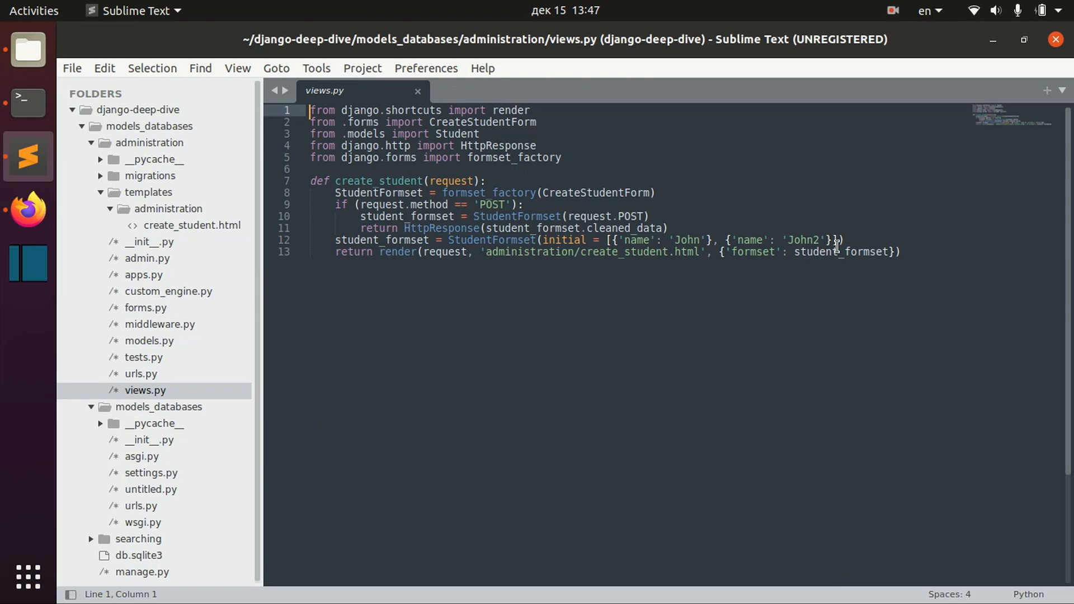
{"action": "left_click", "coordinate": [652, 192]}
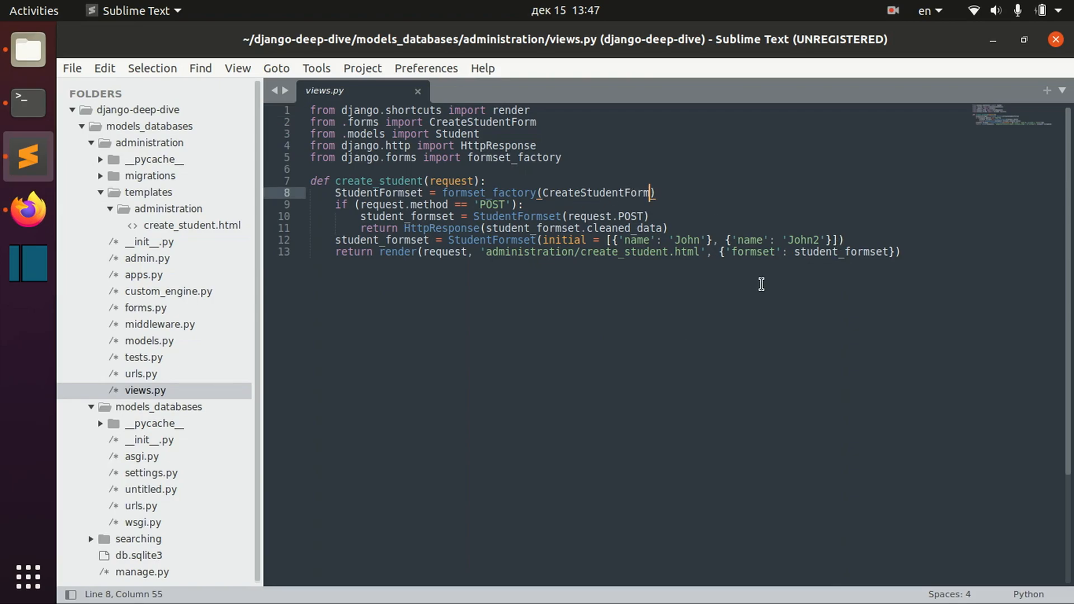
{"action": "type", "text": ", max_num=2"}
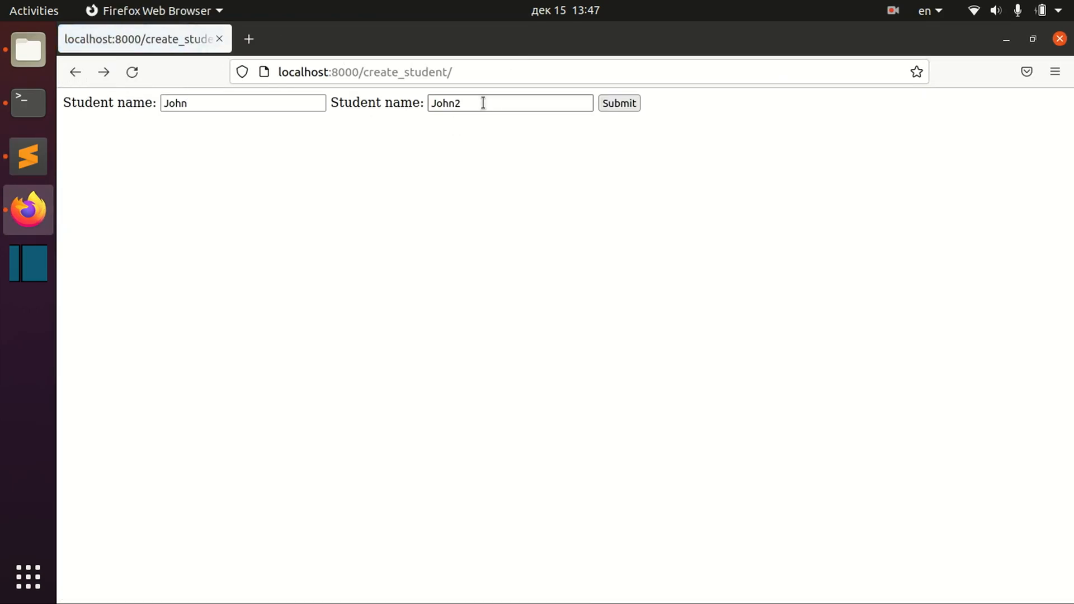
{"action": "left_click", "coordinate": [617, 102]}
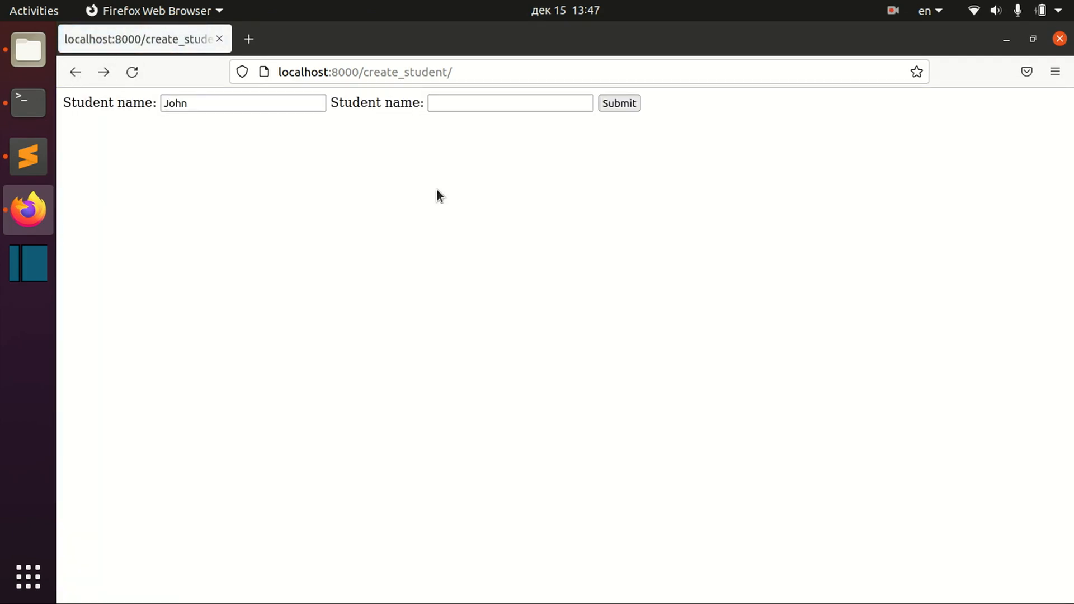
- Replace cleaned_data with is_valid() in the POST response and resubmit John and John2
{"action": "left_click", "coordinate": [28, 156]}
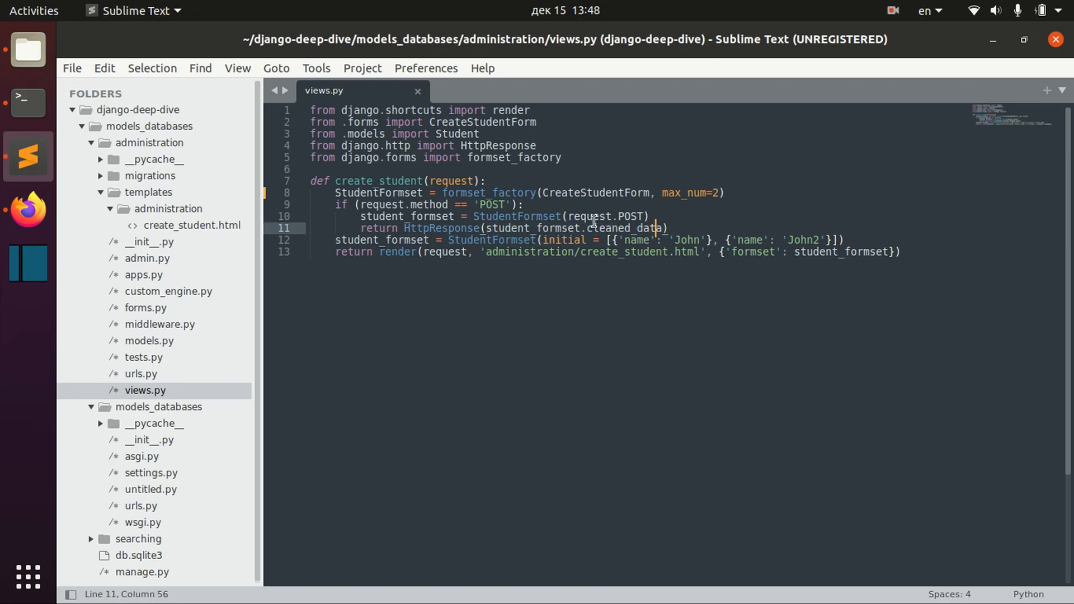
{"action": "double_click", "coordinate": [617, 228]}
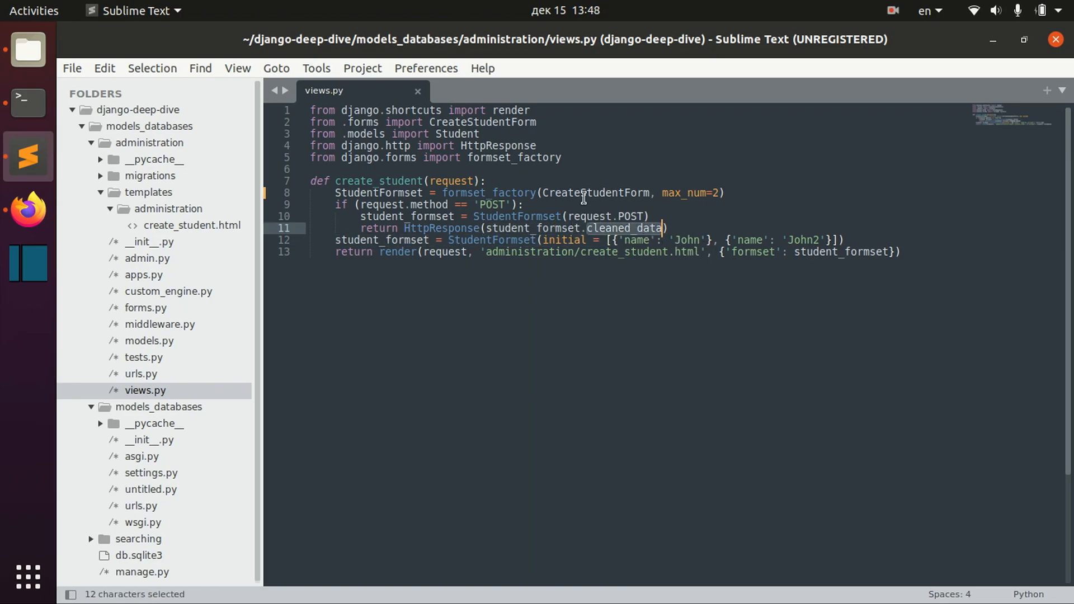
{"action": "type", "text": "is"}
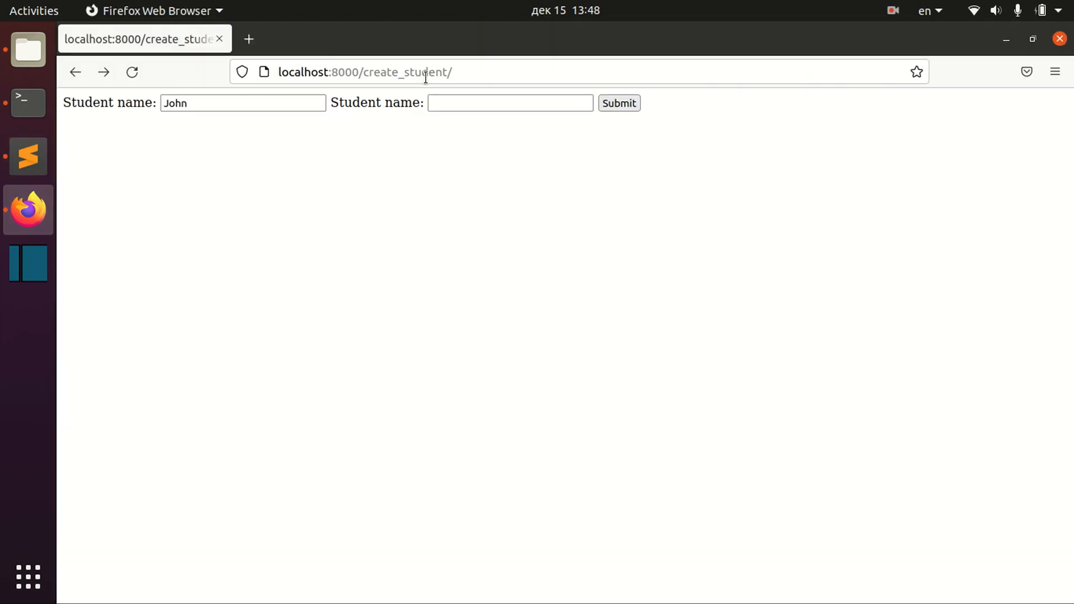
{"action": "type", "text": "John2"}
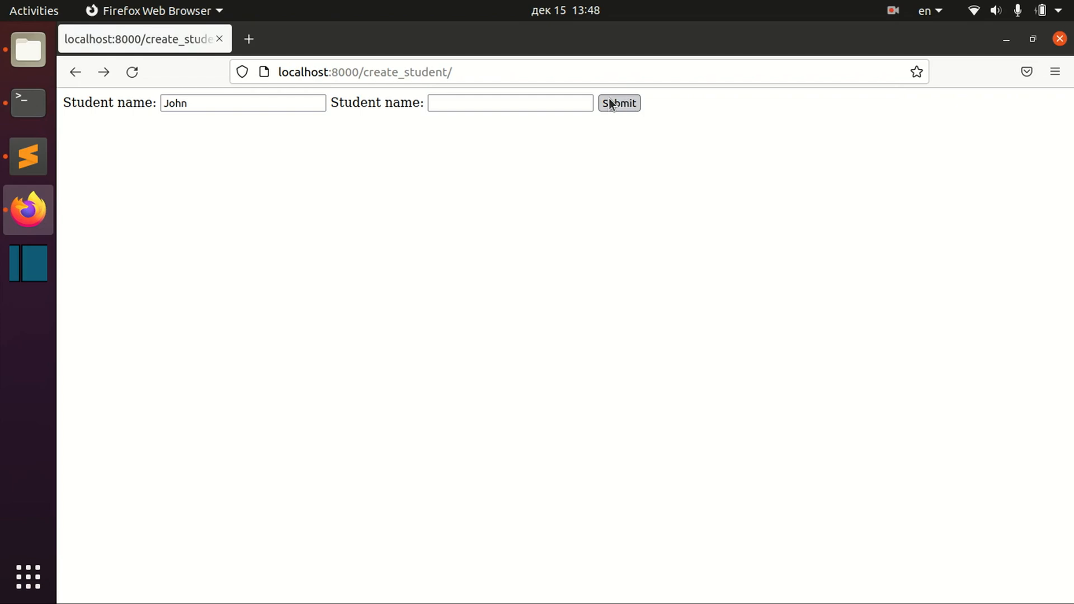
{"action": "left_click", "coordinate": [618, 103]}
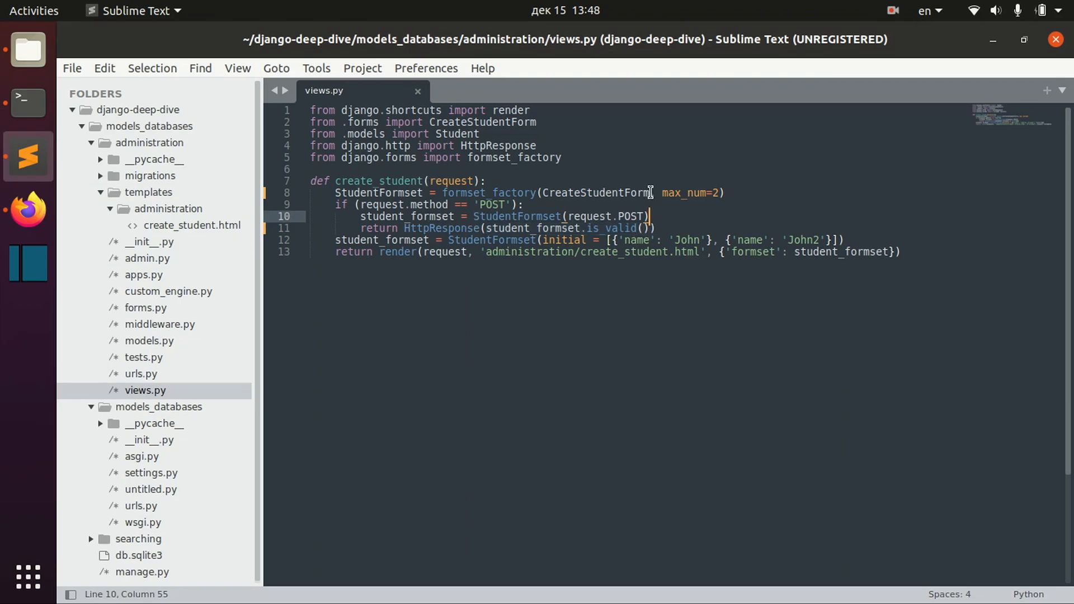
- Add if (!student_formset.is_valid()) returning "Something is wrong", else returning cleaned_data
{"action": "type", "text": "if ()"}
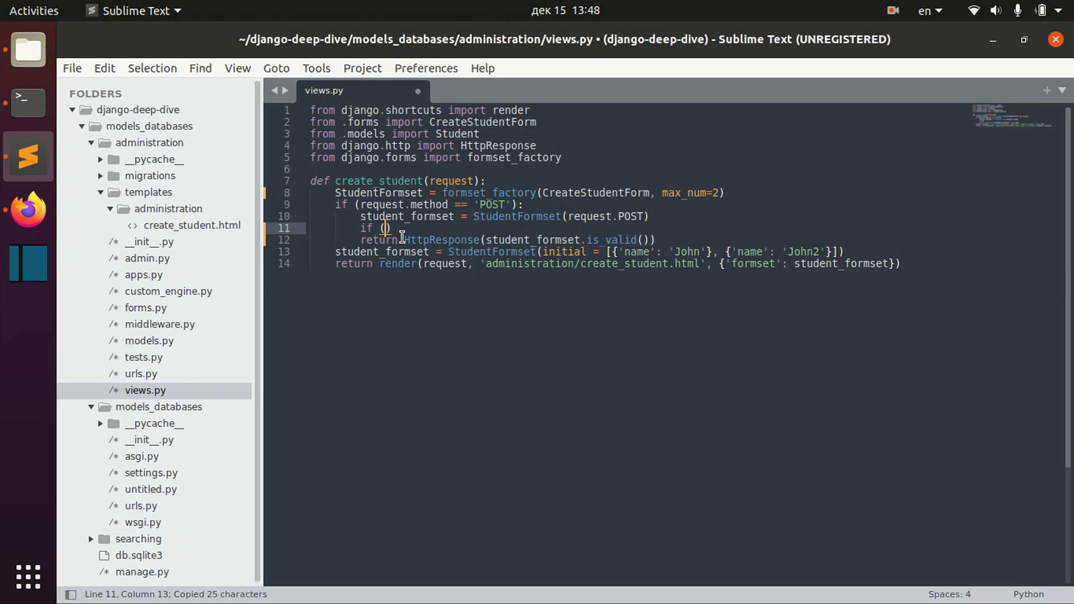
{"action": "type", "text": "!tudent_formset.is_valid()"}
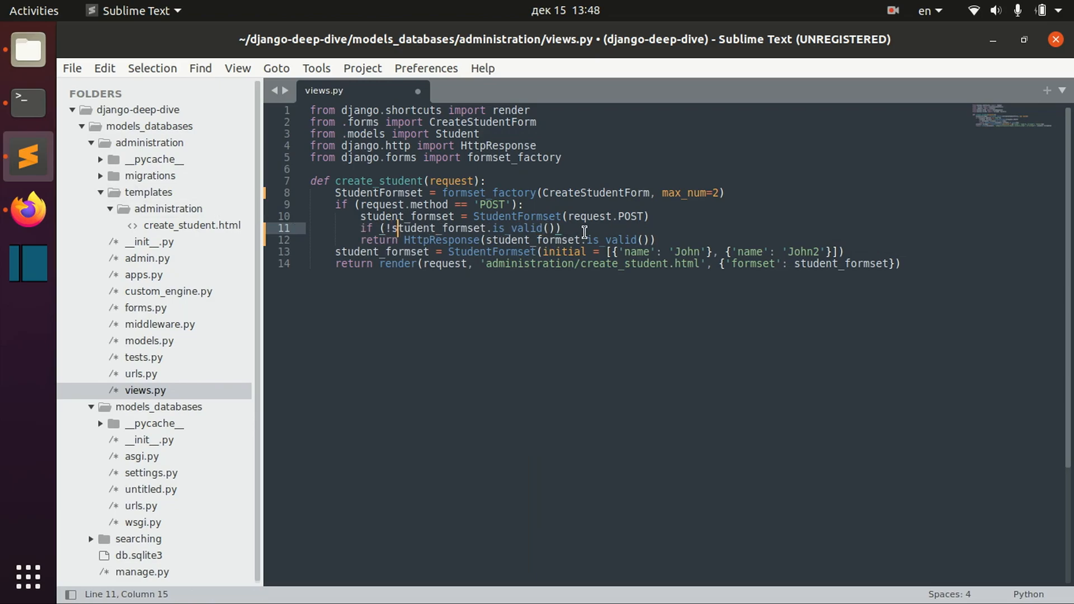
{"action": "type", "text": "re"}
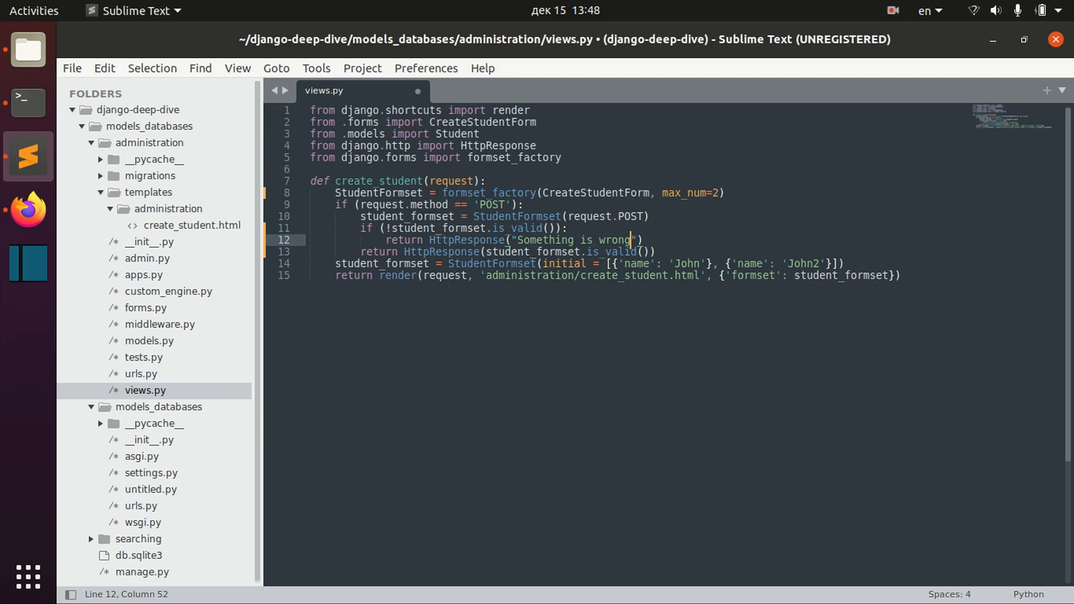
{"action": "key", "text": "Return"}
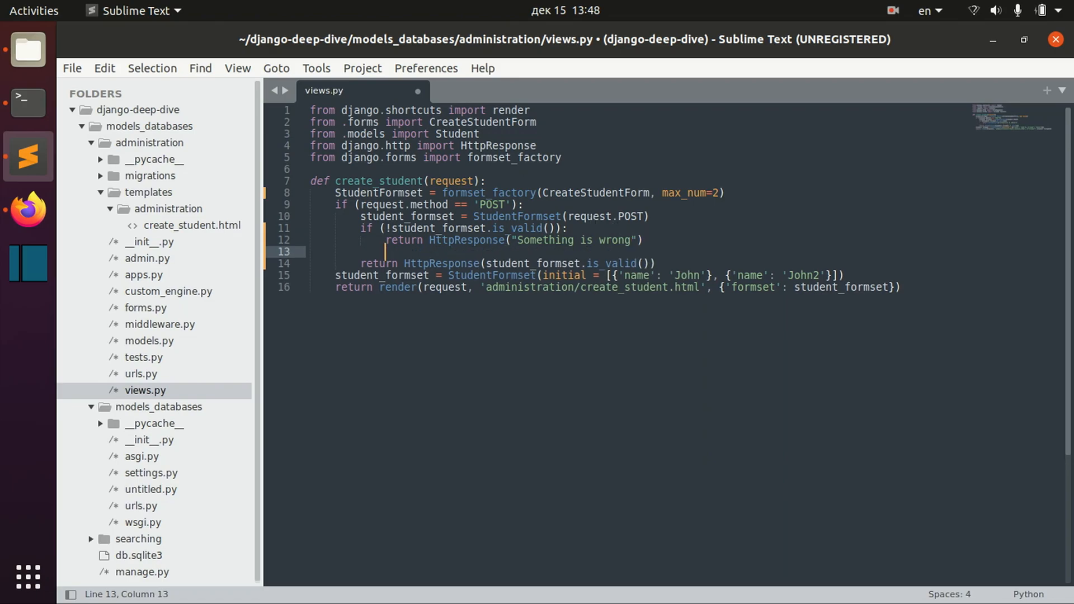
{"action": "type", "text": "else:"}
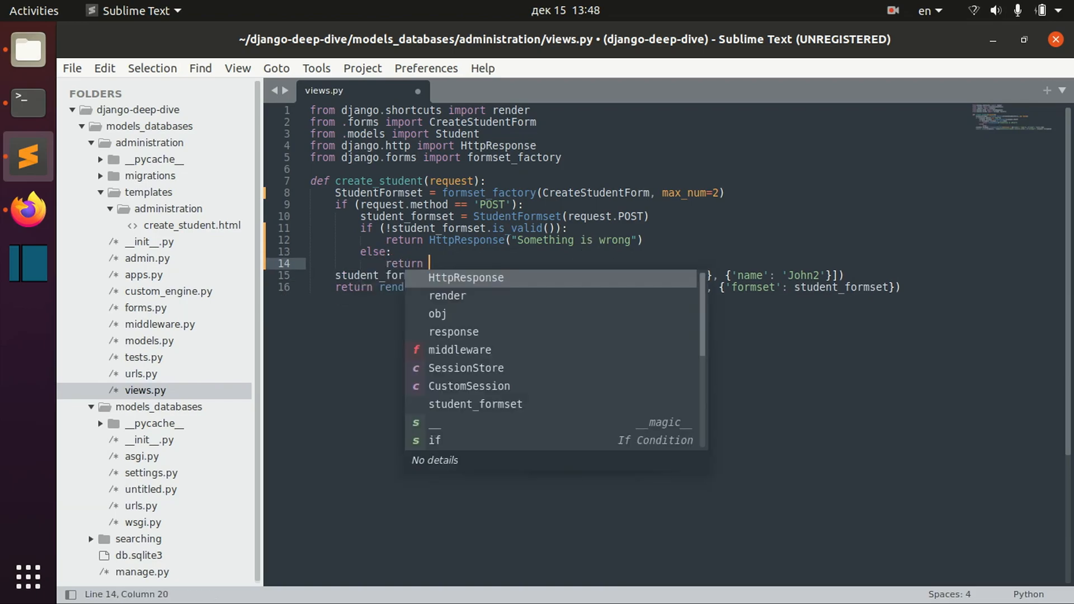
{"action": "key", "text": "Tab"}
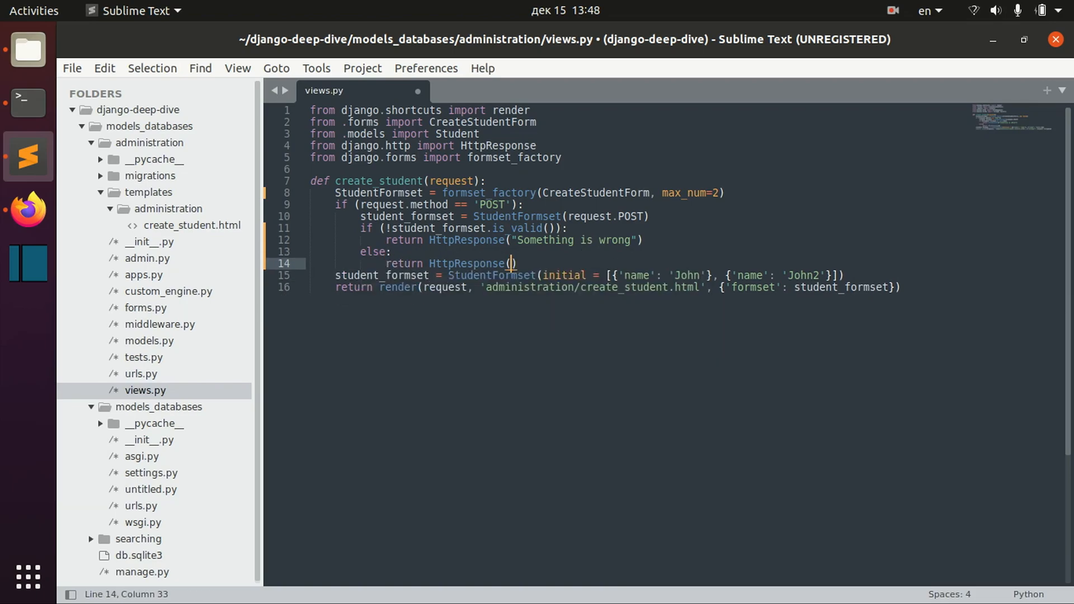
{"action": "type", "text": "student_formset.cleaned_data"}
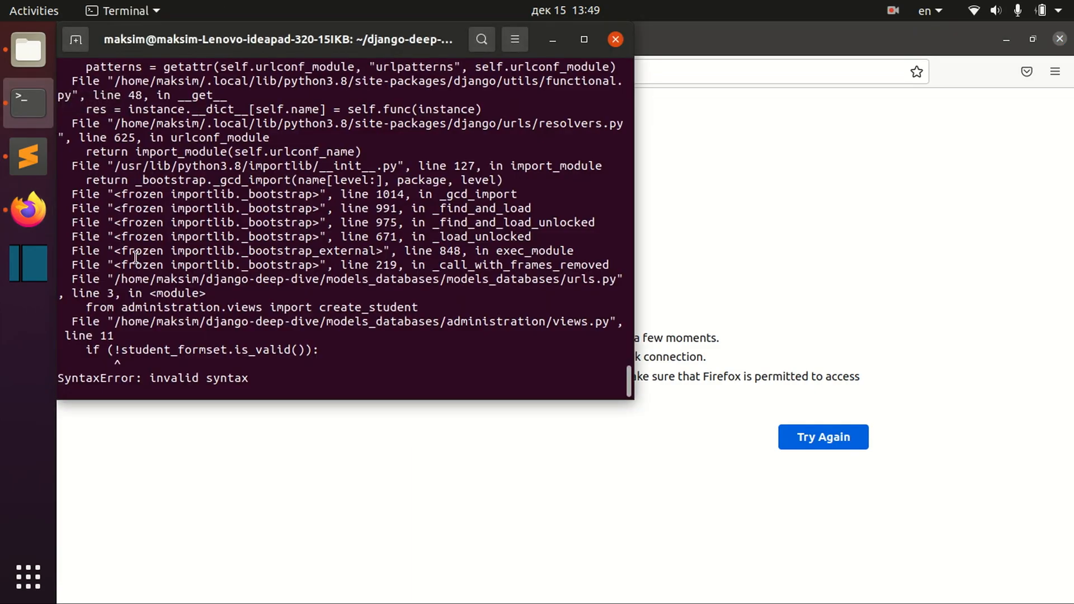
- Change ! to not, then reload and submit John and John2 to see cleaned data
{"action": "left_click", "coordinate": [27, 157]}
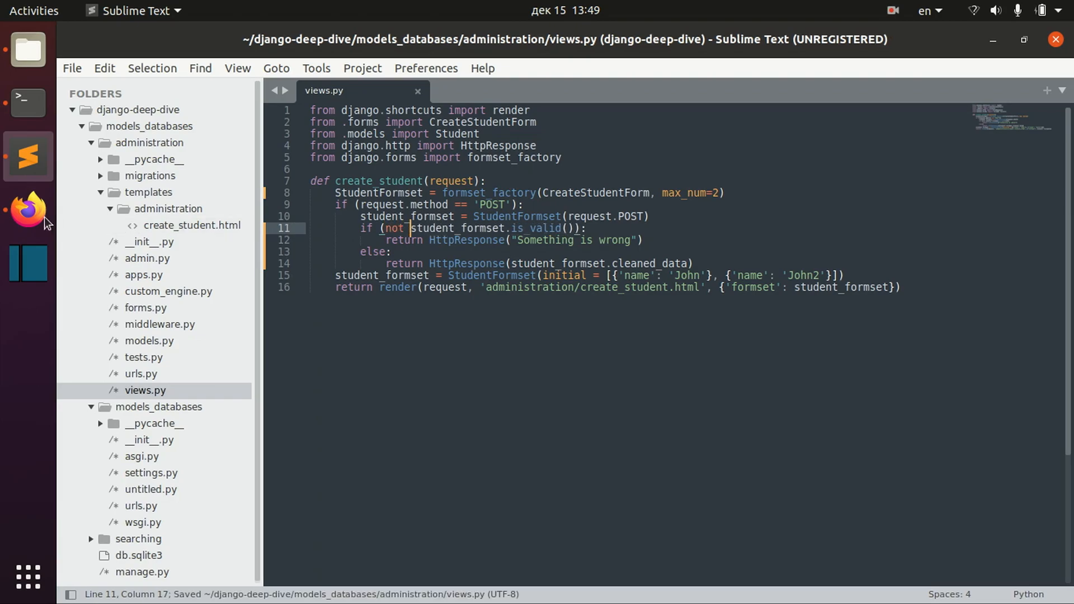
{"action": "left_click", "coordinate": [28, 211]}
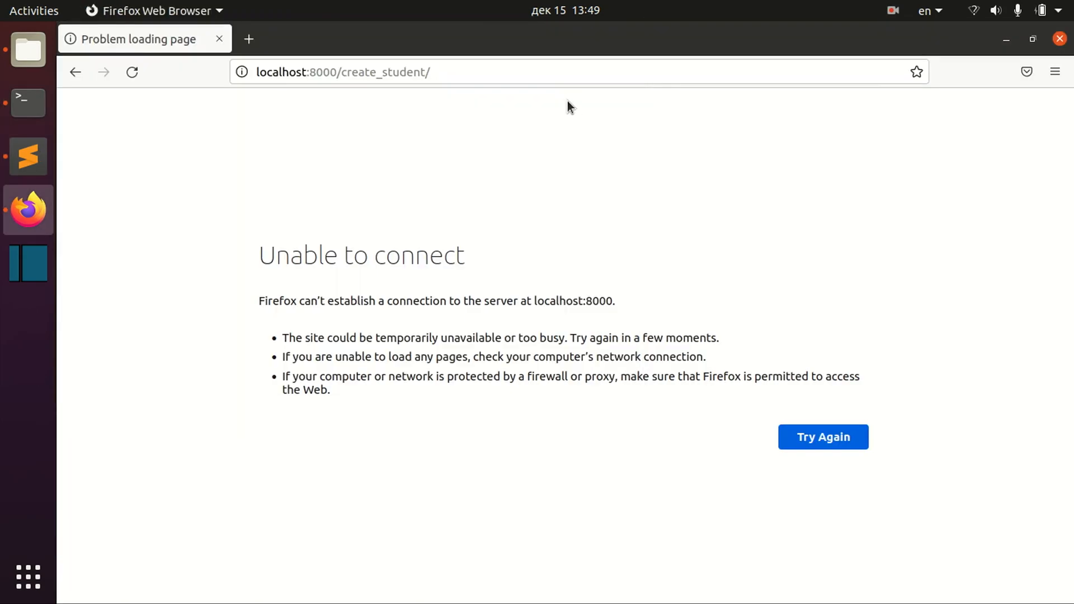
{"action": "left_click", "coordinate": [822, 437]}
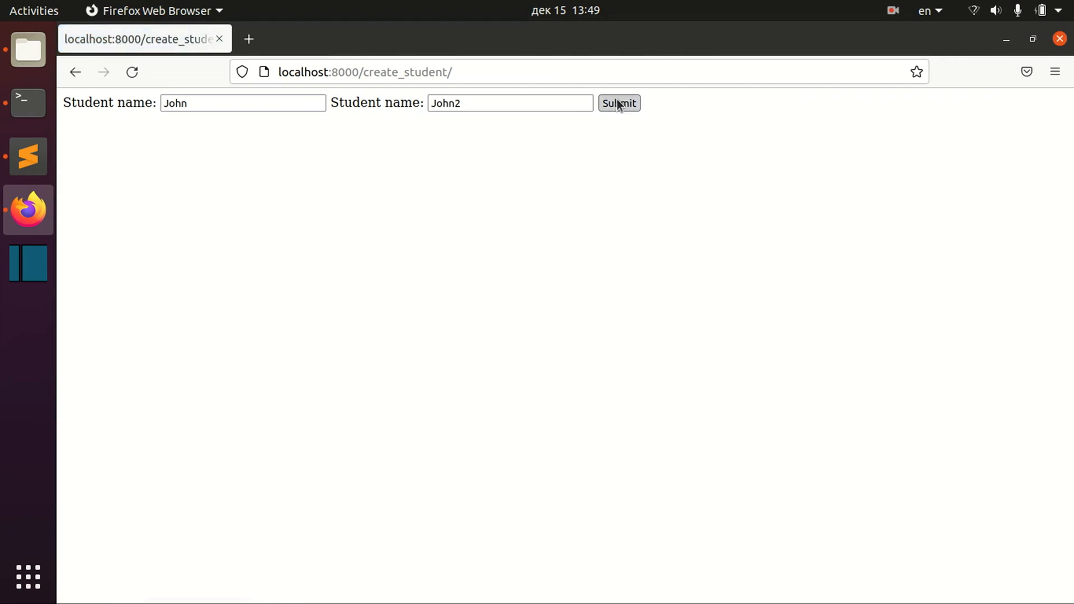
{"action": "left_click", "coordinate": [617, 103]}
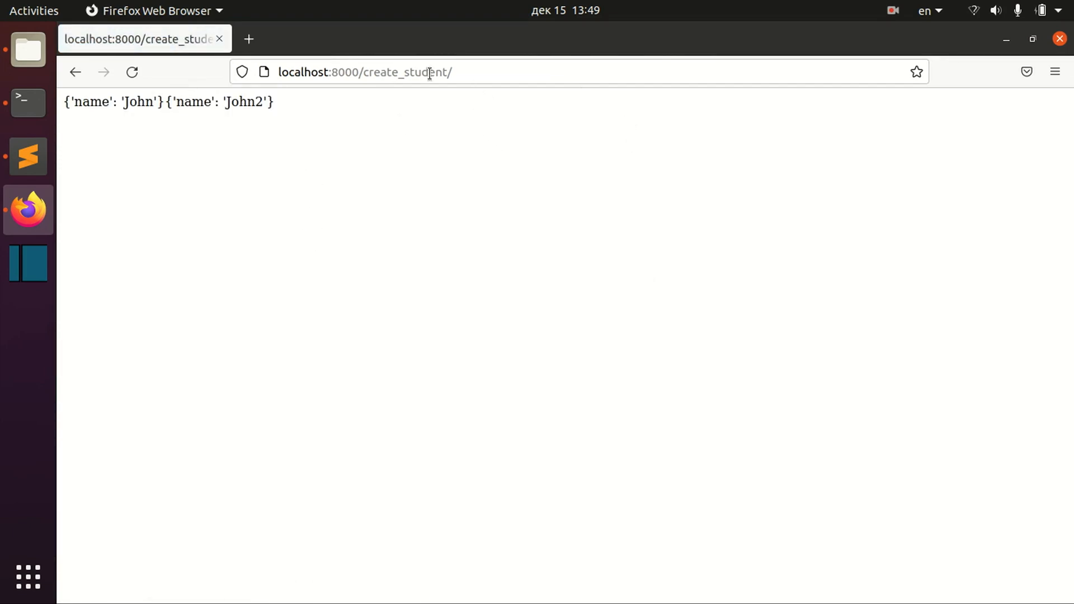
{"action": "left_click", "coordinate": [28, 156]}
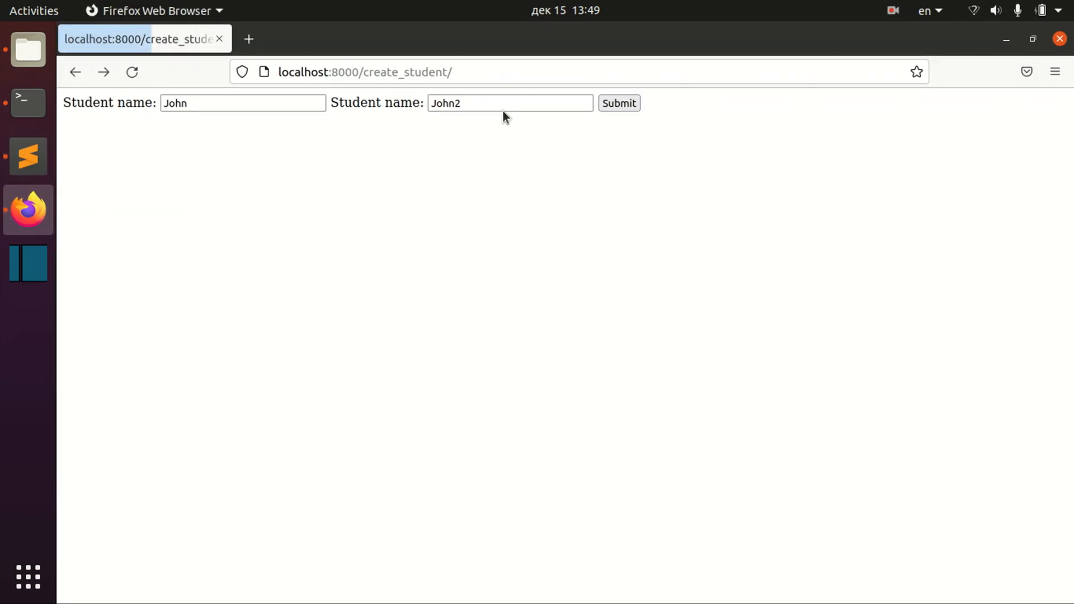
{"action": "left_click", "coordinate": [618, 102]}
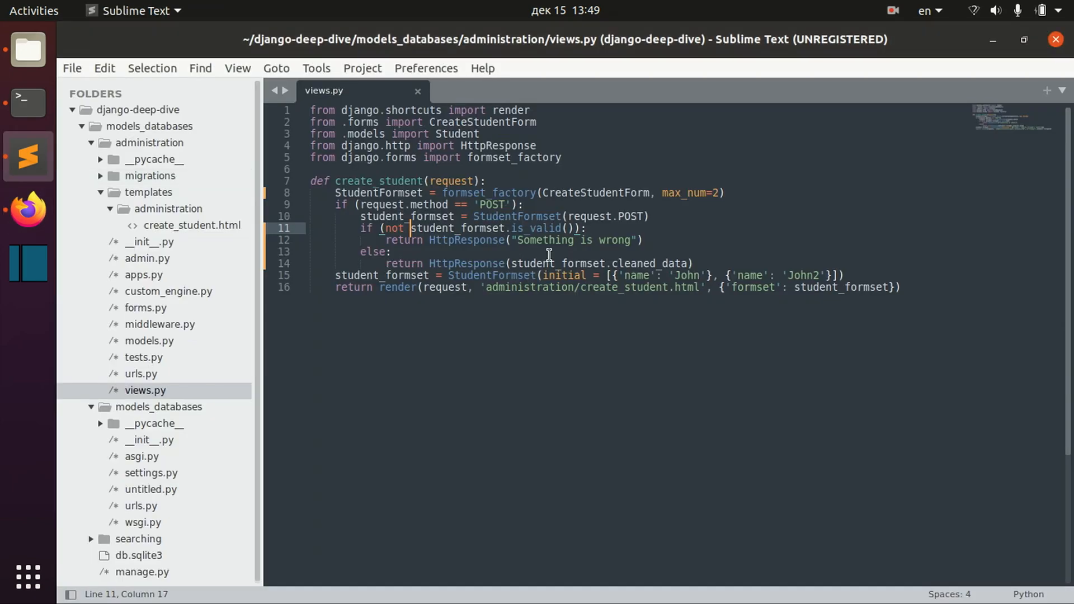
{"action": "mouse_move", "coordinate": [423, 231]}
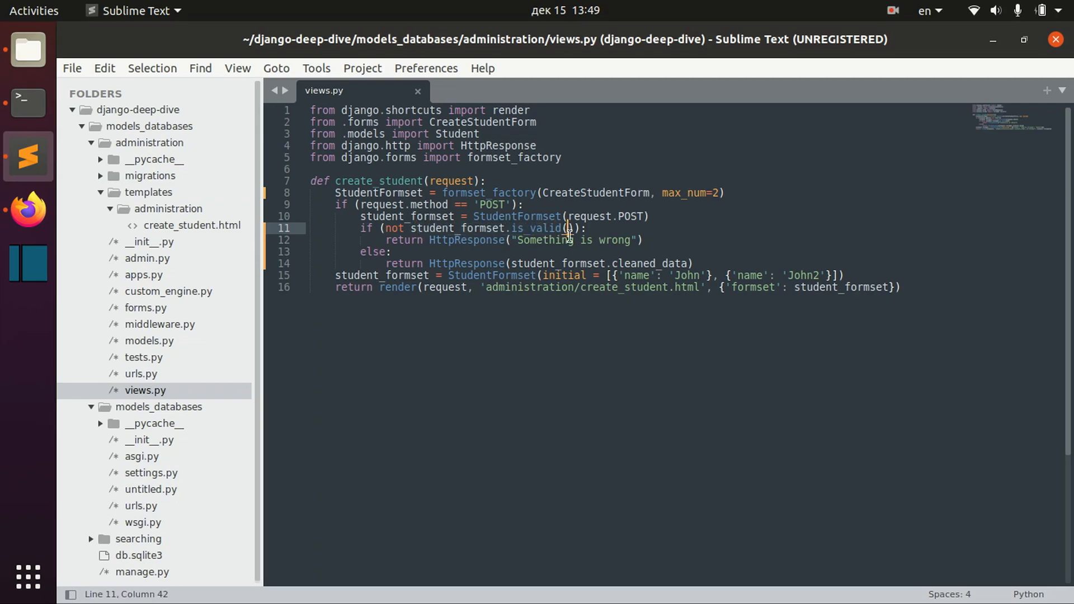
- Replace the if/else block with HttpResponse(student_formset.total_error_count()) and save views.py
{"action": "left_click_drag", "start_coordinate": [360, 229], "coordinate": [692, 263]}
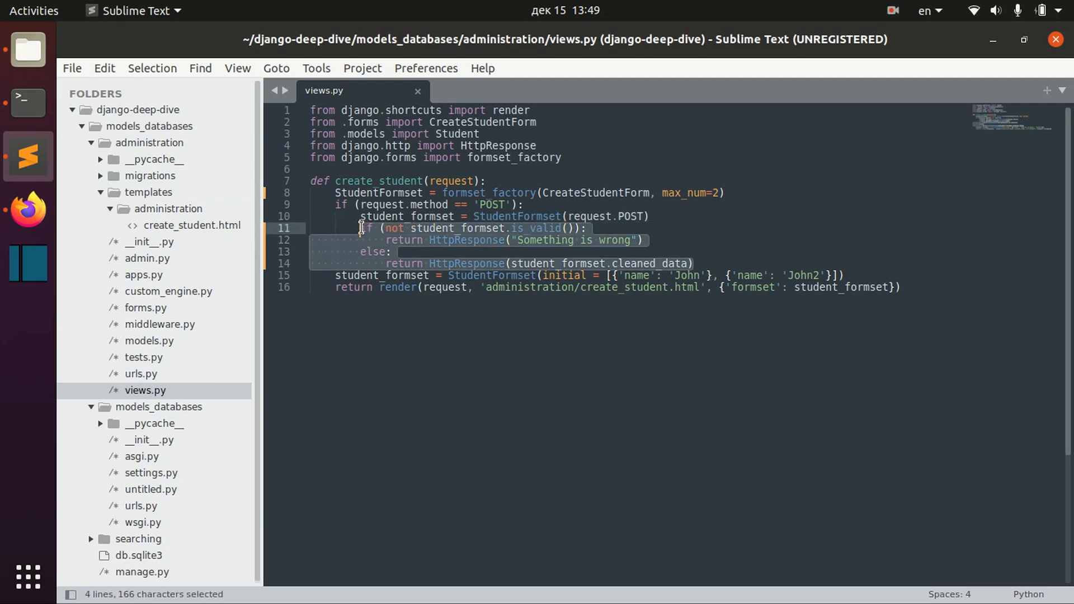
{"action": "mouse_move", "coordinate": [469, 230]}
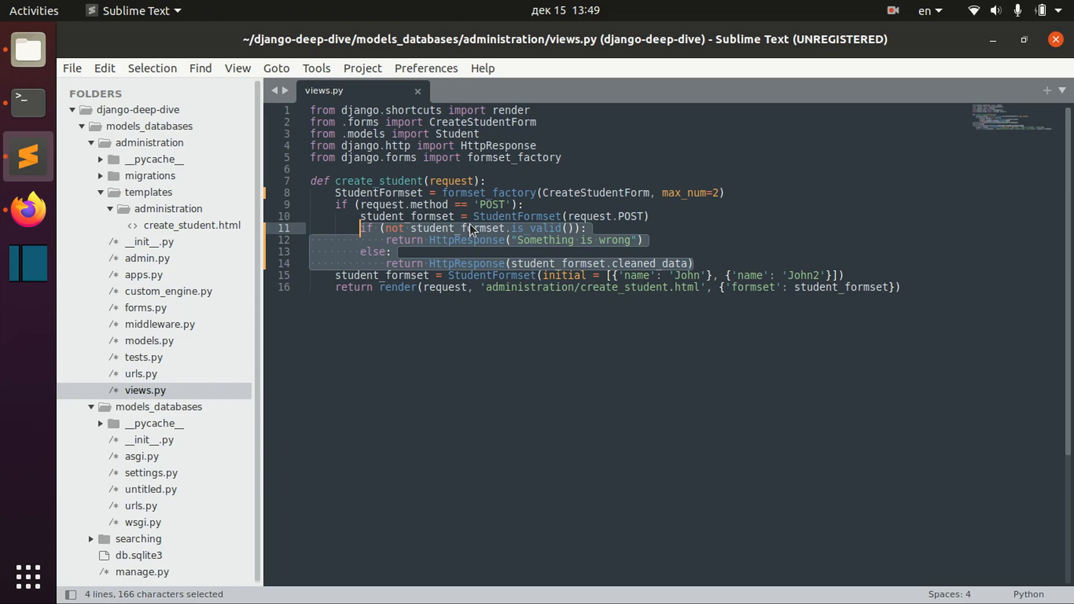
{"action": "type", "text": "return HttpResponse"}
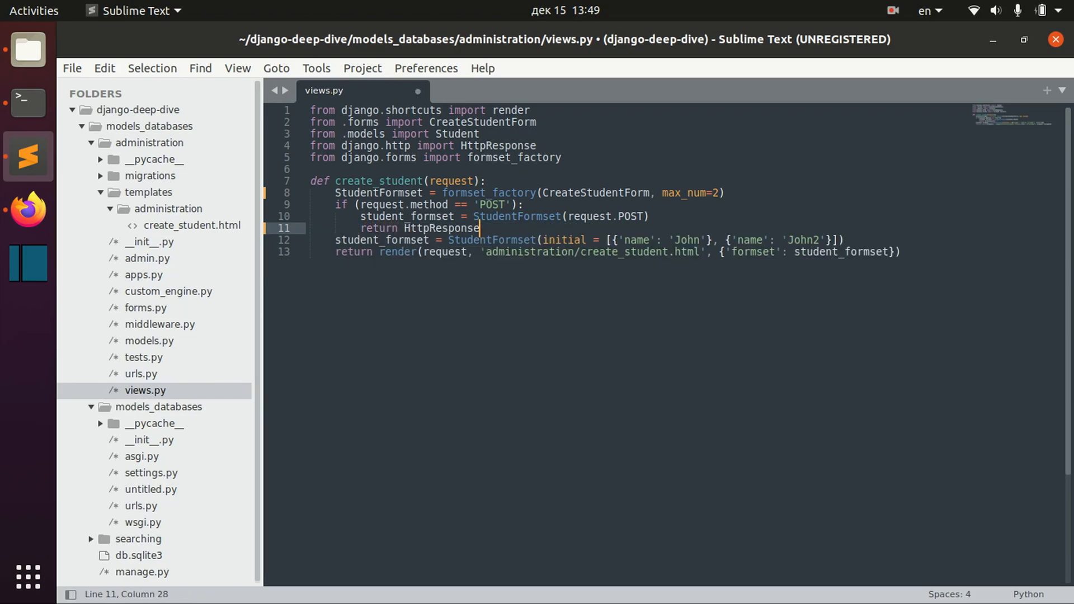
{"action": "type", "text": "(student_formset.total_error_count("}
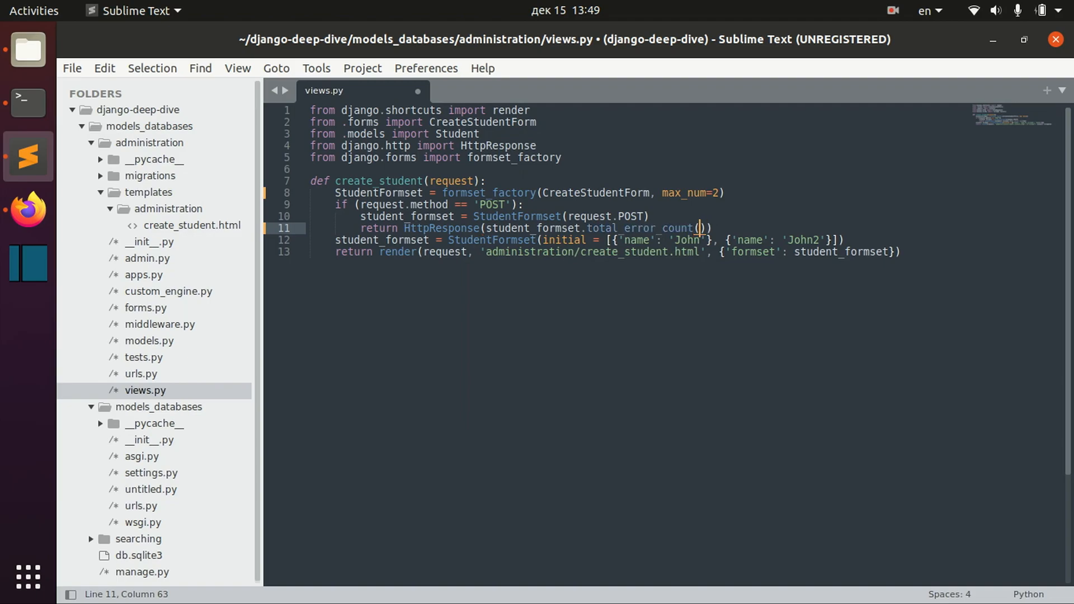
{"action": "key", "text": "ctrl+s"}
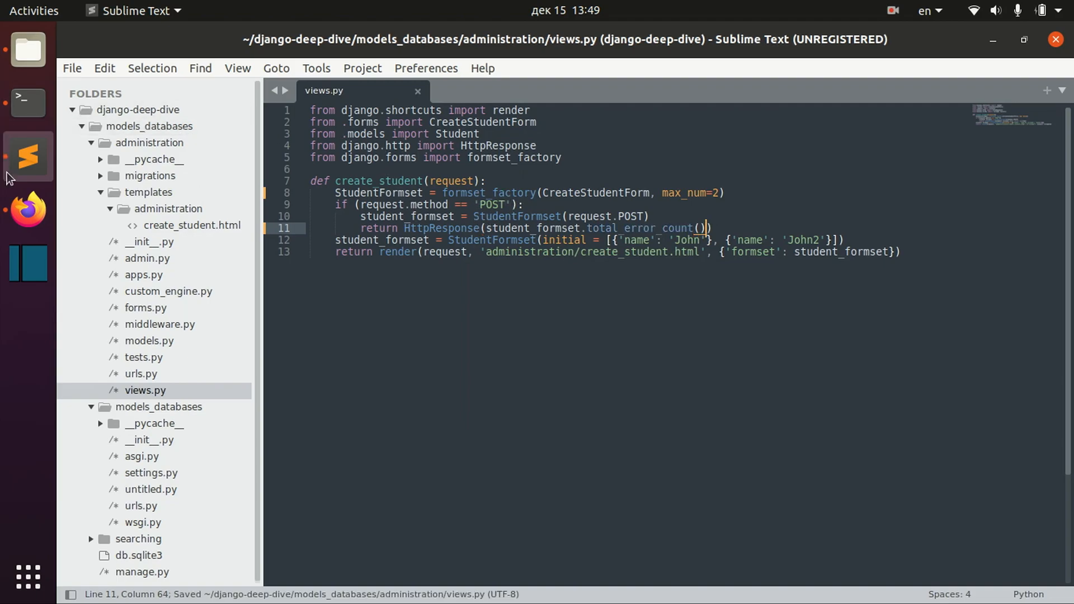
- Submit the student form in Firefox to check the error count response
{"action": "left_click", "coordinate": [27, 210]}
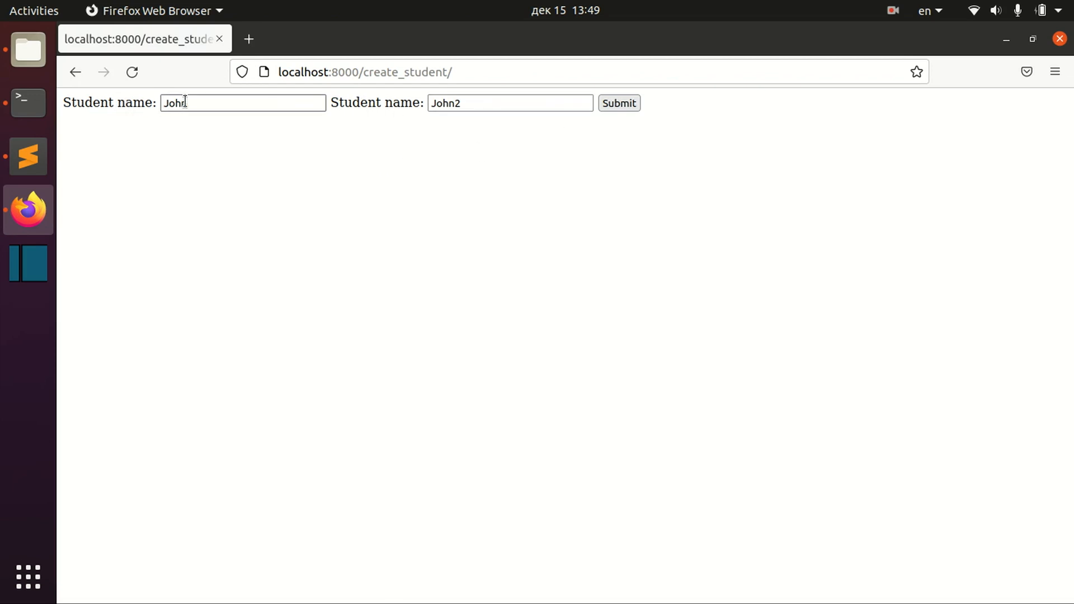
{"action": "left_click", "coordinate": [617, 103]}
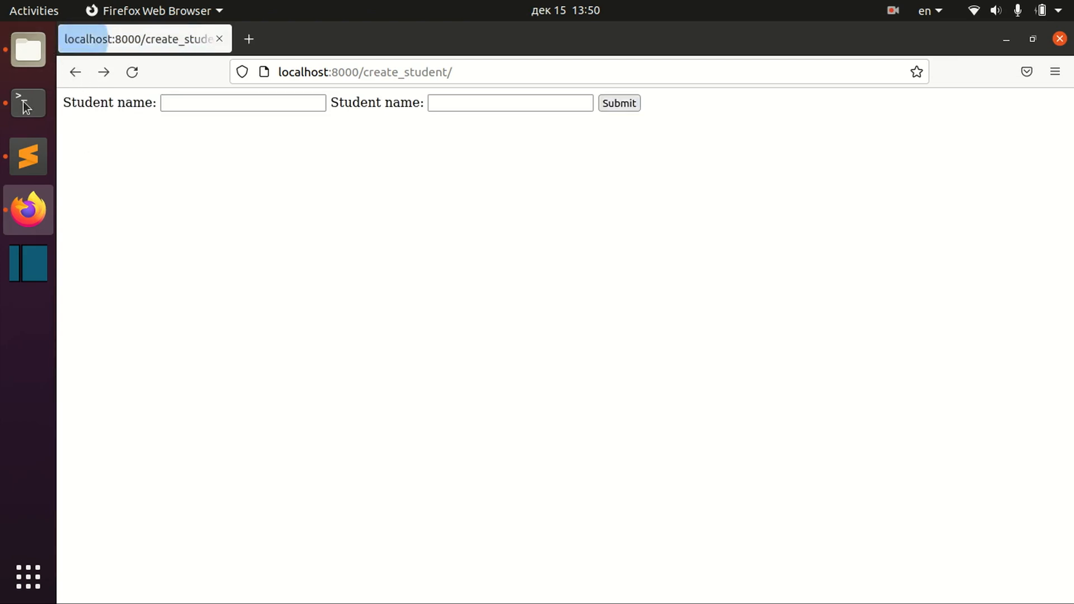
{"action": "left_click", "coordinate": [28, 156]}
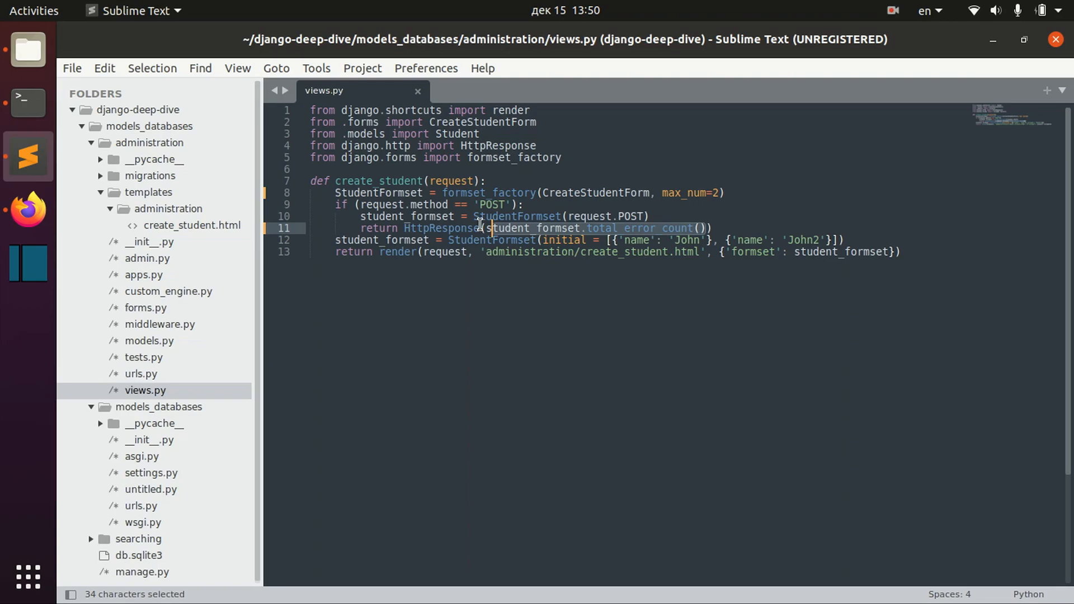
- Type John into the first and second Student name fields in Firefox
{"action": "left_click", "coordinate": [719, 229]}
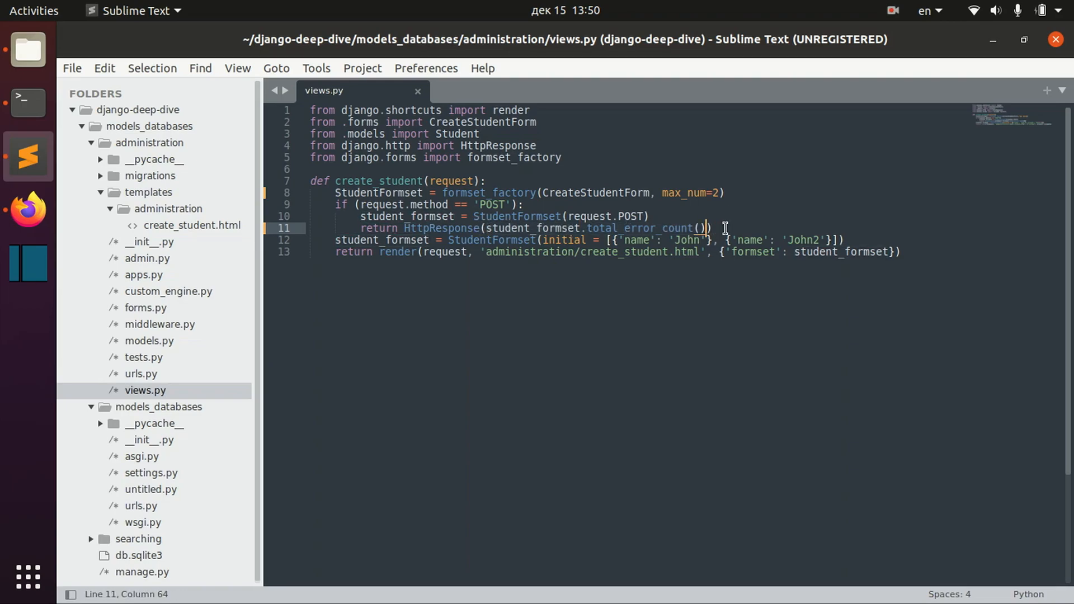
{"action": "left_click", "coordinate": [28, 210]}
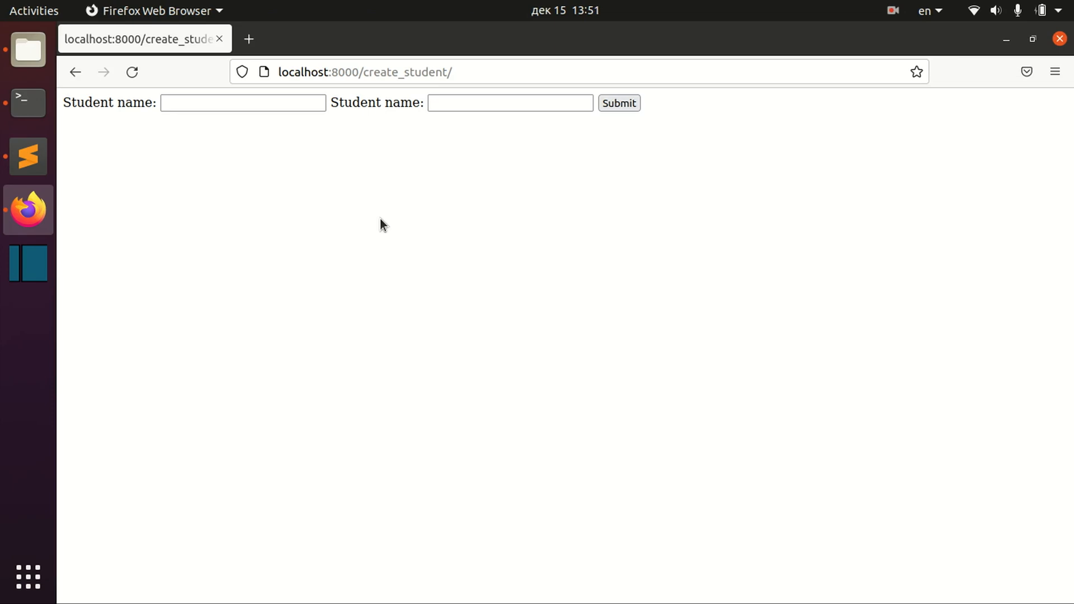
{"action": "left_click", "coordinate": [242, 103]}
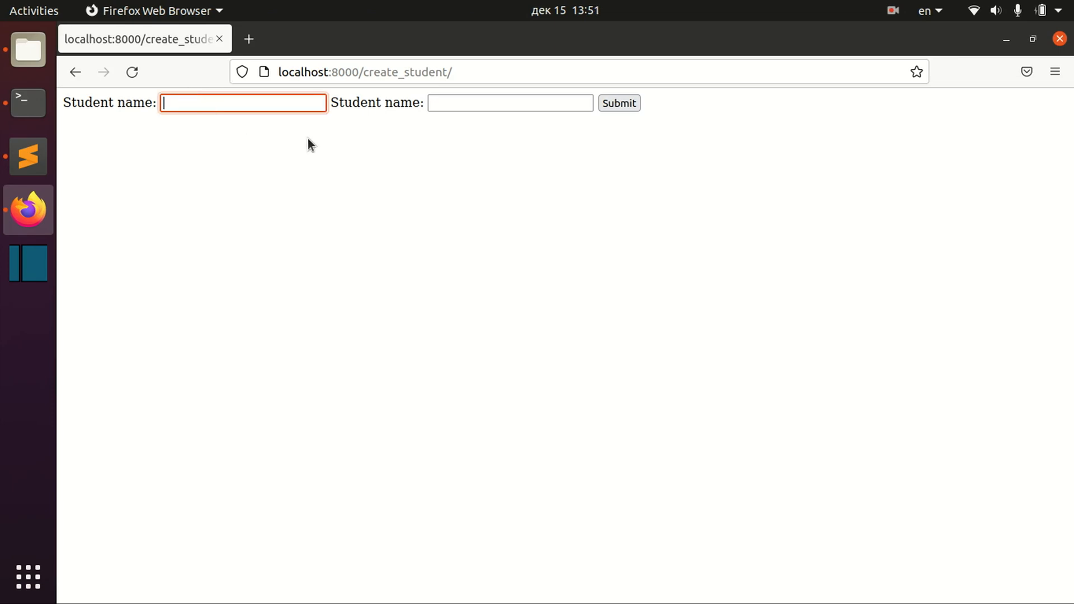
{"action": "type", "text": "John"}
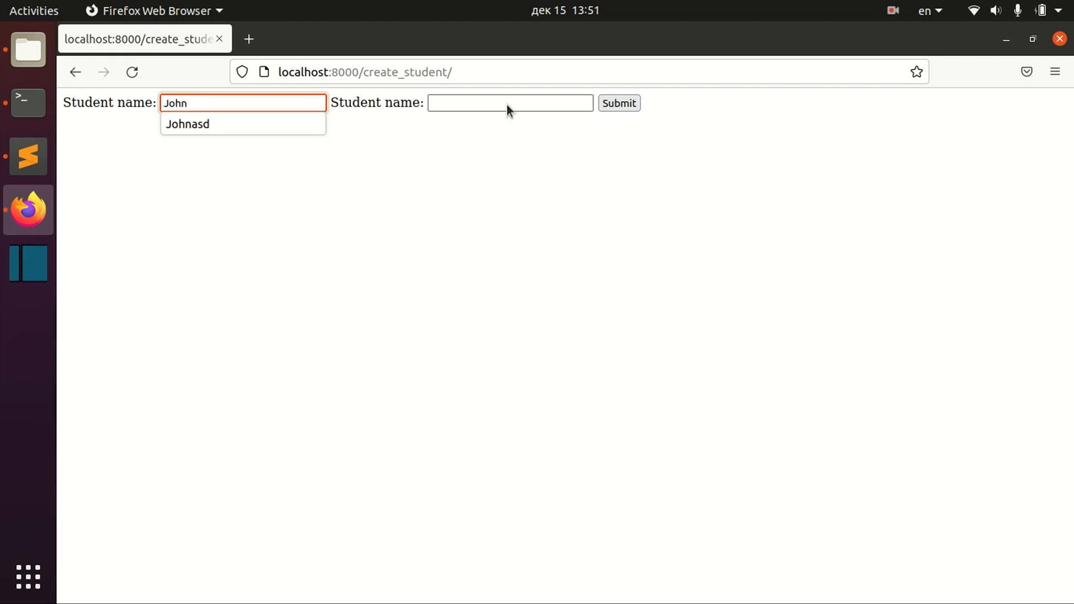
{"action": "type", "text": "John"}
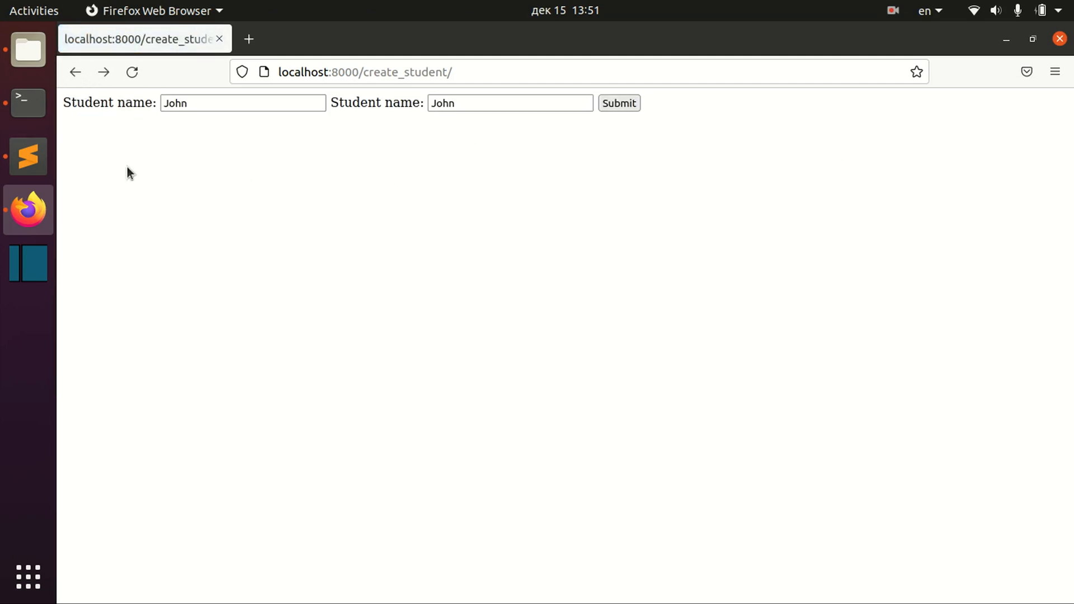
{"action": "left_click", "coordinate": [28, 156]}
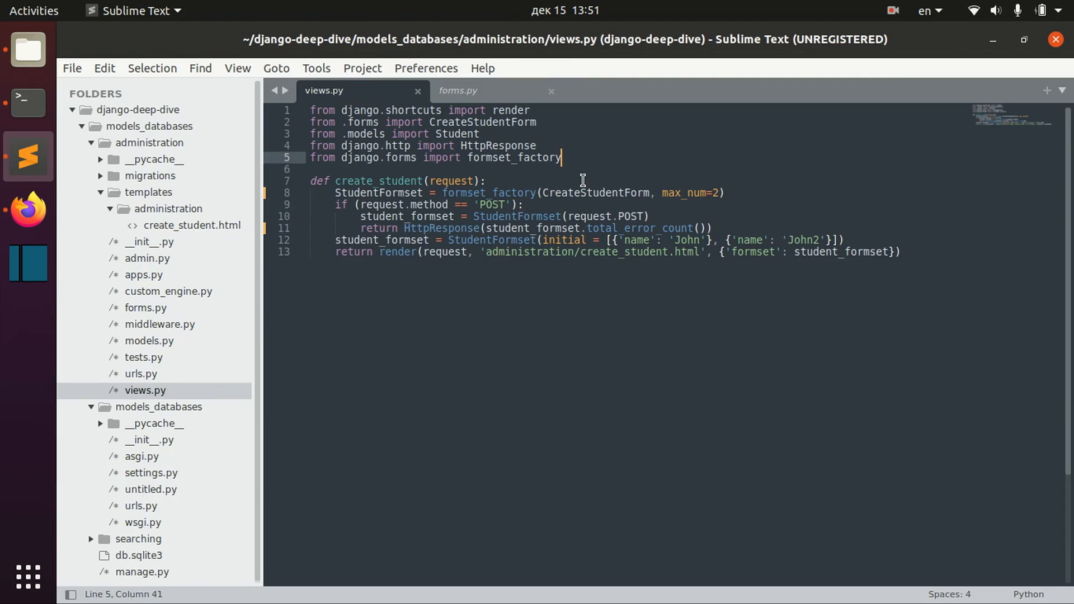
- Paste the BaseStudentFormSet class and add BaseFormSet to the django.forms import
{"action": "key", "text": "Return"}
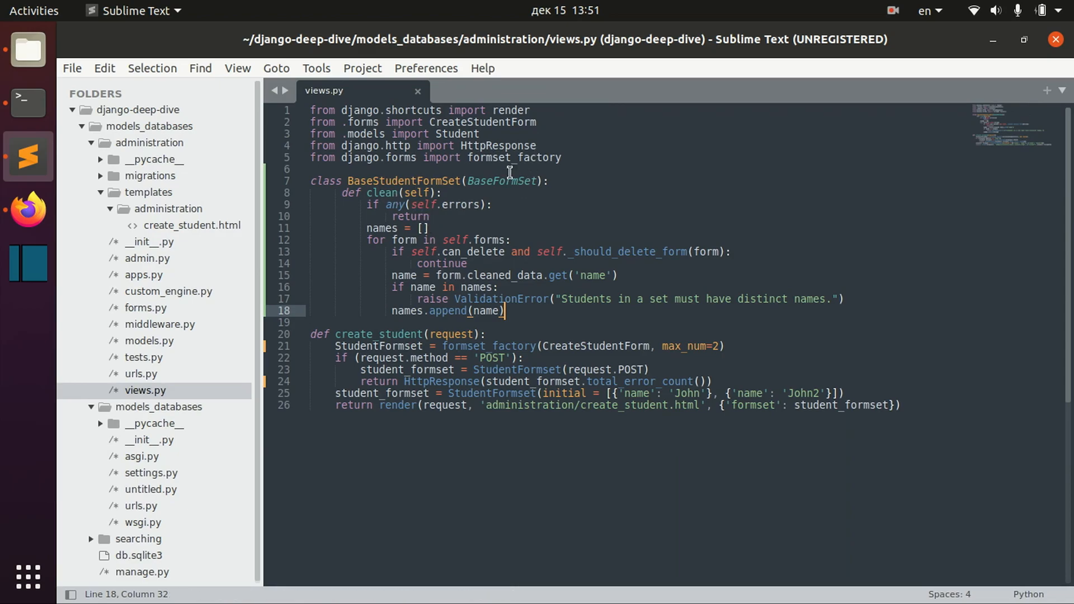
{"action": "double_click", "coordinate": [502, 181]}
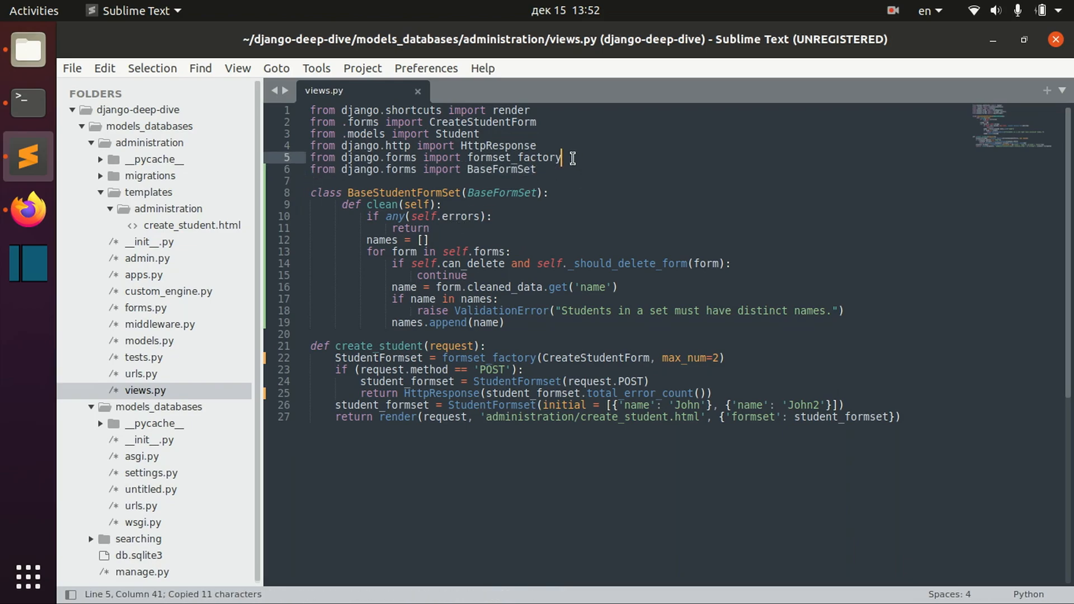
{"action": "type", "text": ", BaseFormSet"}
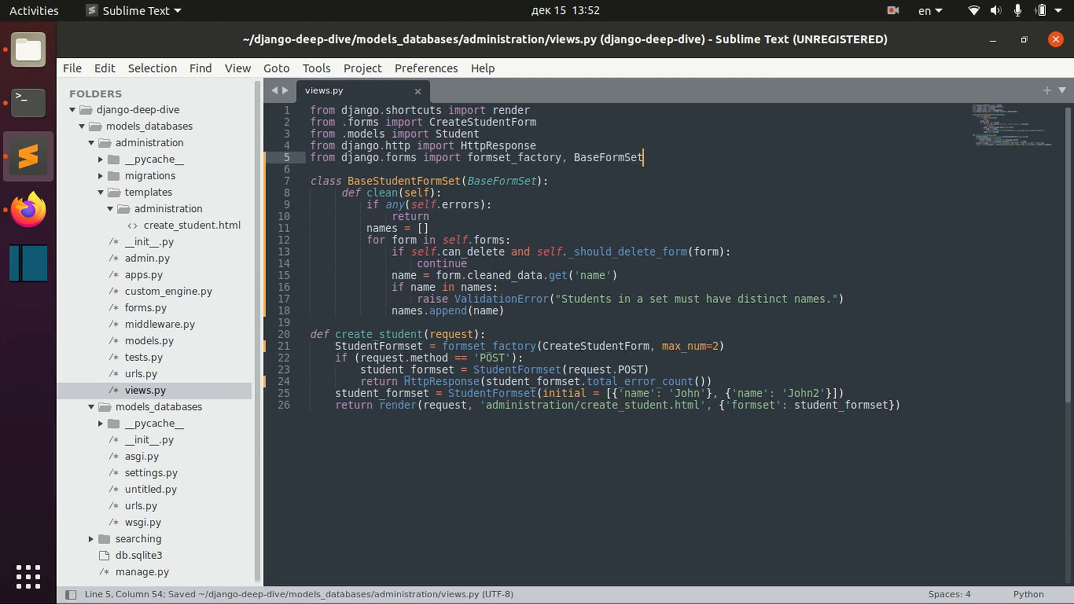
{"action": "mouse_move", "coordinate": [376, 216]}
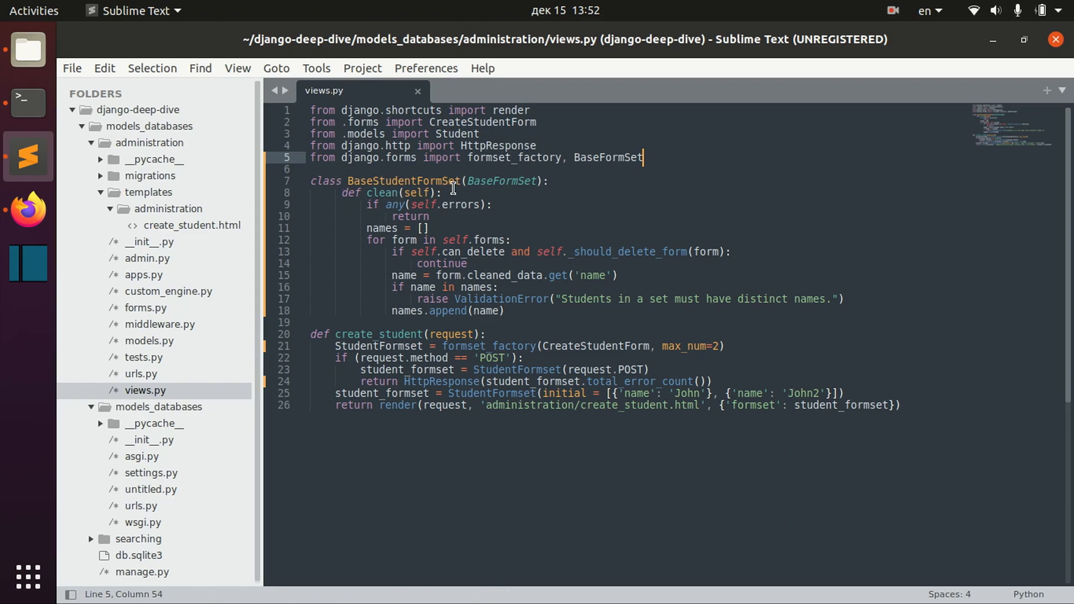
{"action": "mouse_move", "coordinate": [360, 172]}
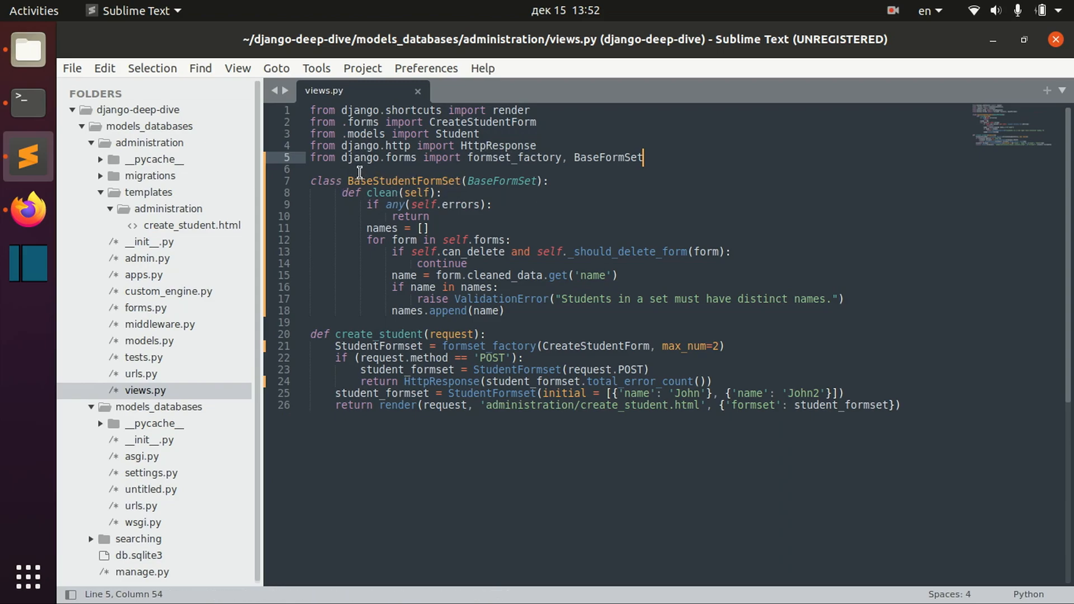
- Walk through the clean method's error check, form loop, name lookup and ValidationError, then save
{"action": "double_click", "coordinate": [502, 181]}
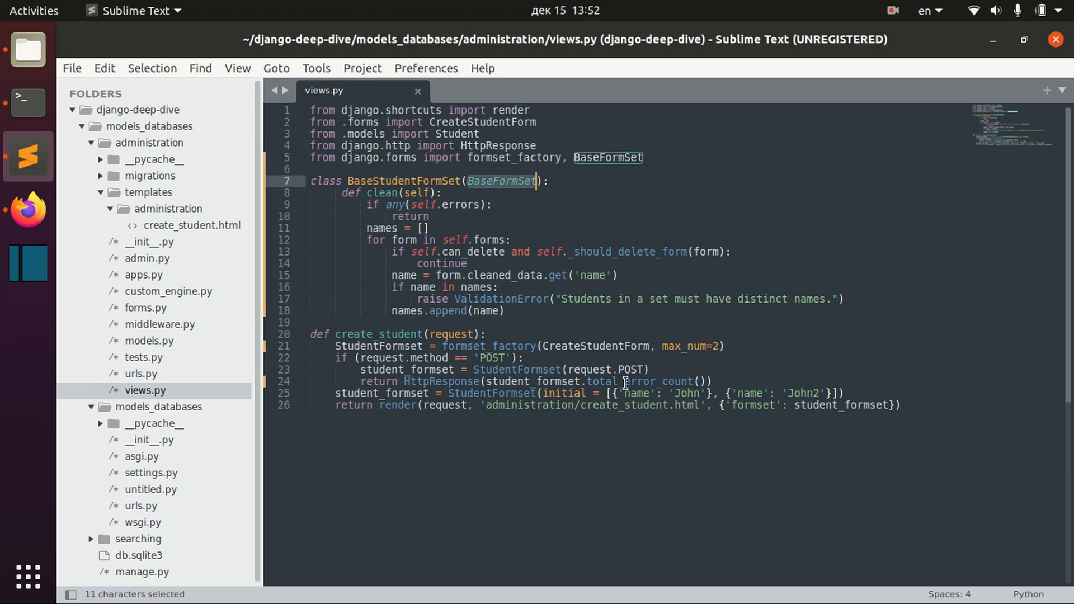
{"action": "mouse_move", "coordinate": [385, 169]}
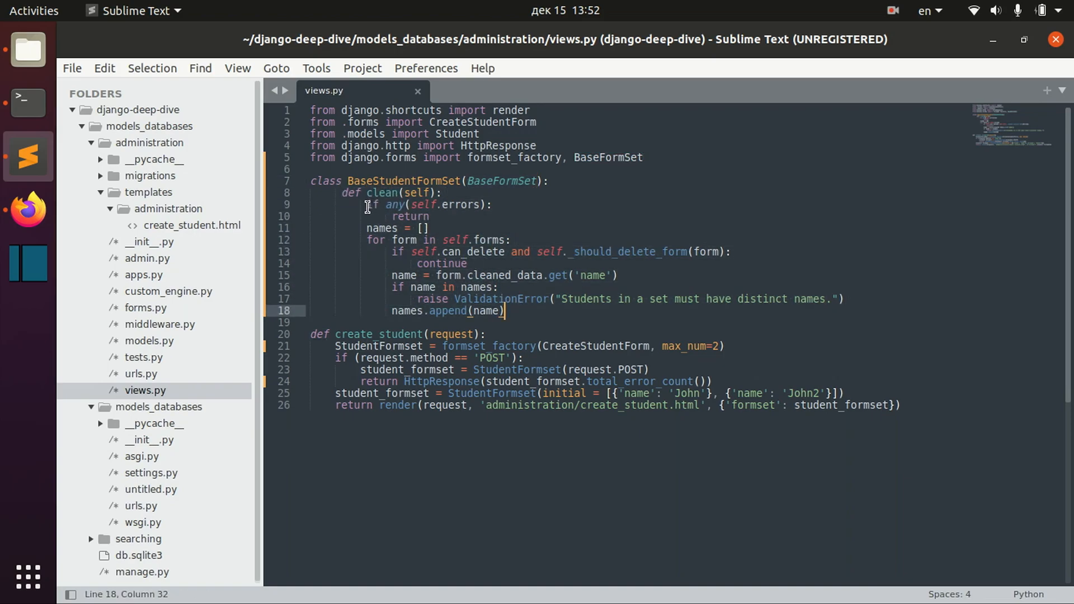
{"action": "left_click_drag", "start_coordinate": [367, 204], "coordinate": [430, 217]}
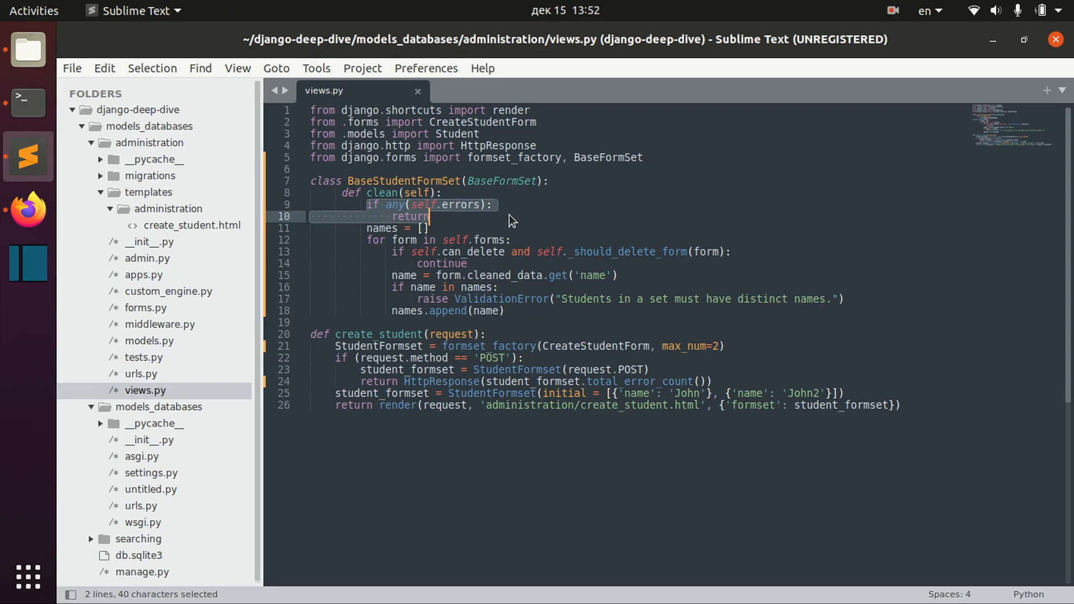
{"action": "mouse_move", "coordinate": [418, 277]}
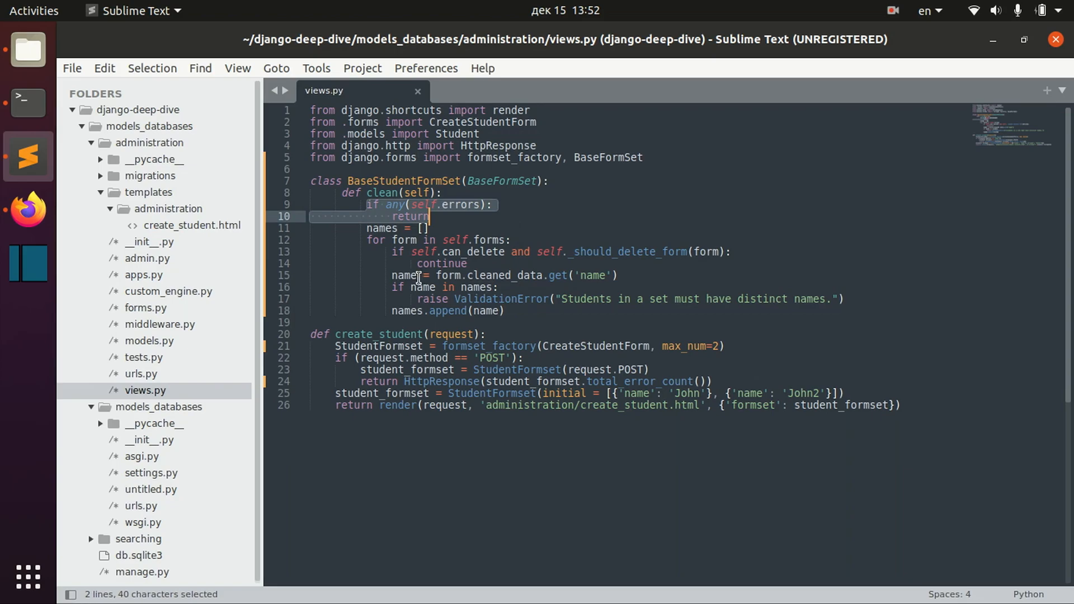
{"action": "left_click", "coordinate": [368, 228]}
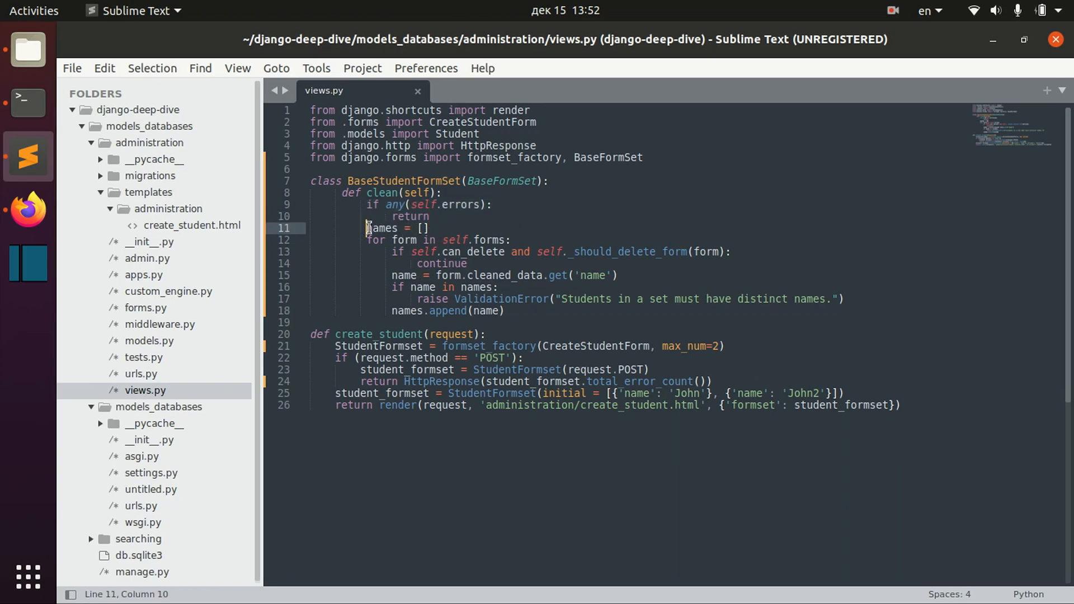
{"action": "left_click_drag", "start_coordinate": [366, 228], "coordinate": [428, 228]}
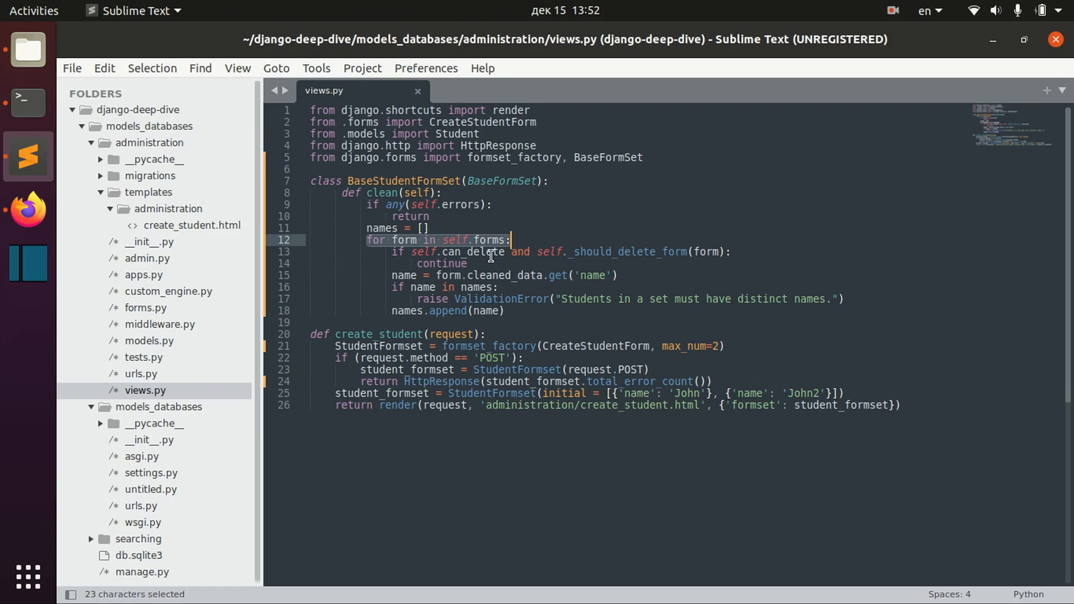
{"action": "left_click", "coordinate": [466, 251]}
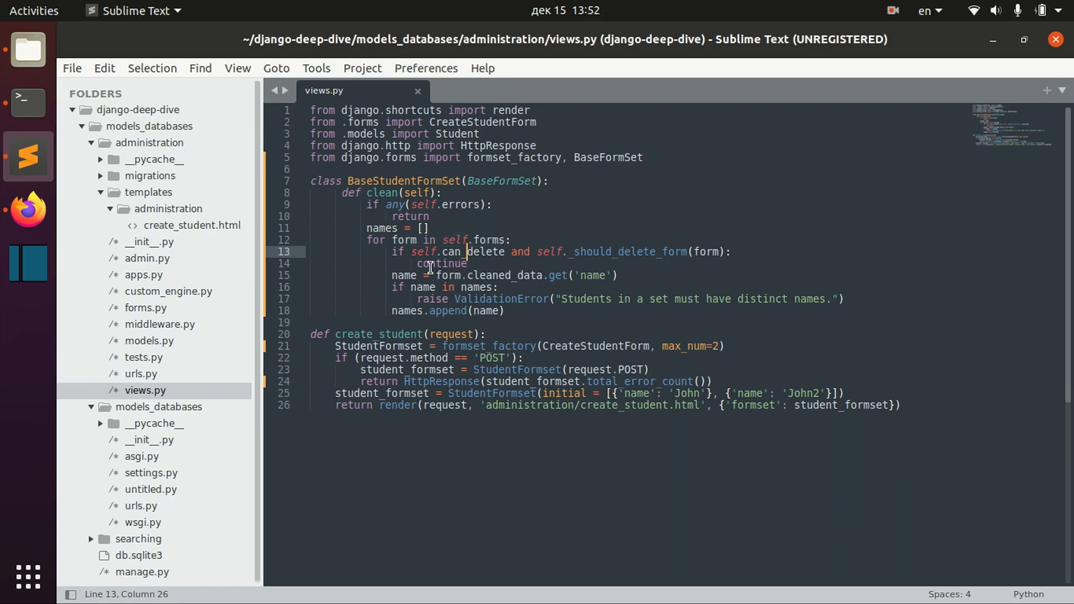
{"action": "mouse_move", "coordinate": [394, 276]}
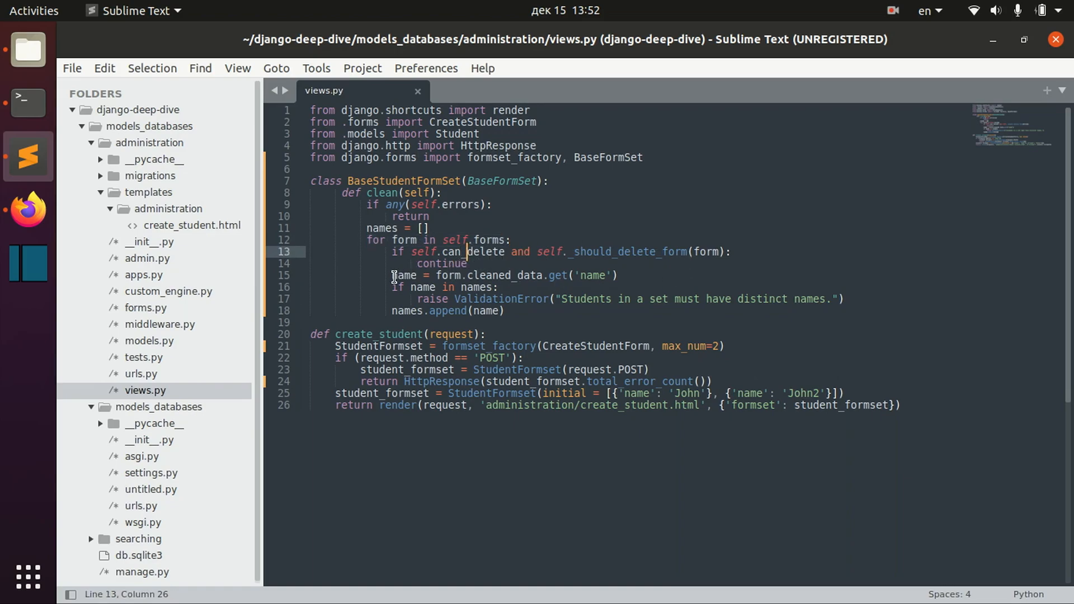
{"action": "left_click_drag", "start_coordinate": [389, 275], "coordinate": [617, 275]}
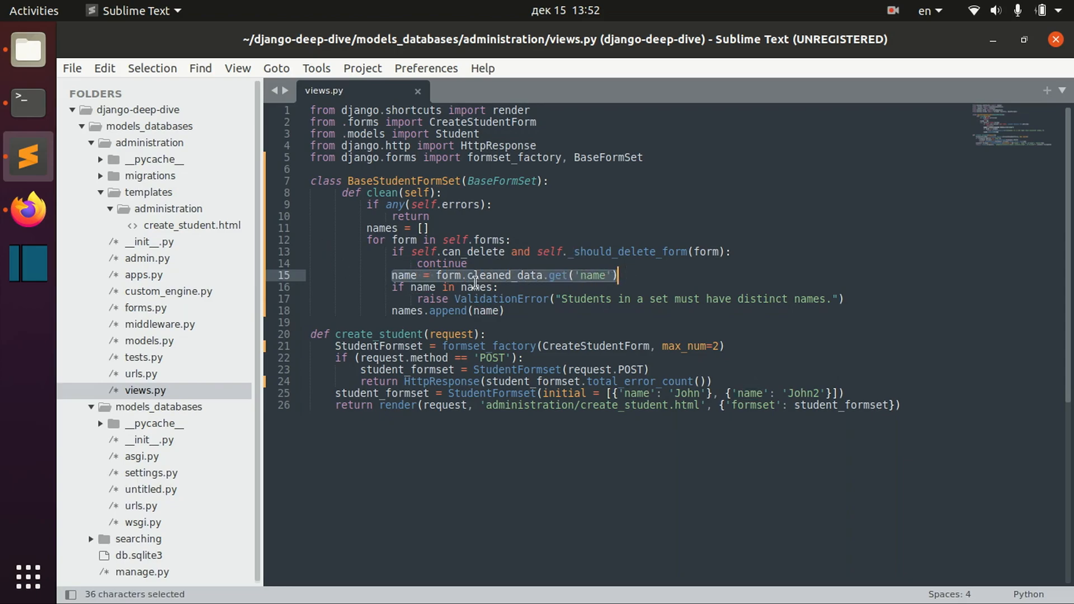
{"action": "left_click", "coordinate": [395, 287]}
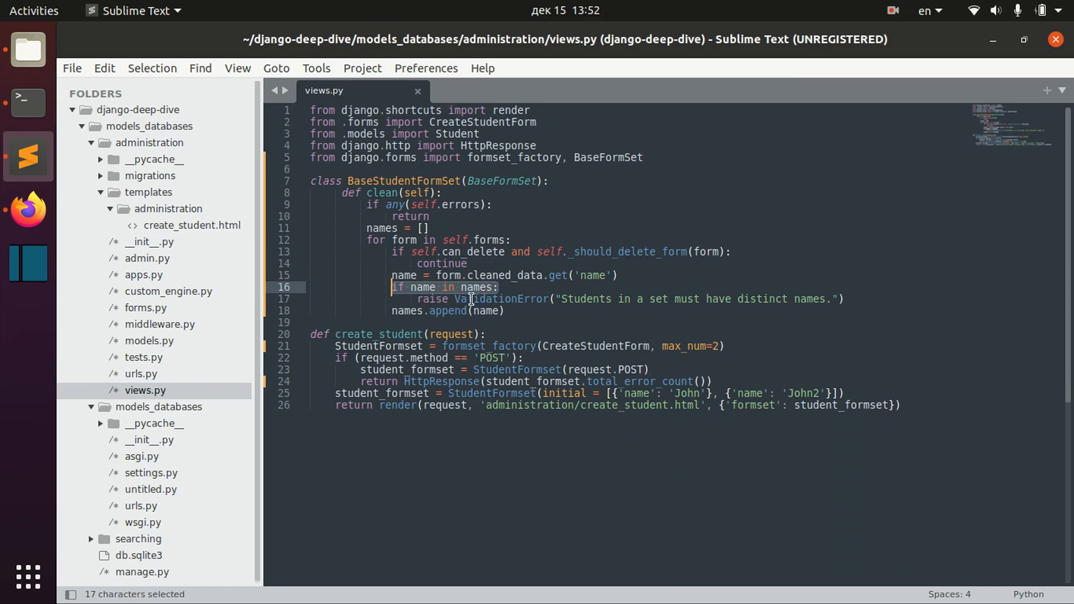
{"action": "mouse_move", "coordinate": [365, 228]}
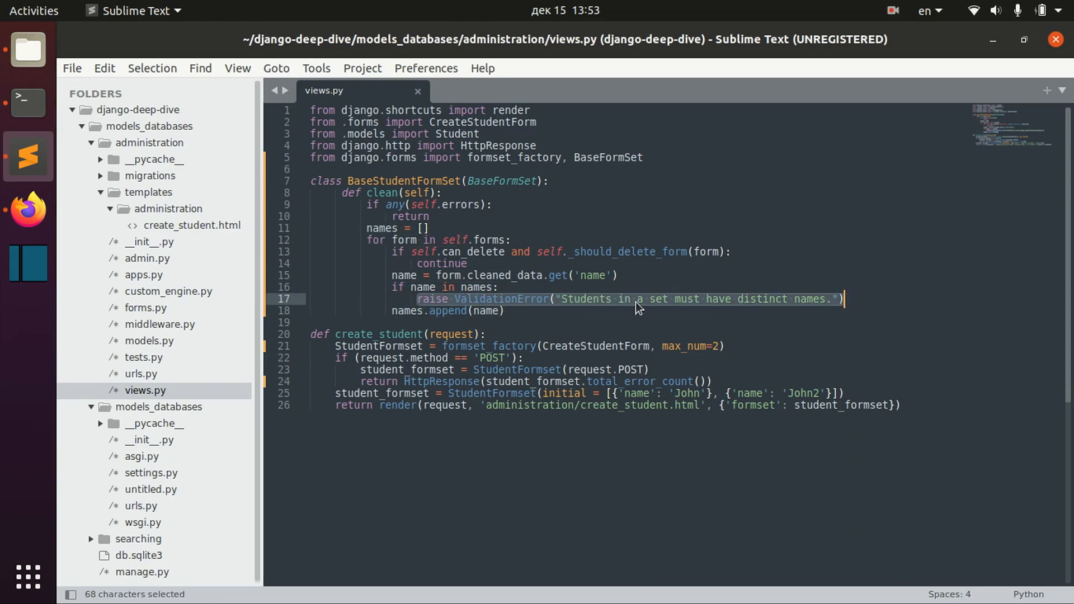
{"action": "left_click", "coordinate": [846, 299]}
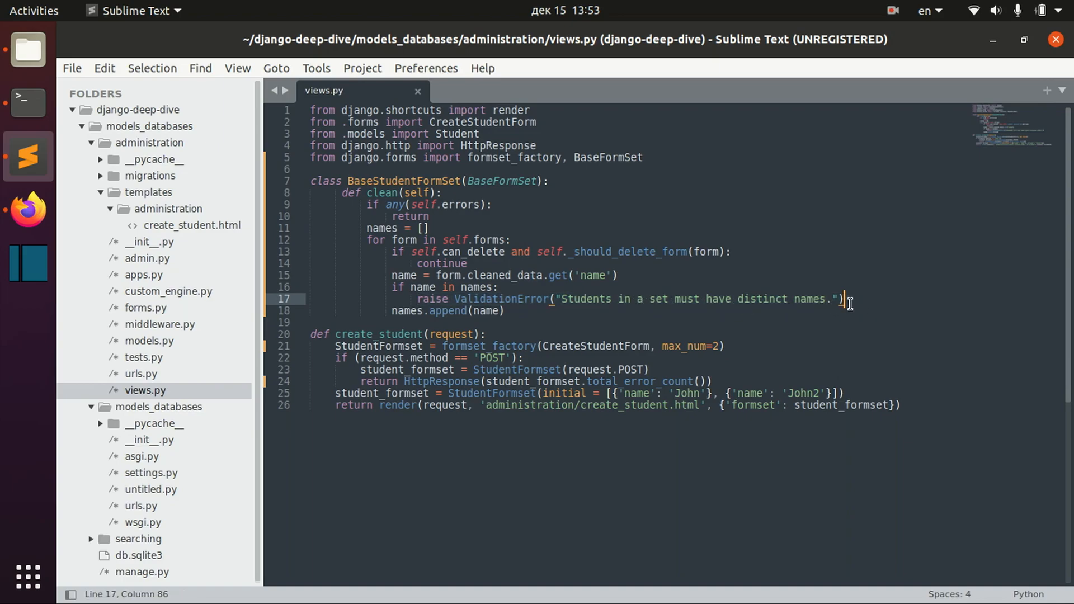
{"action": "key", "text": "ctrl+s"}
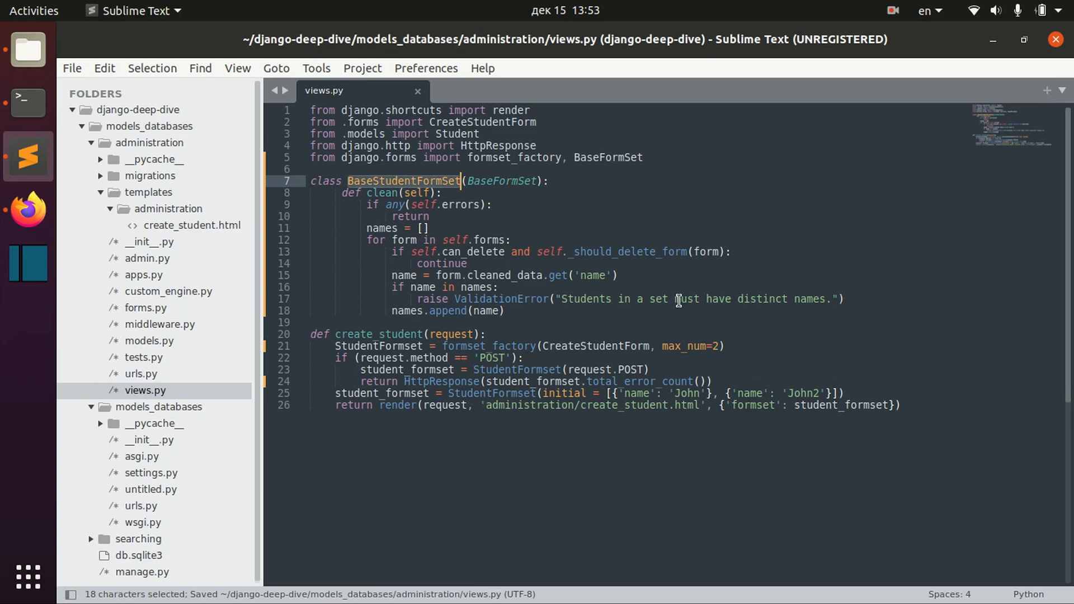
- Add formset=BaseStudentFormSet after max_num=2 in the formset_factory call
{"action": "left_click", "coordinate": [719, 345]}
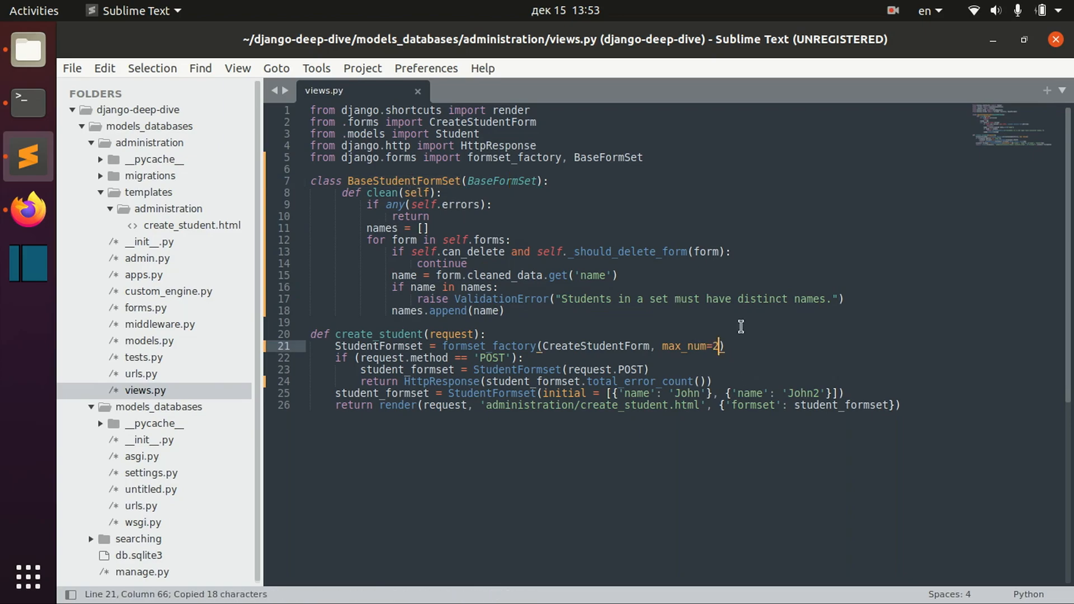
{"action": "type", "text": ", formset="}
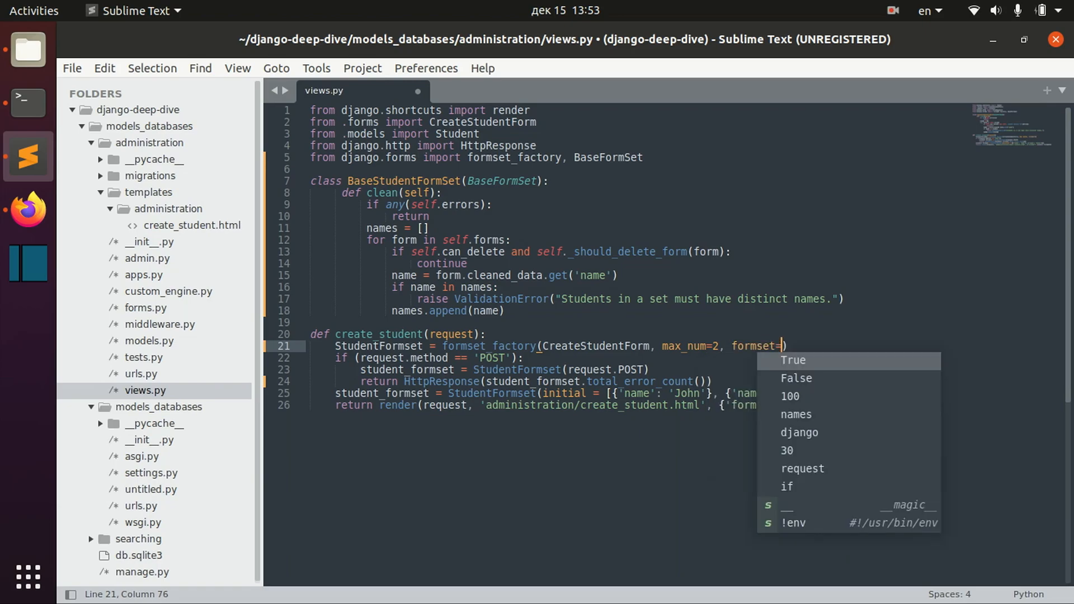
{"action": "type", "text": "BaseStudentFormSet"}
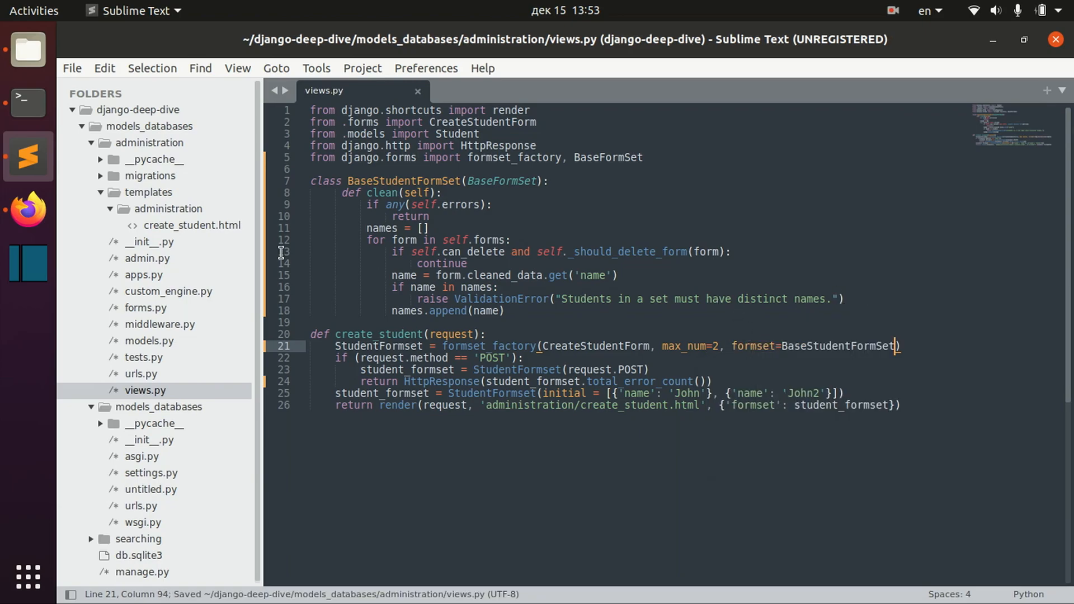
{"action": "left_click", "coordinate": [27, 210]}
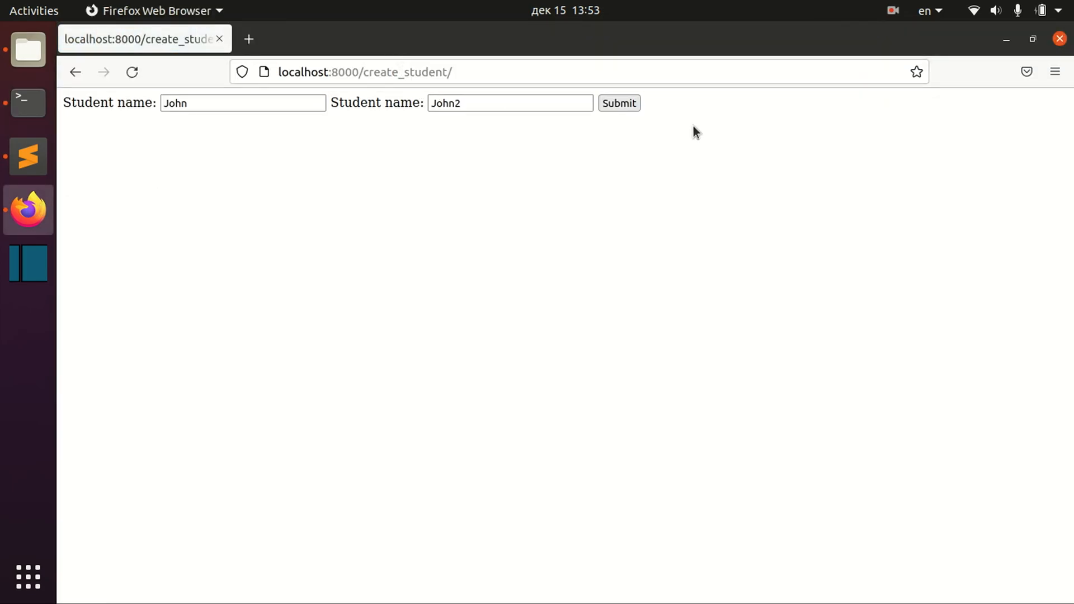
- Change John2 to John and submit, getting a NameError for ValidationError
{"action": "left_click", "coordinate": [618, 103]}
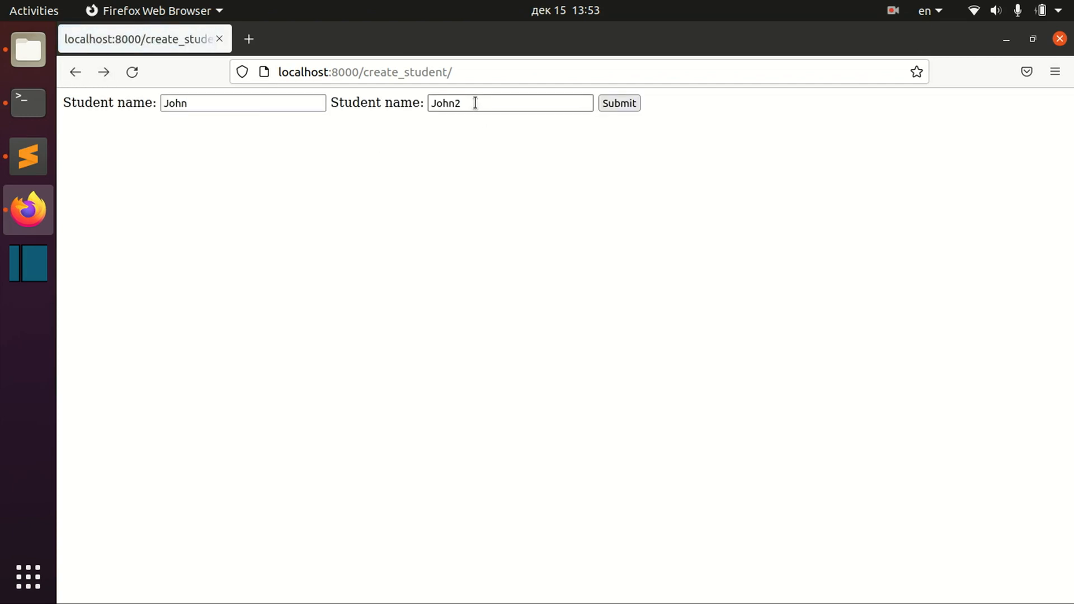
{"action": "key", "text": "BackSpace"}
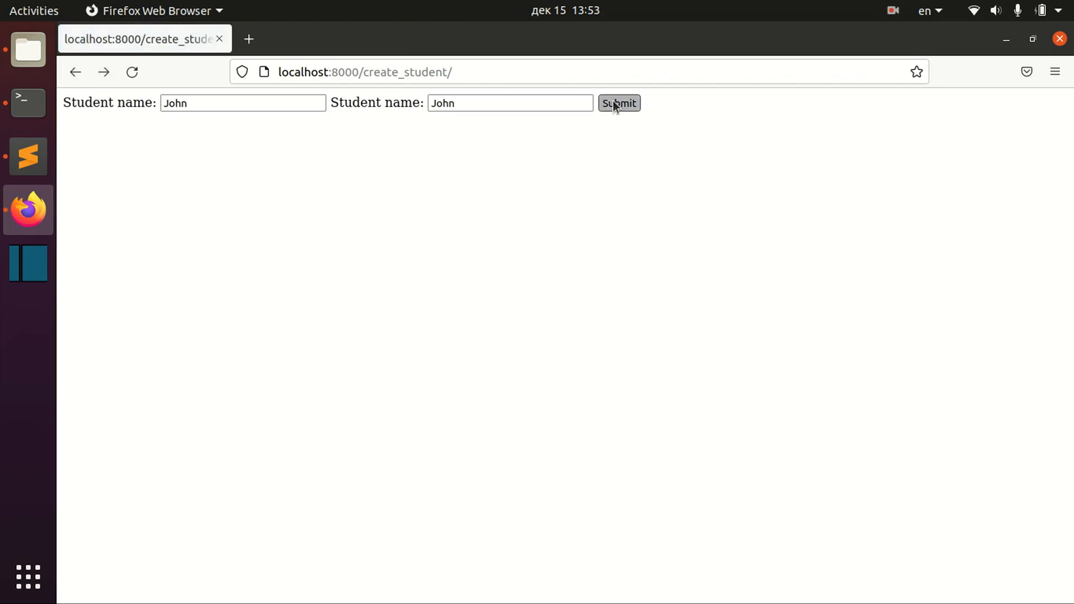
{"action": "left_click", "coordinate": [618, 102]}
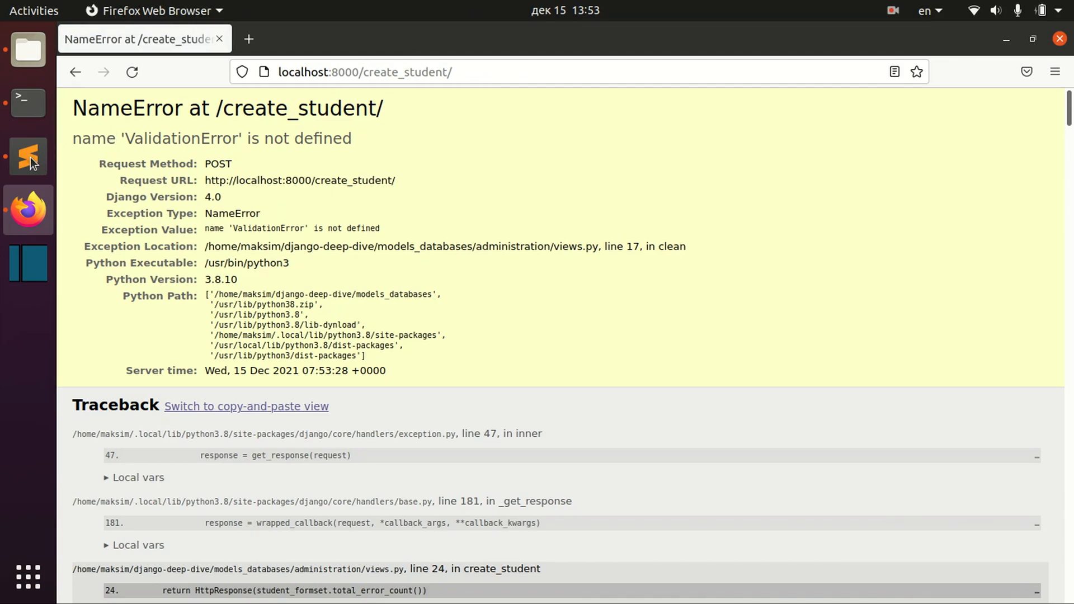
{"action": "left_click", "coordinate": [27, 156]}
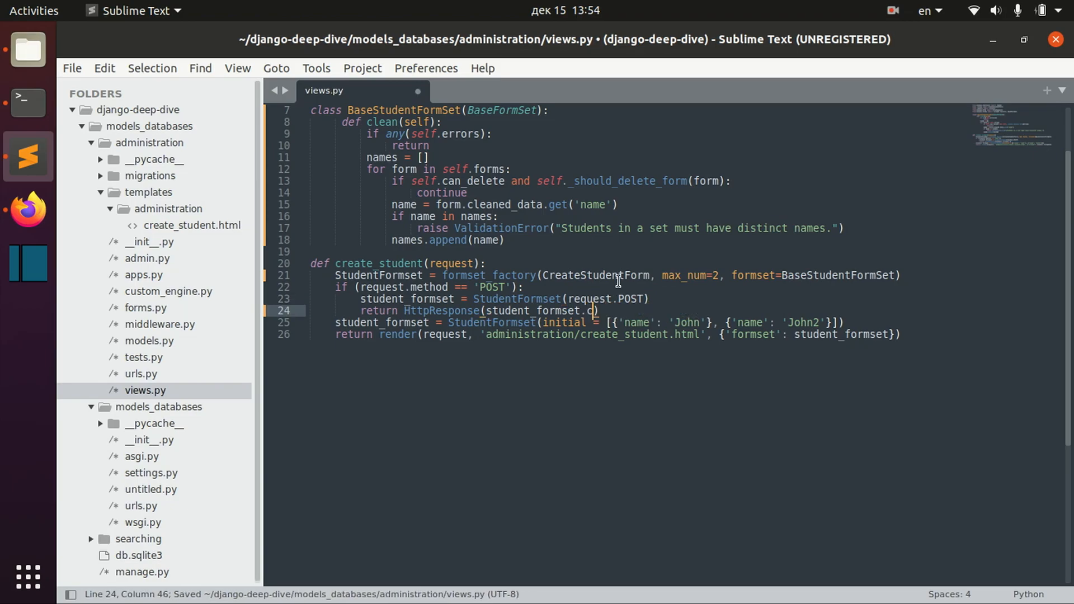
- Return student_formset.cleaned_data, preceded by a student_formset.clean() call, in the POST branch
{"action": "type", "text": "leaned_data"}
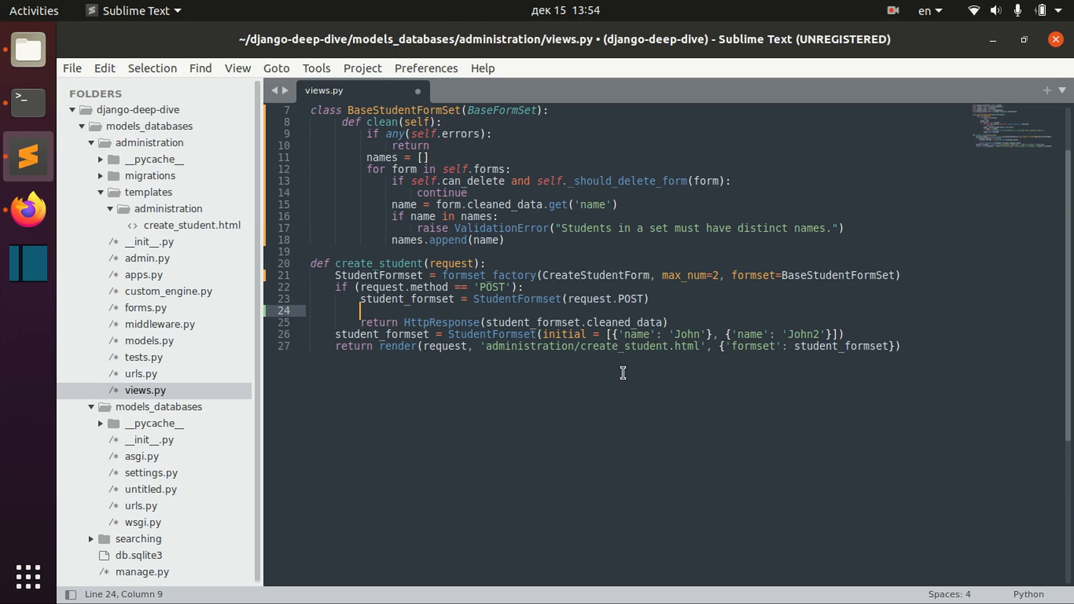
{"action": "type", "text": "student_formset."}
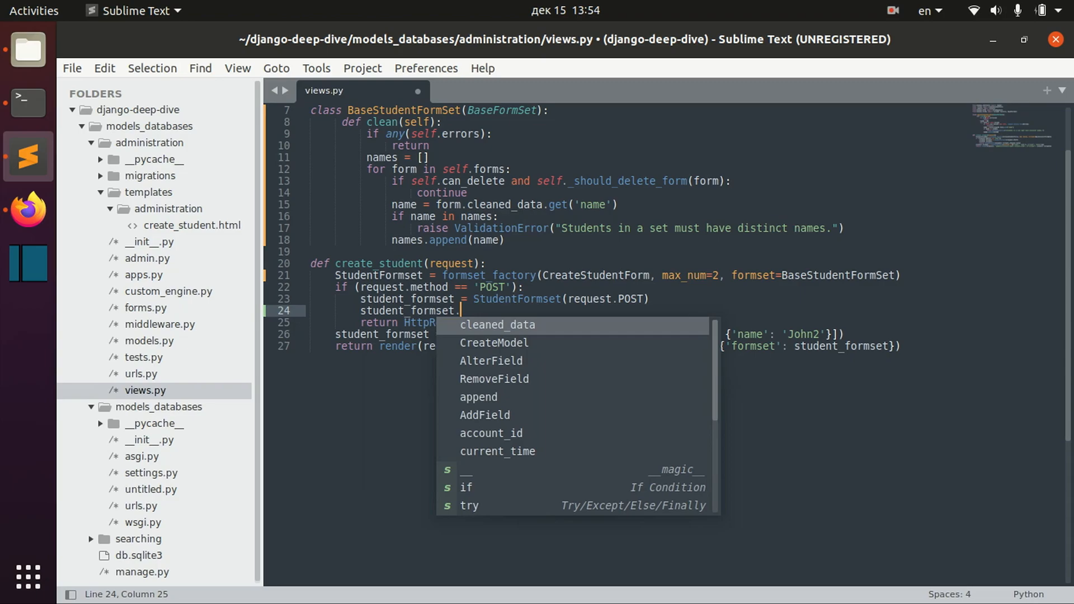
{"action": "type", "text": "clean()"}
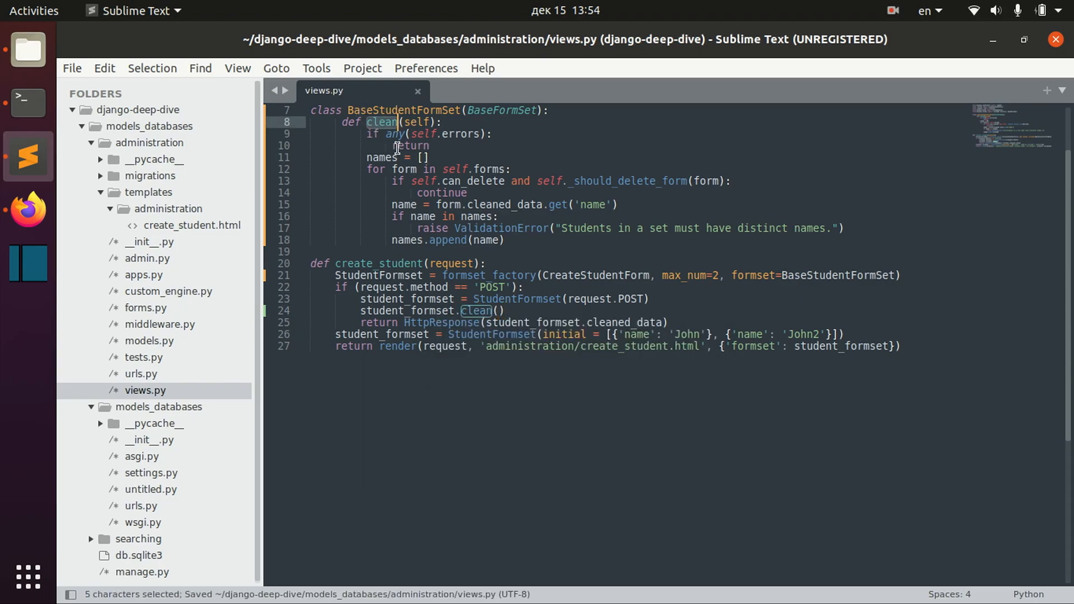
{"action": "left_click", "coordinate": [28, 210]}
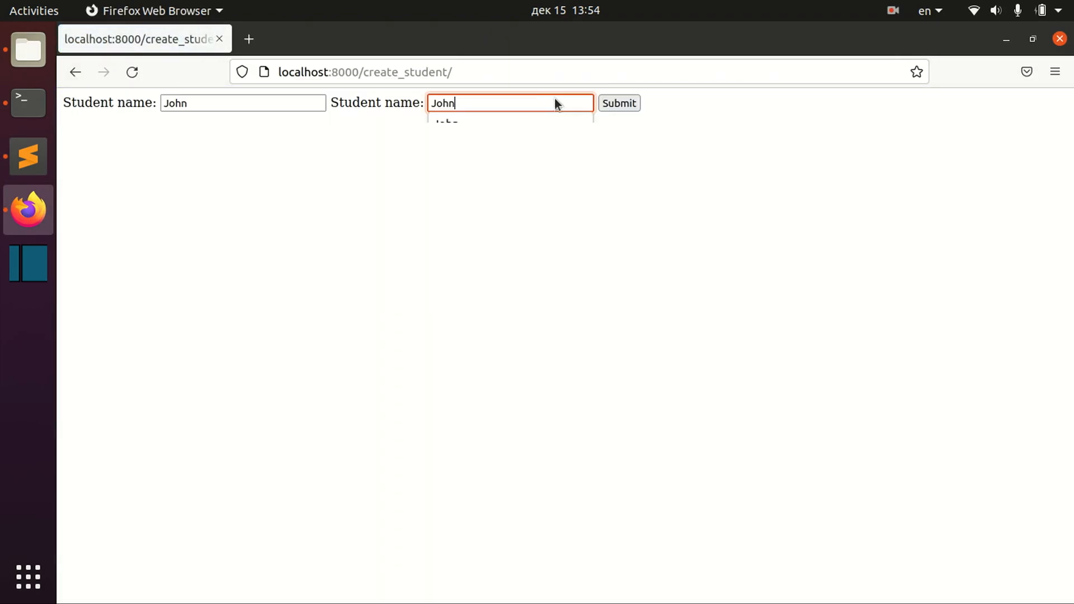
{"action": "left_click", "coordinate": [28, 156]}
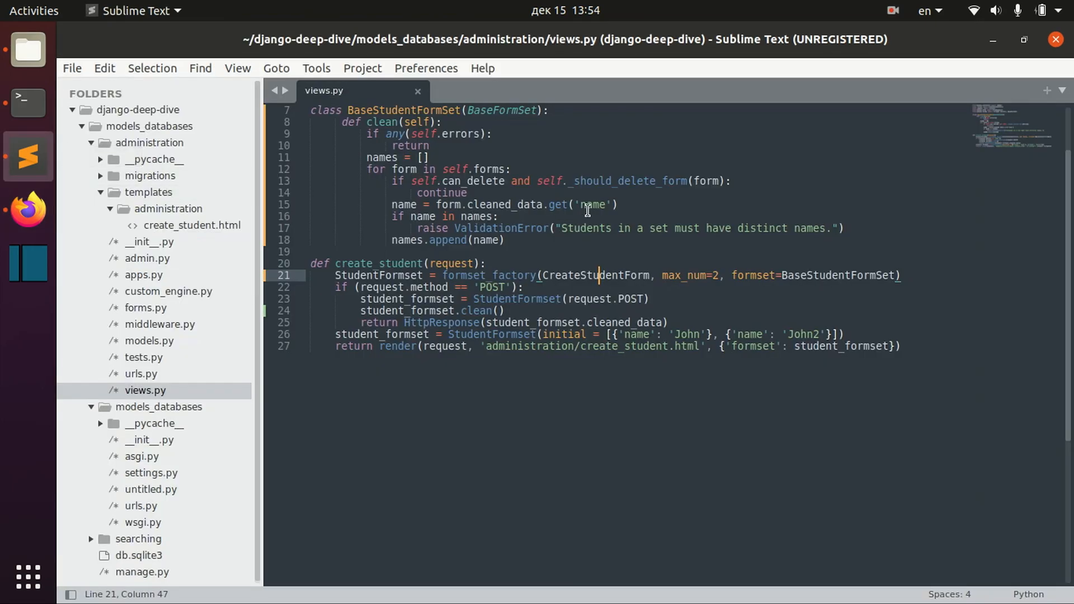
{"action": "mouse_move", "coordinate": [525, 315]}
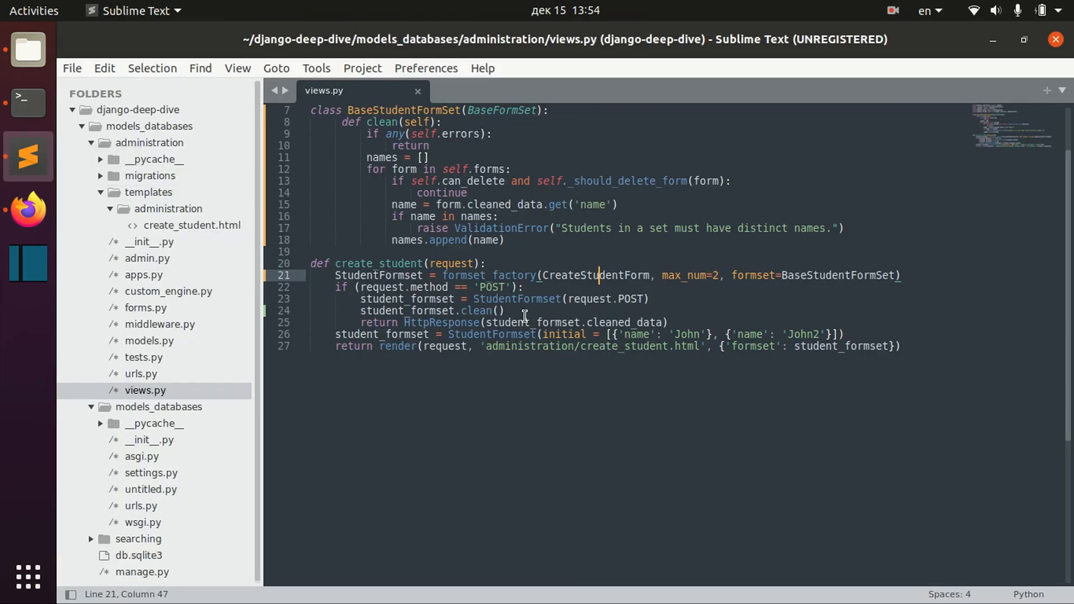
{"action": "mouse_move", "coordinate": [681, 320]}
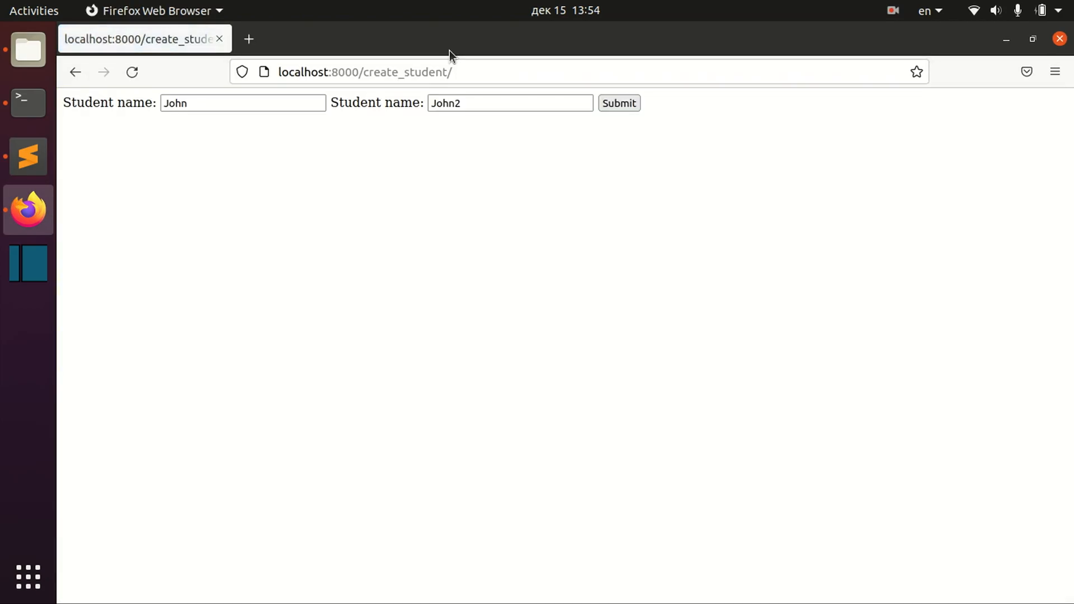
- Remove the clean() line, resubmit the form, and get the ValidationError NameError again
{"action": "left_click", "coordinate": [617, 103]}
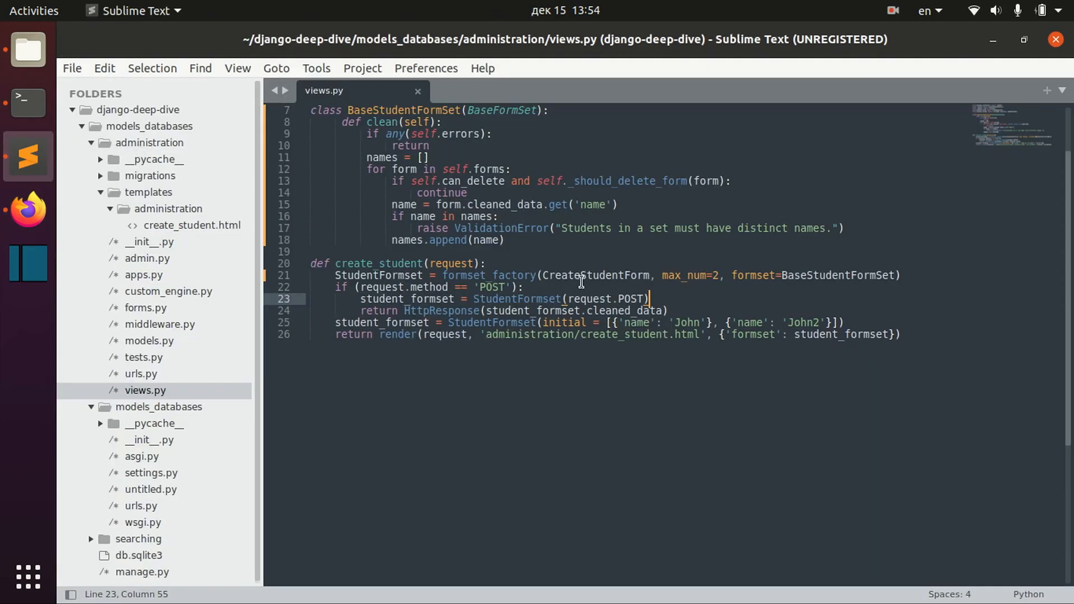
{"action": "double_click", "coordinate": [622, 311]}
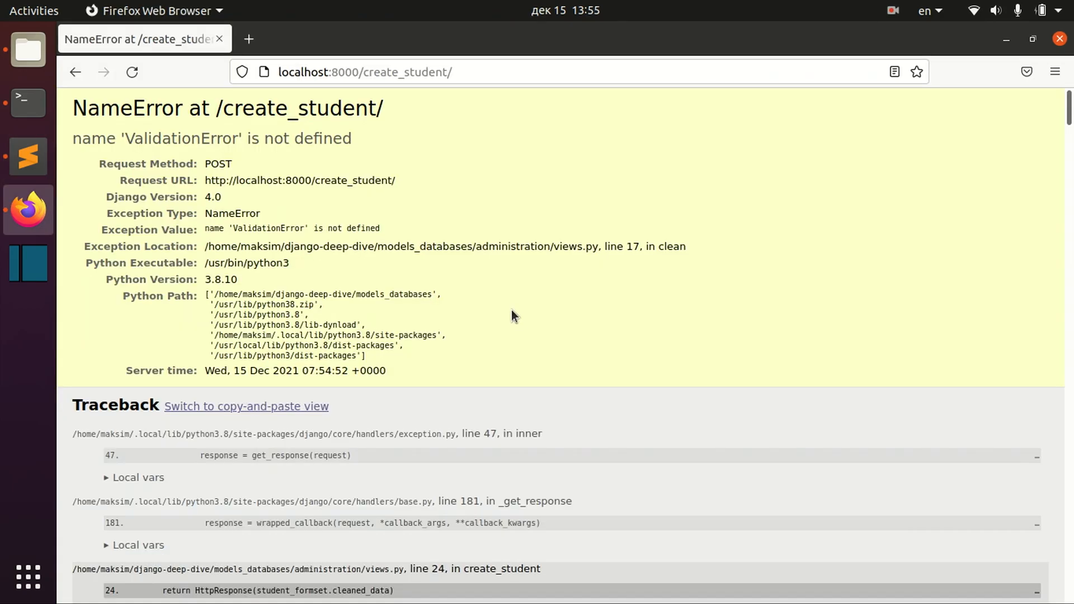
{"action": "left_click", "coordinate": [28, 156]}
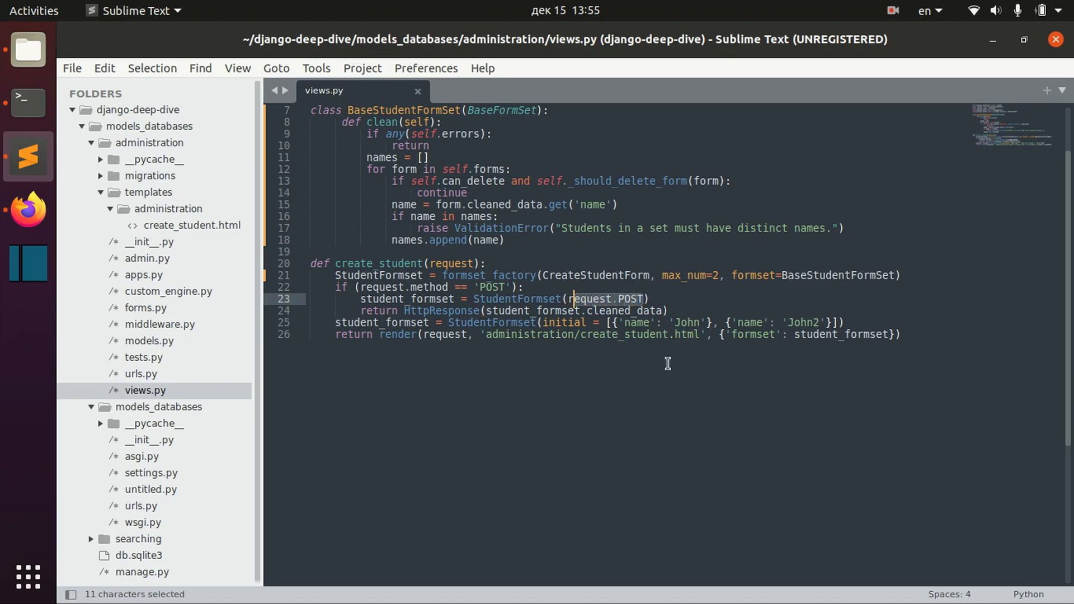
- Replace request.POST with {} in StudentFormset() and return non_form_errors(), saving views.py
{"action": "key", "text": "Delete"}
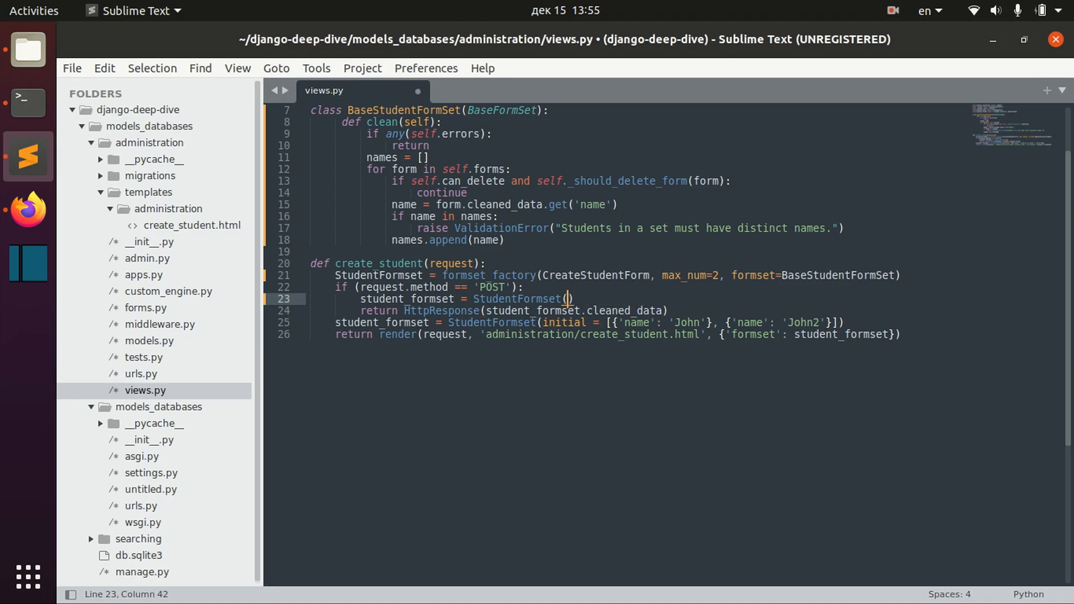
{"action": "key", "text": "ctrl+s"}
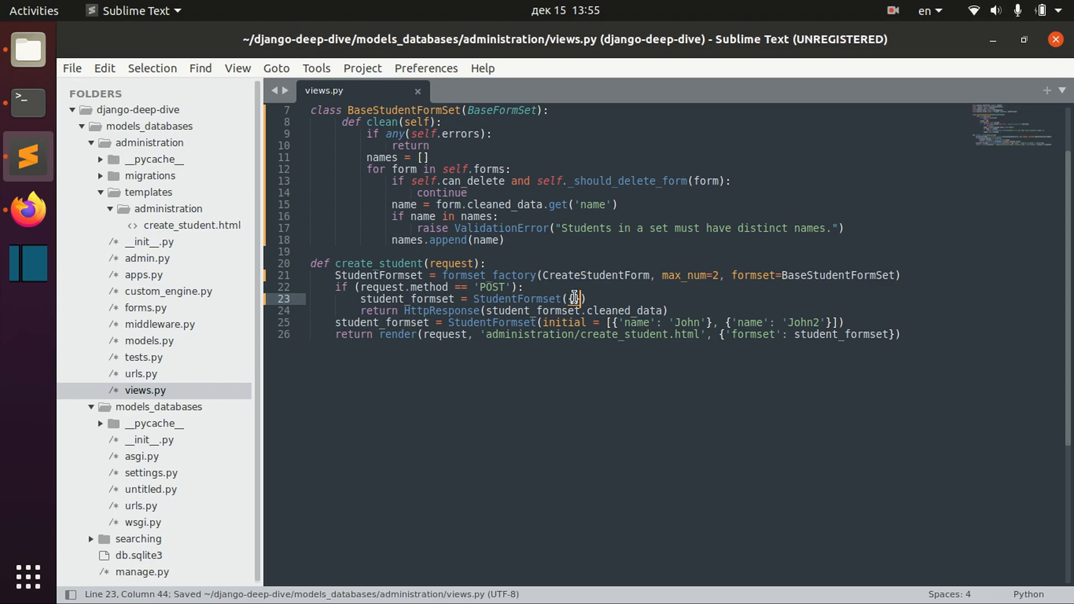
{"action": "type", "text": "{}"}
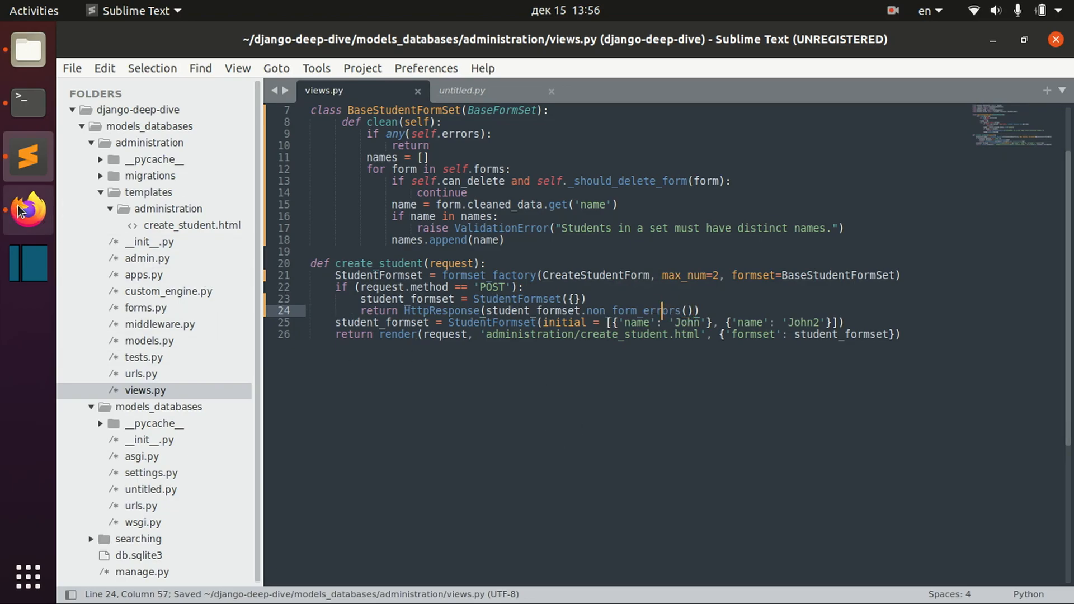
- Submit the student form and select the 'ManagementForm data is missing' error message
{"action": "left_click", "coordinate": [28, 210]}
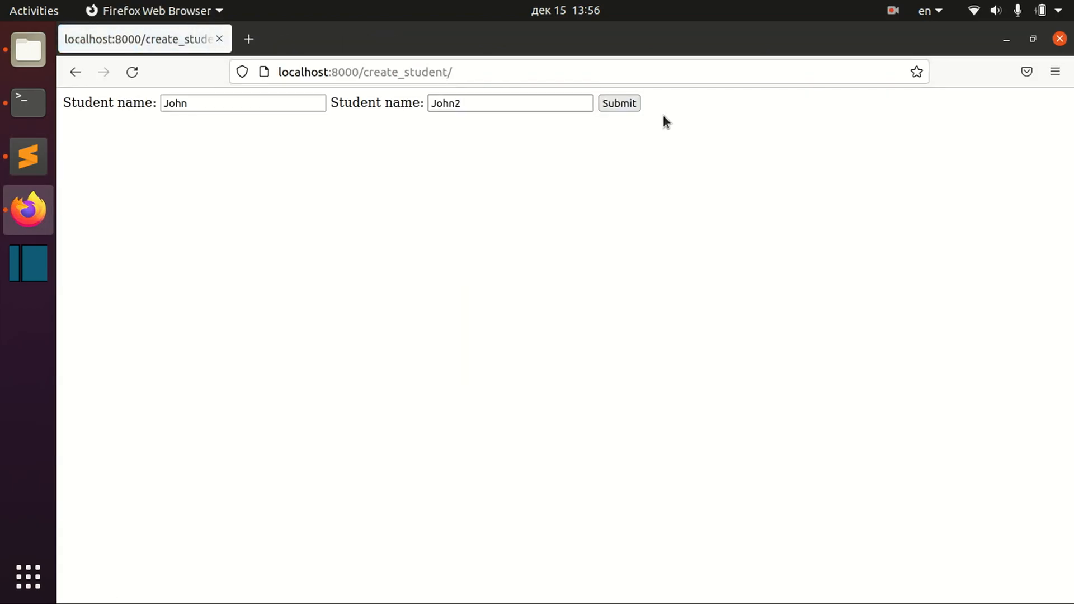
{"action": "left_click", "coordinate": [617, 103]}
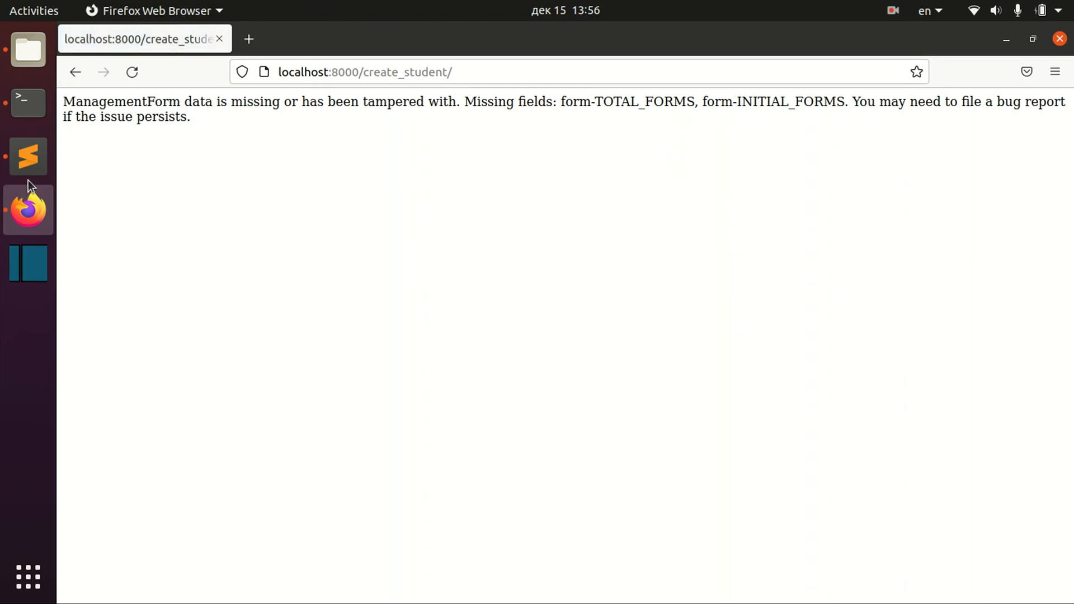
{"action": "left_click", "coordinate": [28, 156]}
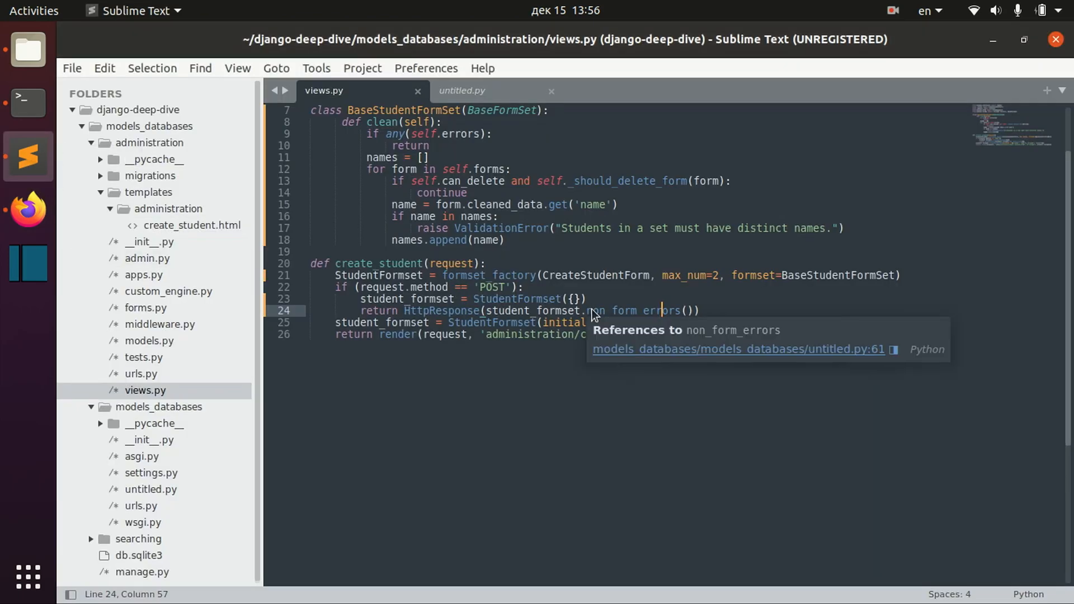
{"action": "left_click", "coordinate": [27, 210]}
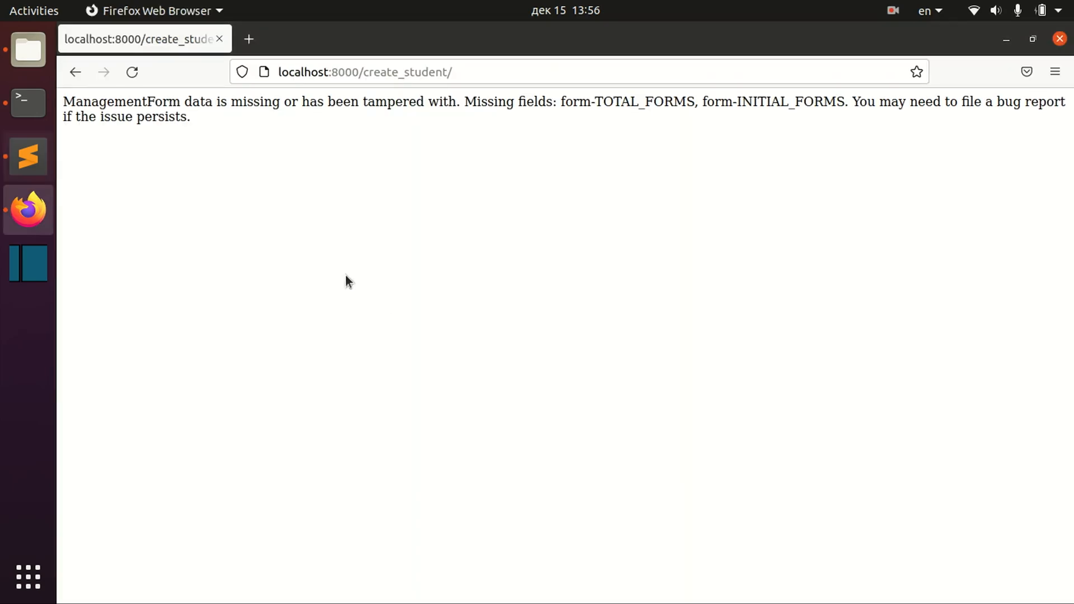
{"action": "double_click", "coordinate": [84, 101]}
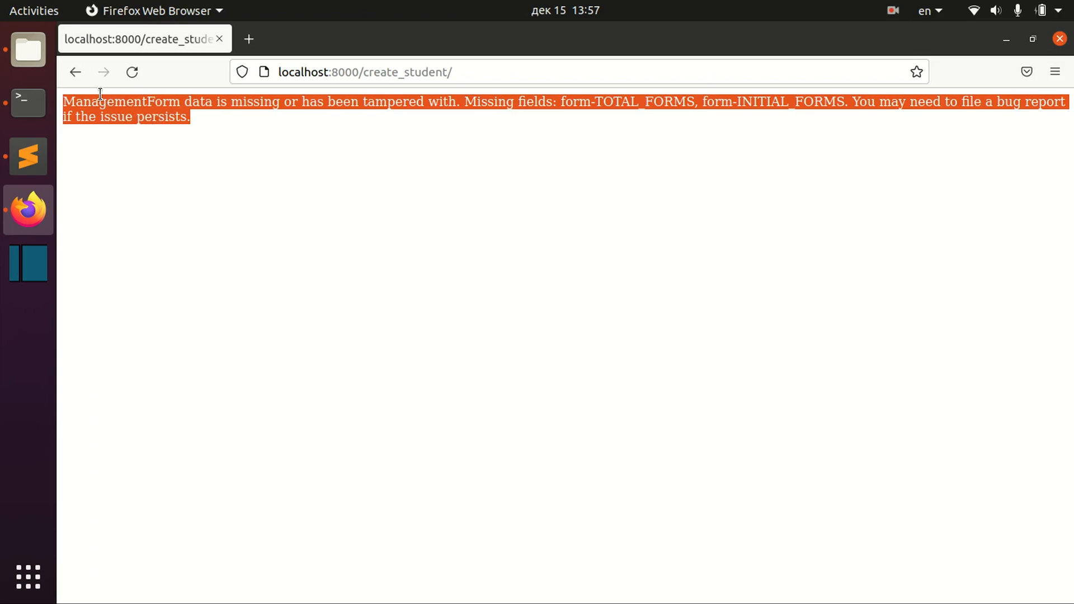
{"action": "left_click", "coordinate": [28, 156]}
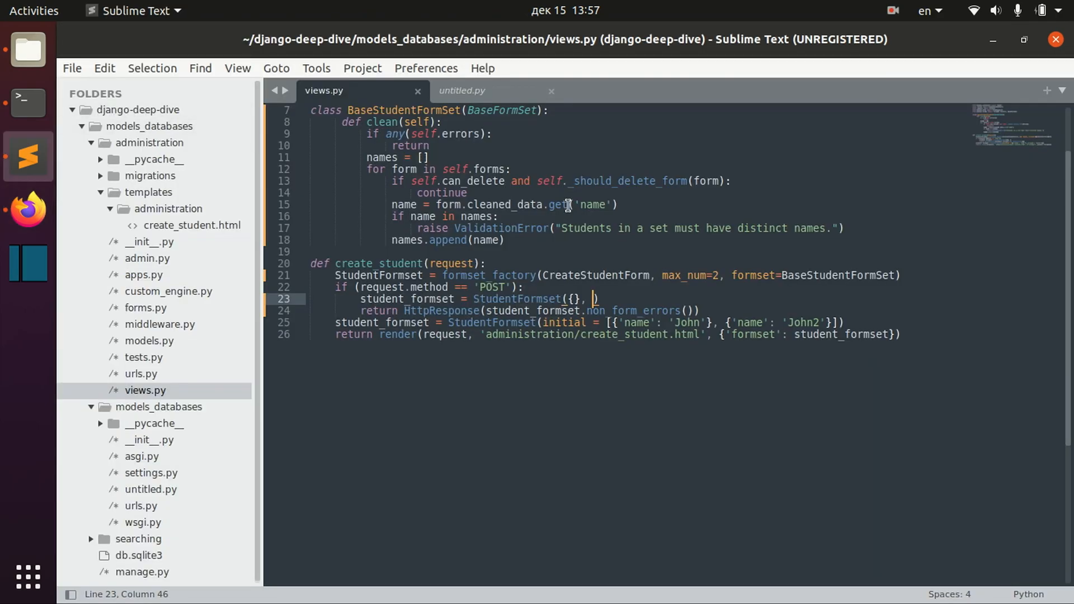
- Pass error_messages missing_management_form 'Sorry, something went wrong.' and verify the message in Firefox
{"action": "type", "text": "error_messages="}
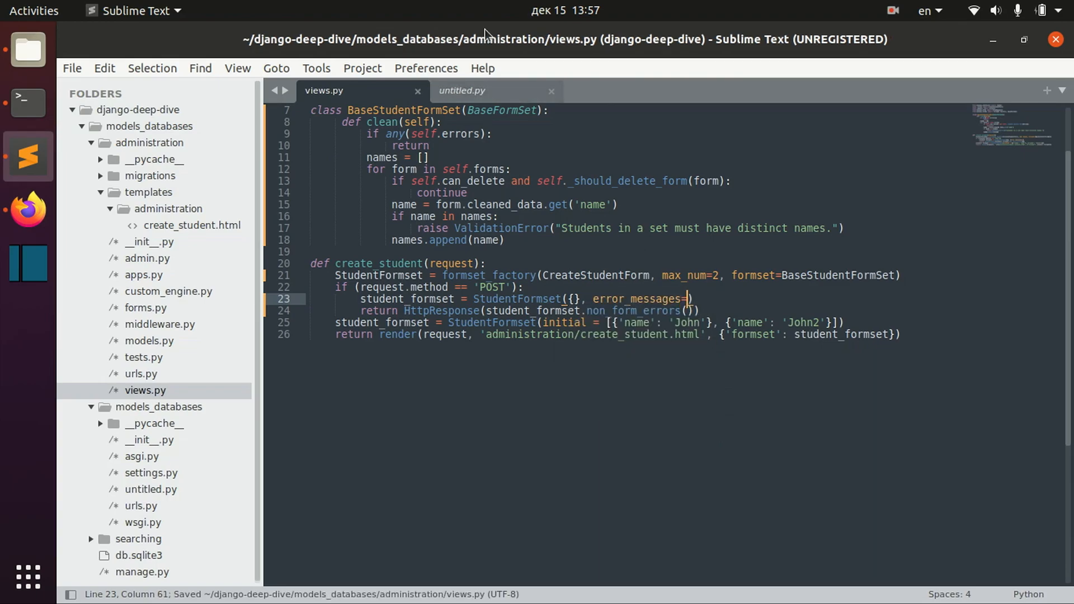
{"action": "type", "text": "{'missing_management_form': 'Sorry, something went wrong.'}"}
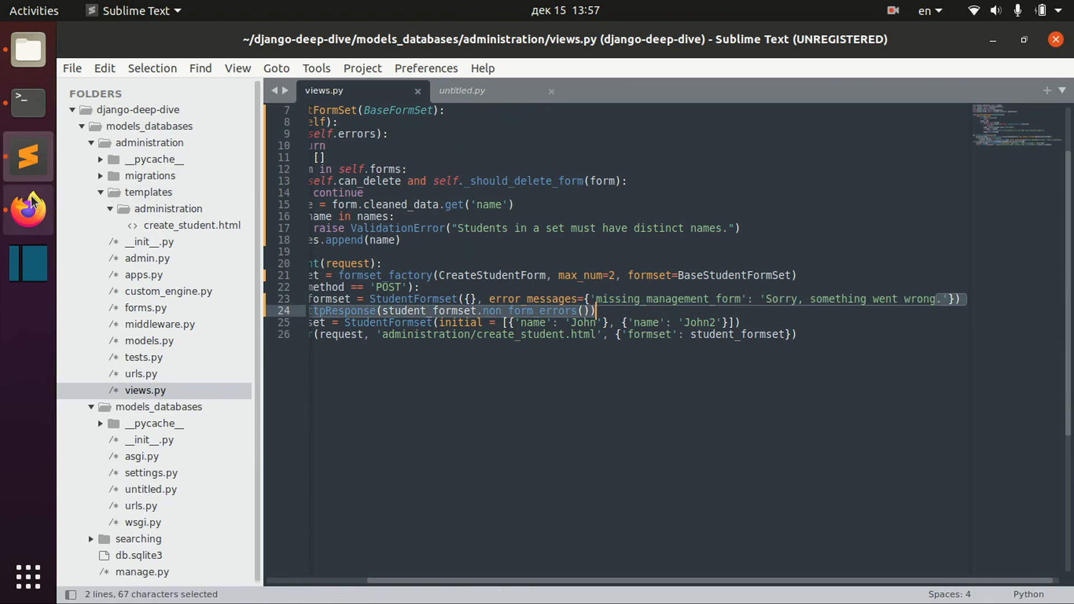
{"action": "left_click", "coordinate": [28, 211]}
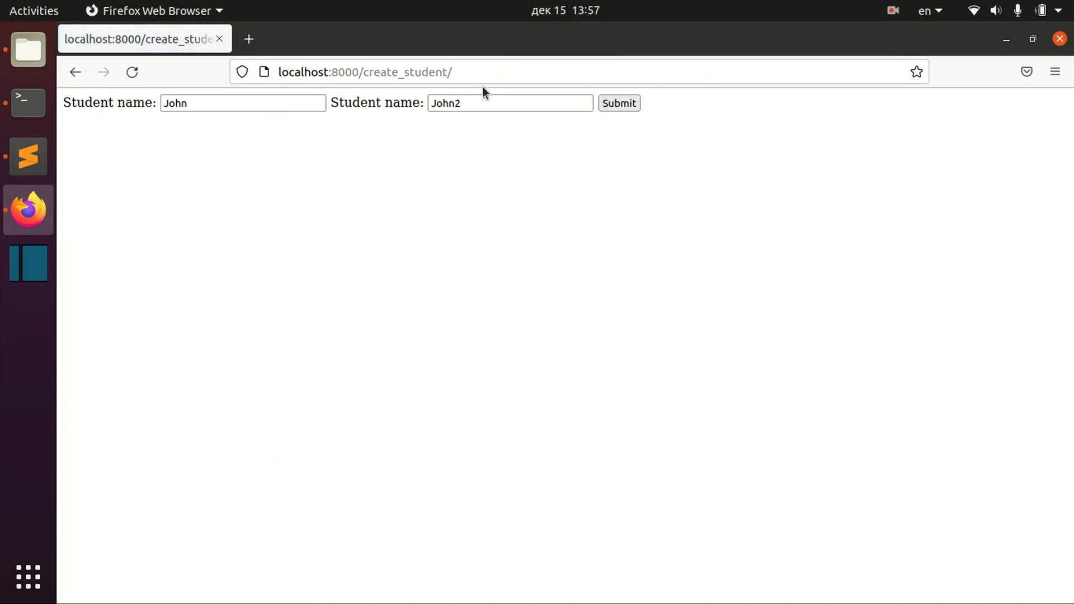
{"action": "left_click", "coordinate": [617, 103]}
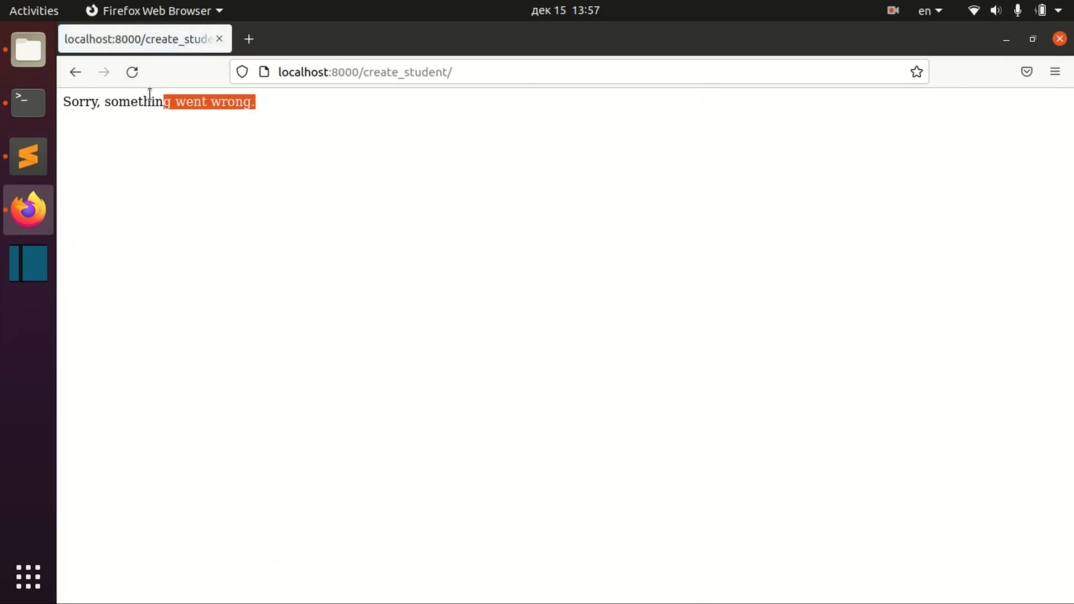
{"action": "left_click", "coordinate": [28, 156]}
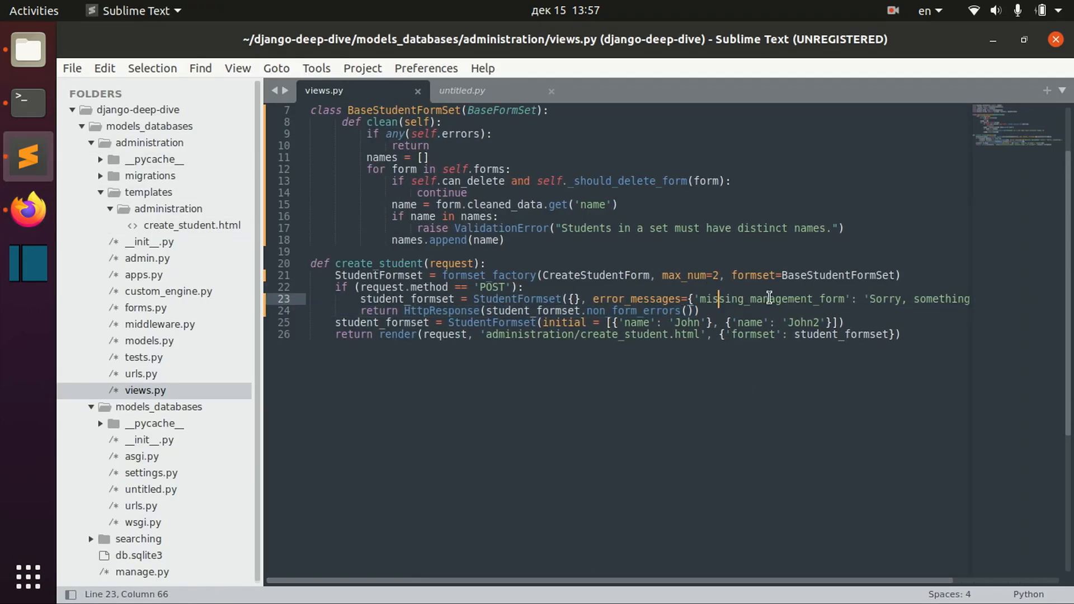
{"action": "left_click", "coordinate": [27, 210]}
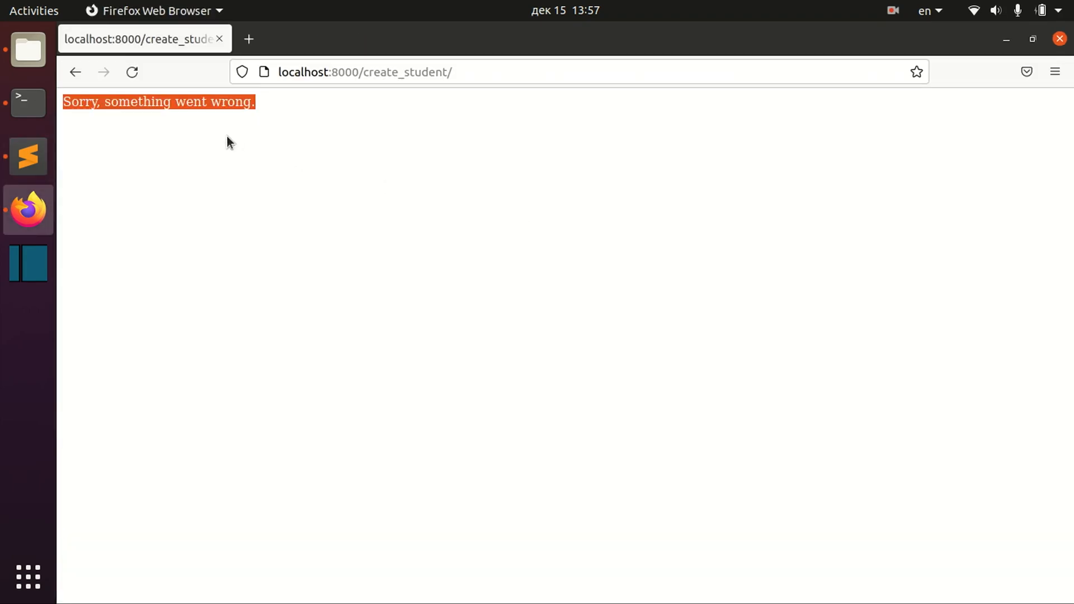
{"action": "left_click", "coordinate": [28, 156]}
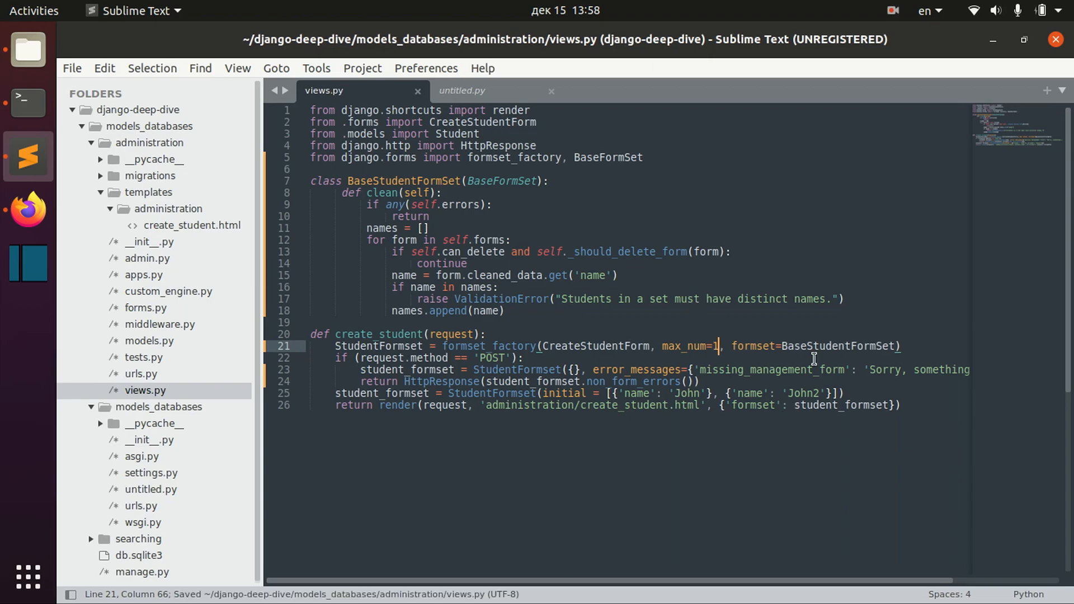
{"action": "mouse_move", "coordinate": [719, 375]}
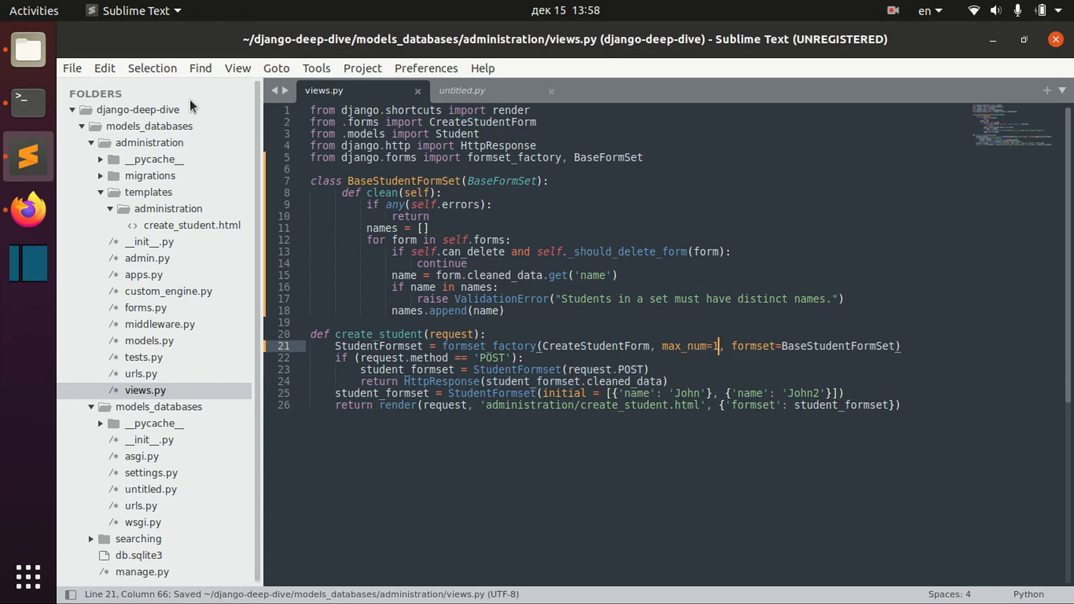
- Submit the John and John2 form against max_num=1 with validate_max=True
{"action": "left_click", "coordinate": [27, 210]}
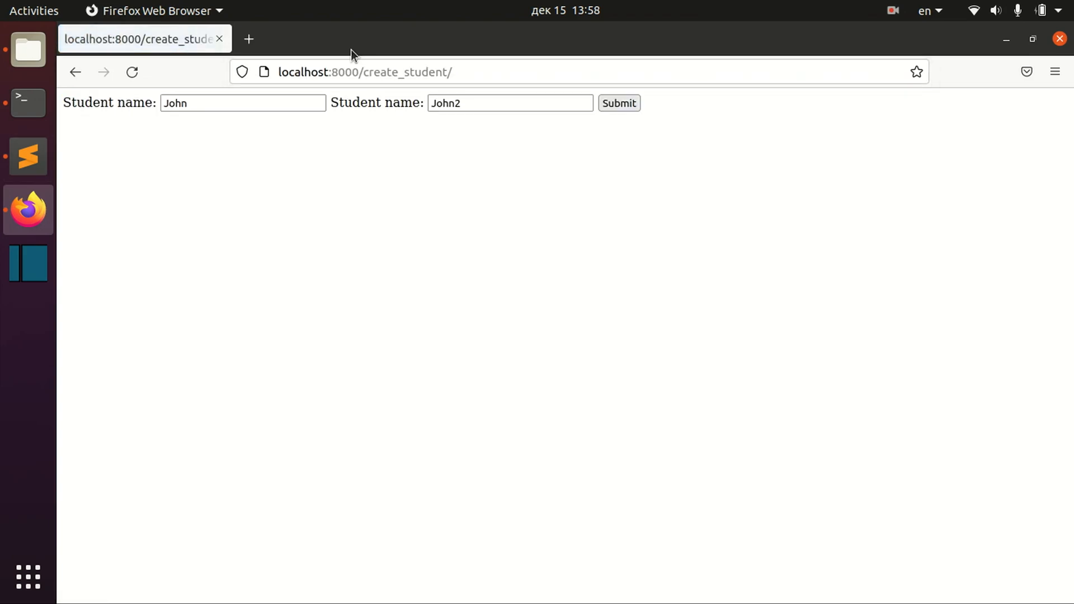
{"action": "left_click", "coordinate": [618, 103]}
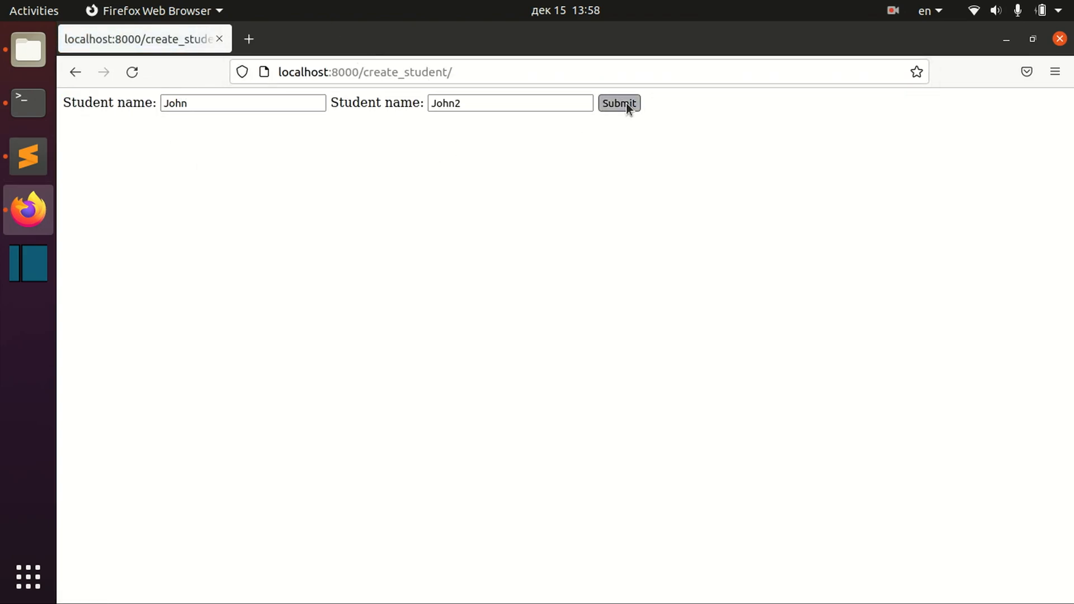
{"action": "left_click", "coordinate": [28, 156]}
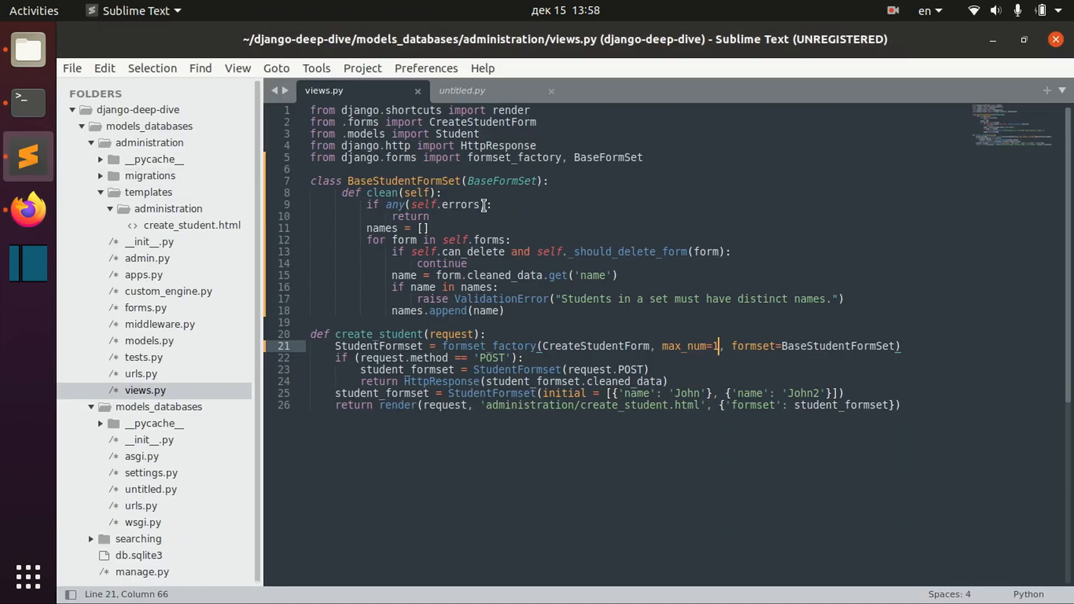
{"action": "mouse_move", "coordinate": [895, 342]}
{"action": "type", "text": ", validate_max=True"}
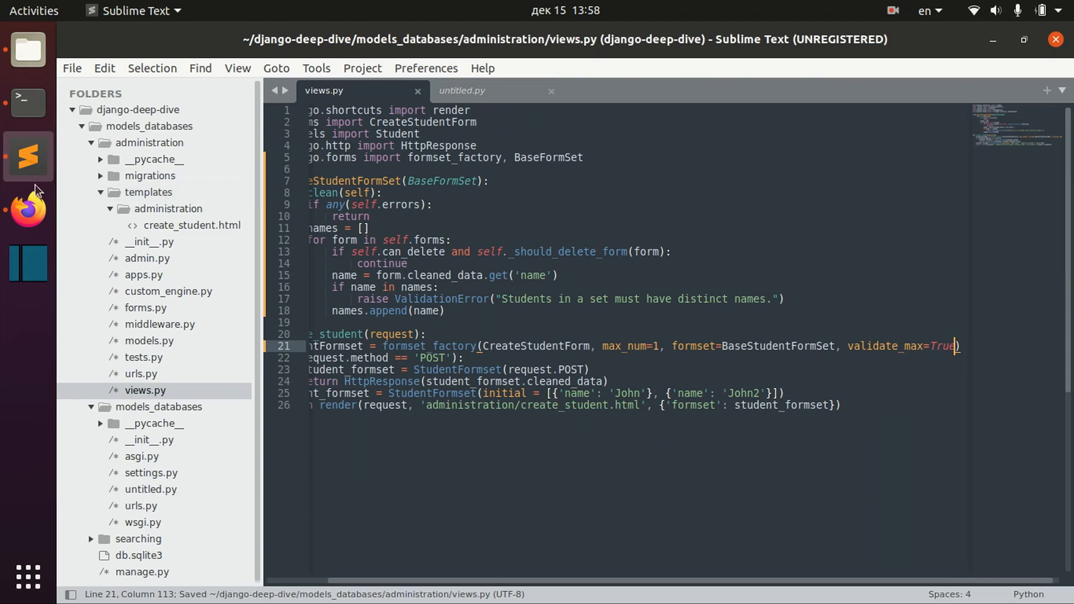
- Resubmit John and John2, get past the AttributeError, and see both names' data
{"action": "left_click", "coordinate": [27, 210]}
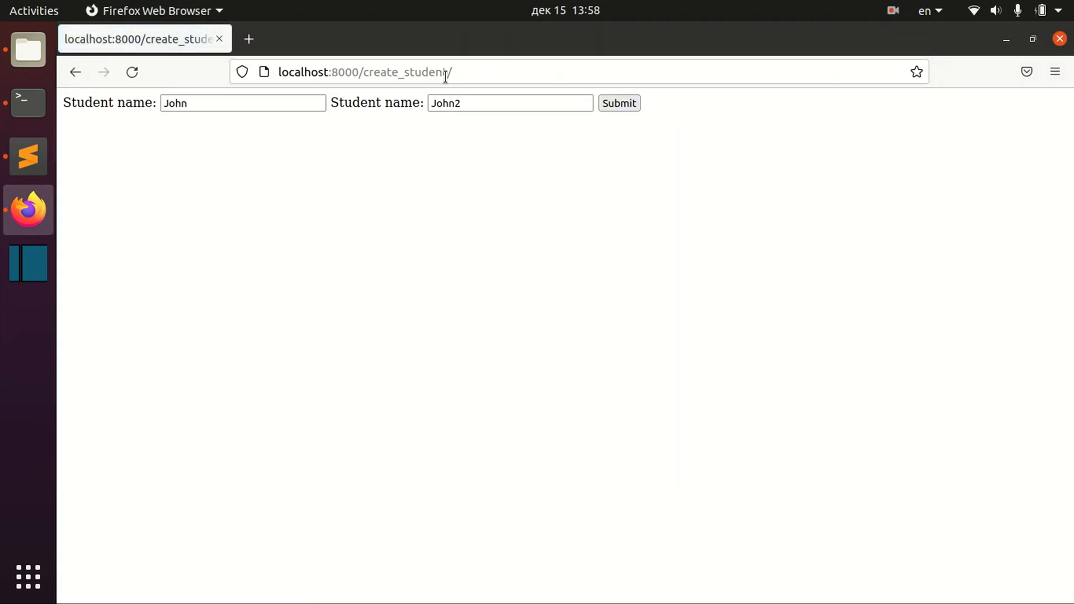
{"action": "left_click", "coordinate": [617, 103]}
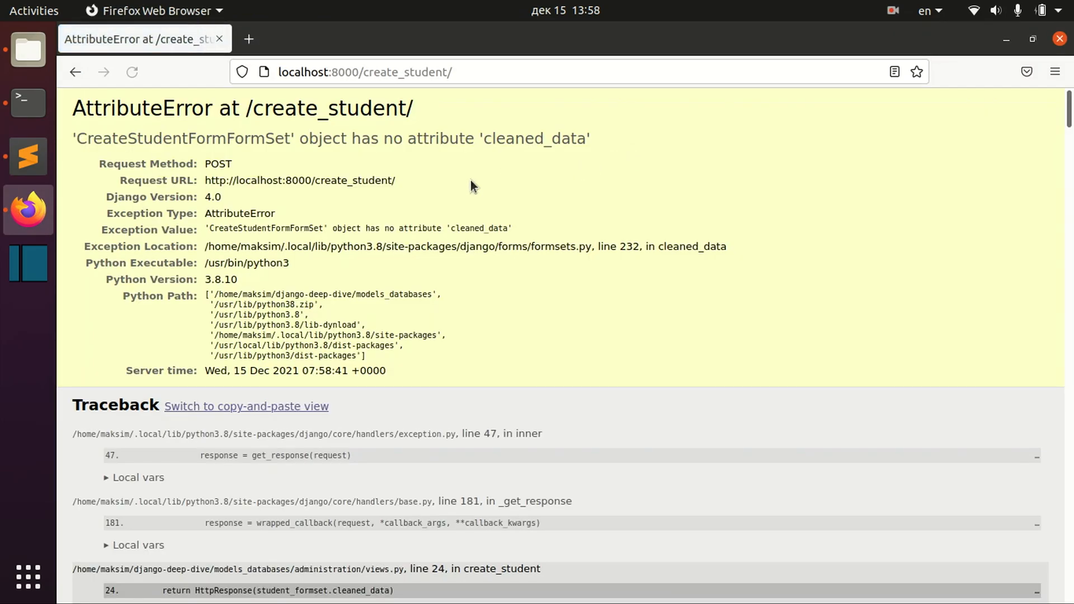
{"action": "mouse_move", "coordinate": [60, 222]}
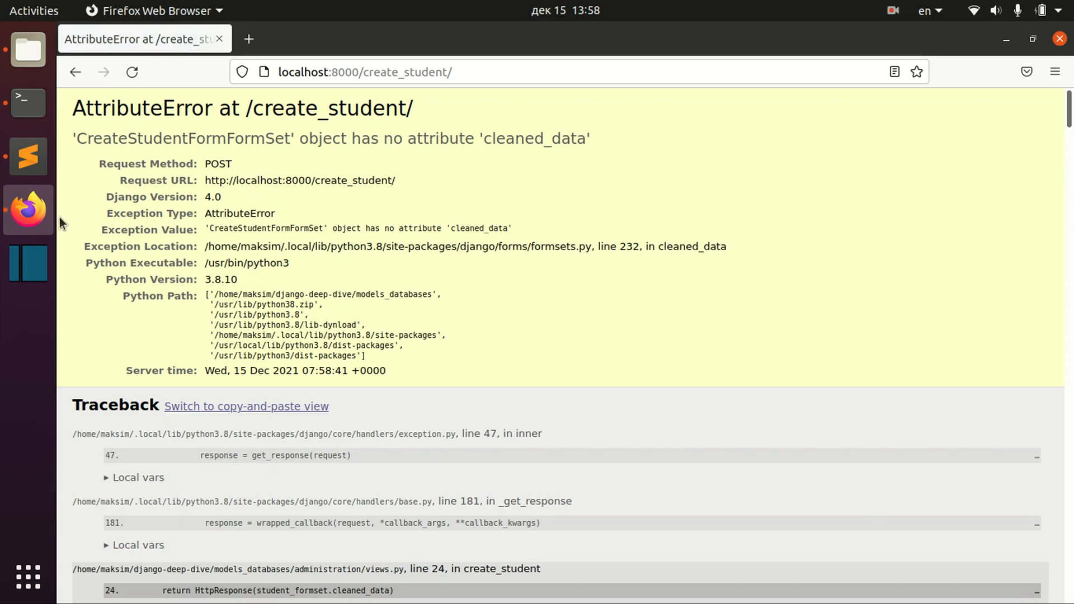
{"action": "left_click", "coordinate": [28, 156]}
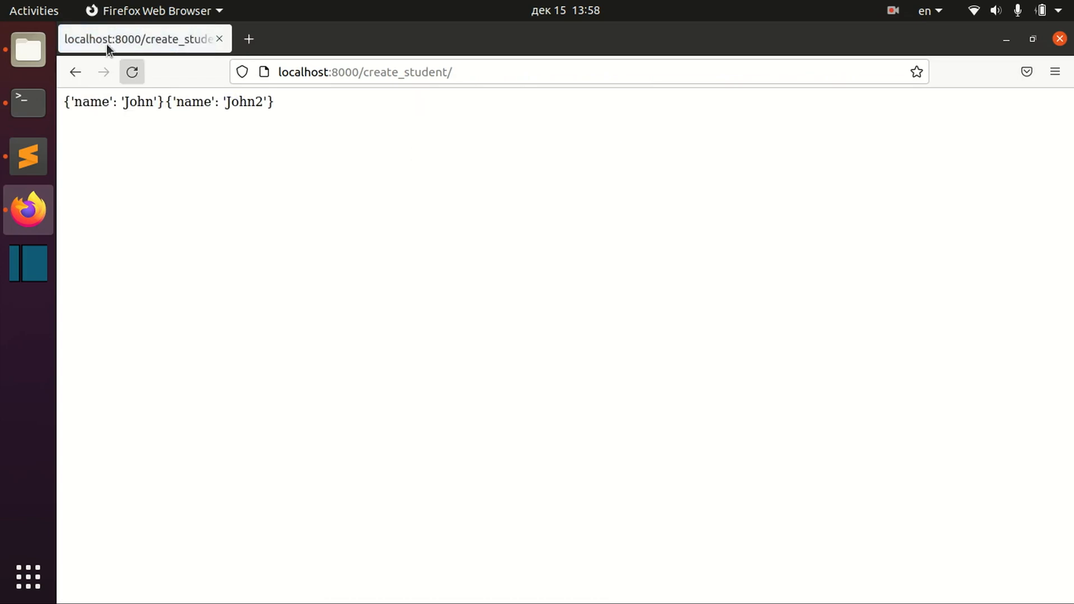
{"action": "left_click", "coordinate": [28, 156]}
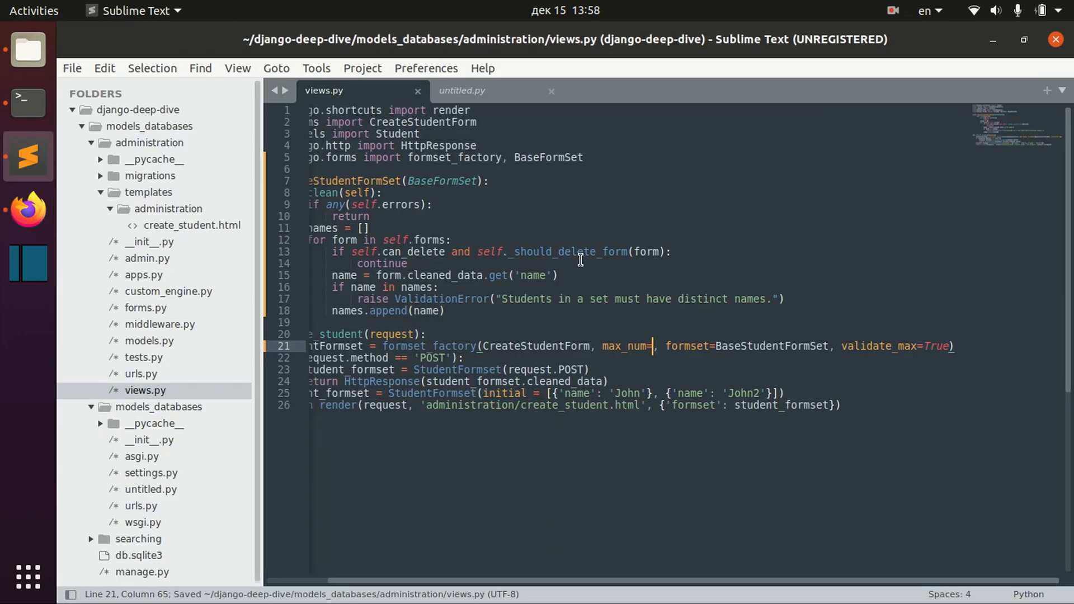
- Use min_num=5 instead of max_num and reload the page to see five name fields
{"action": "left_click", "coordinate": [28, 211]}
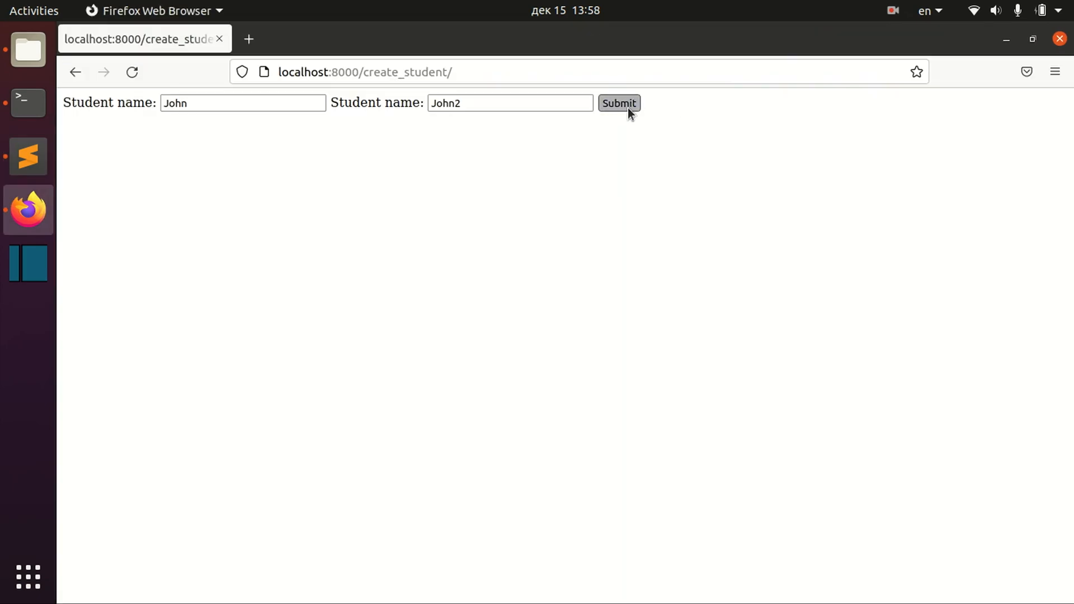
{"action": "left_click", "coordinate": [28, 156]}
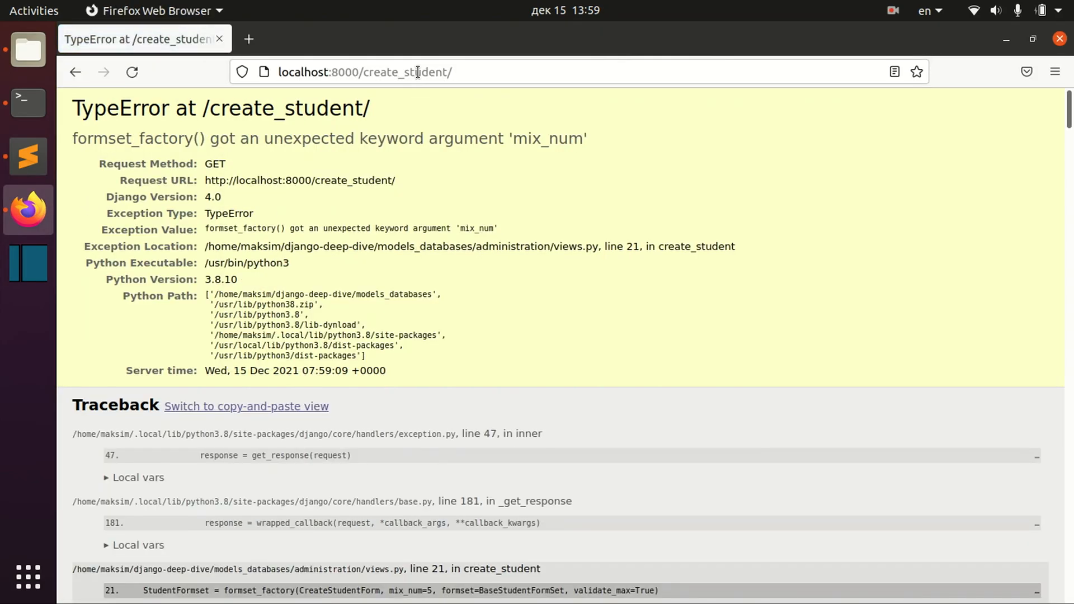
{"action": "left_click", "coordinate": [28, 156]}
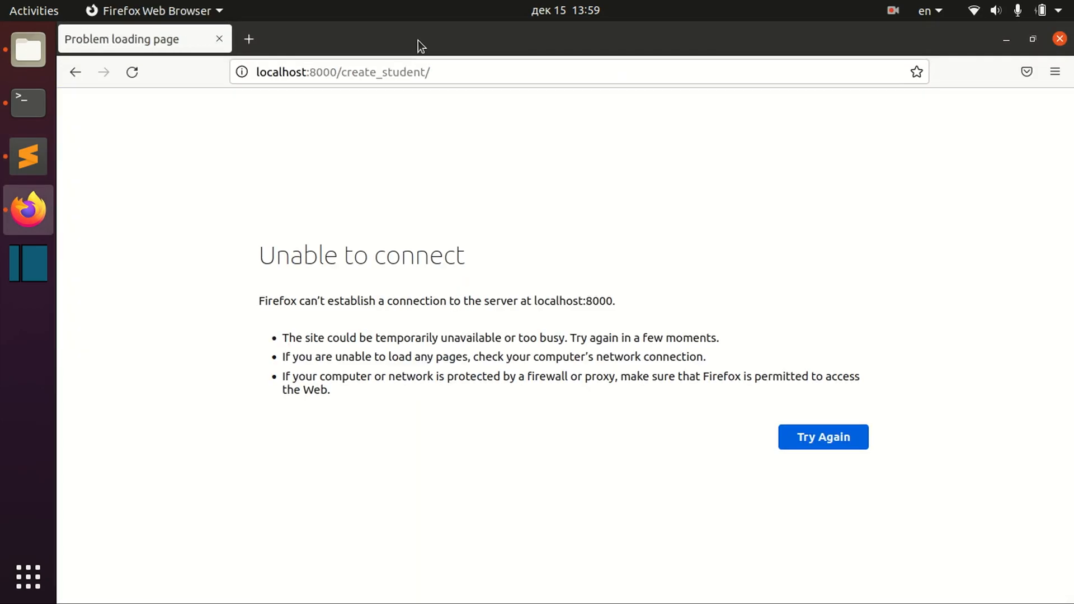
{"action": "left_click", "coordinate": [822, 437]}
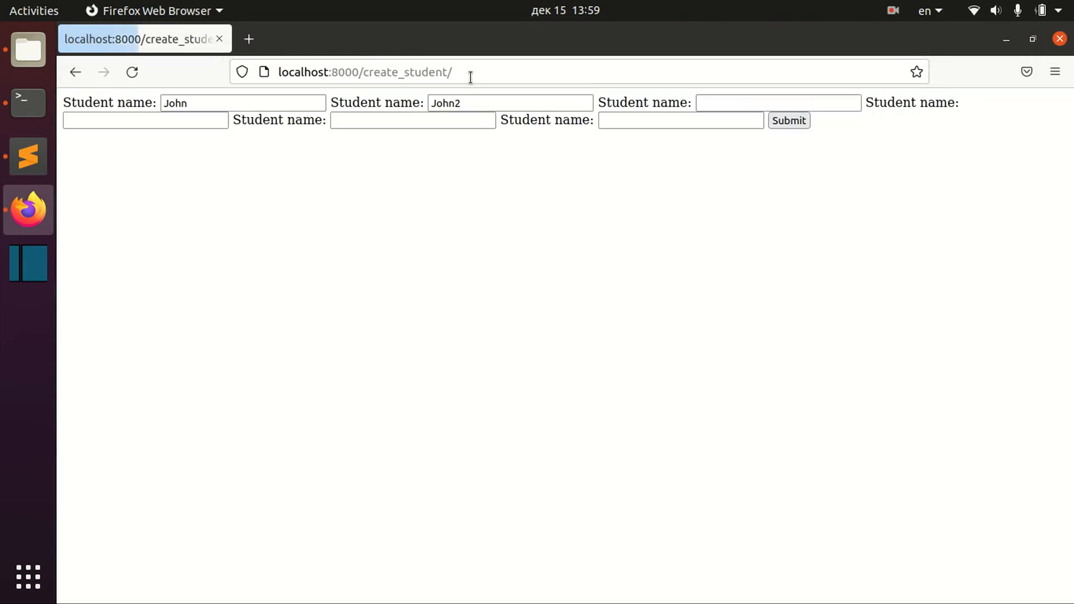
{"action": "left_click", "coordinate": [788, 120]}
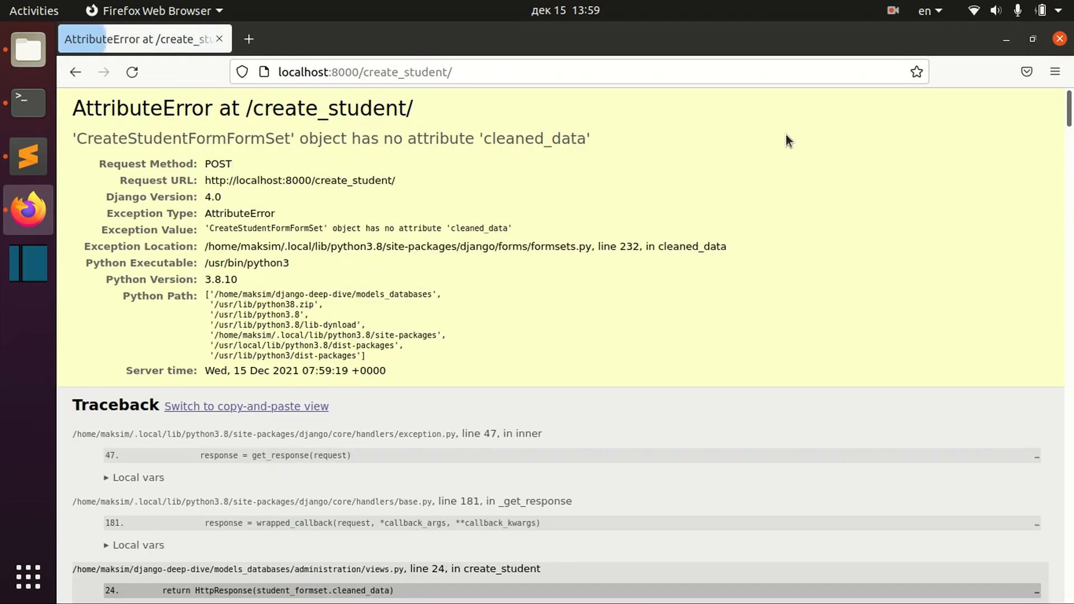
{"action": "left_click", "coordinate": [75, 72]}
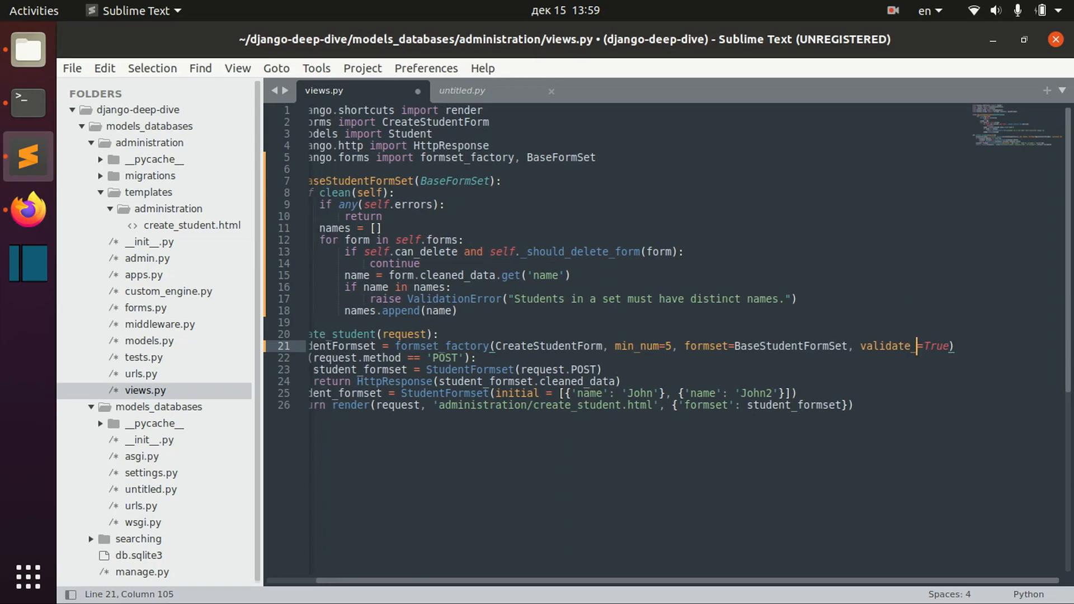
{"action": "left_click", "coordinate": [28, 210]}
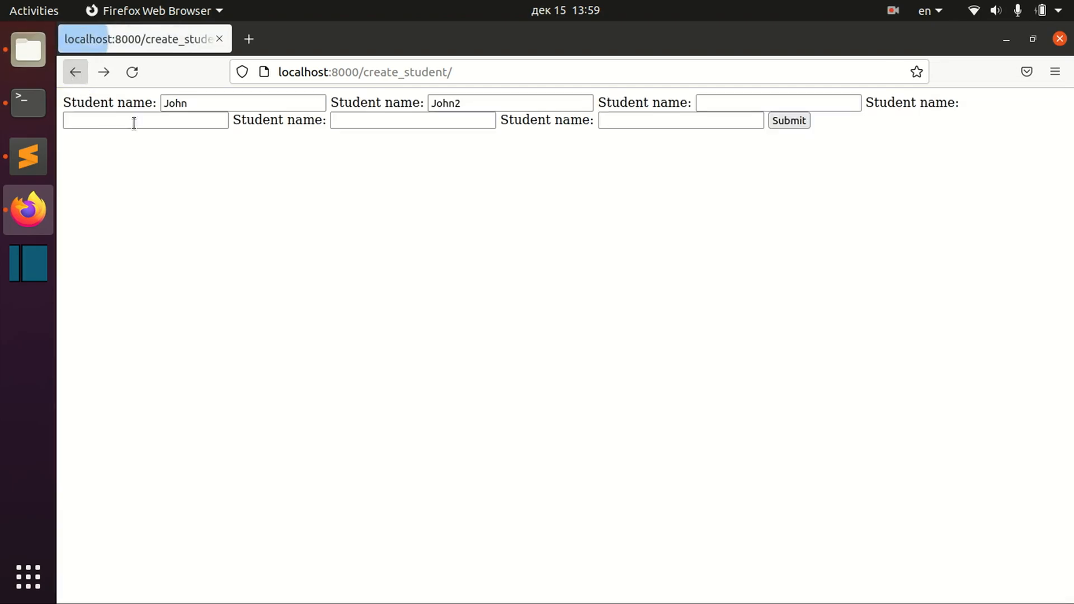
- Edit the validate_min setting on the formset factory in views.py
{"action": "left_click", "coordinate": [27, 156]}
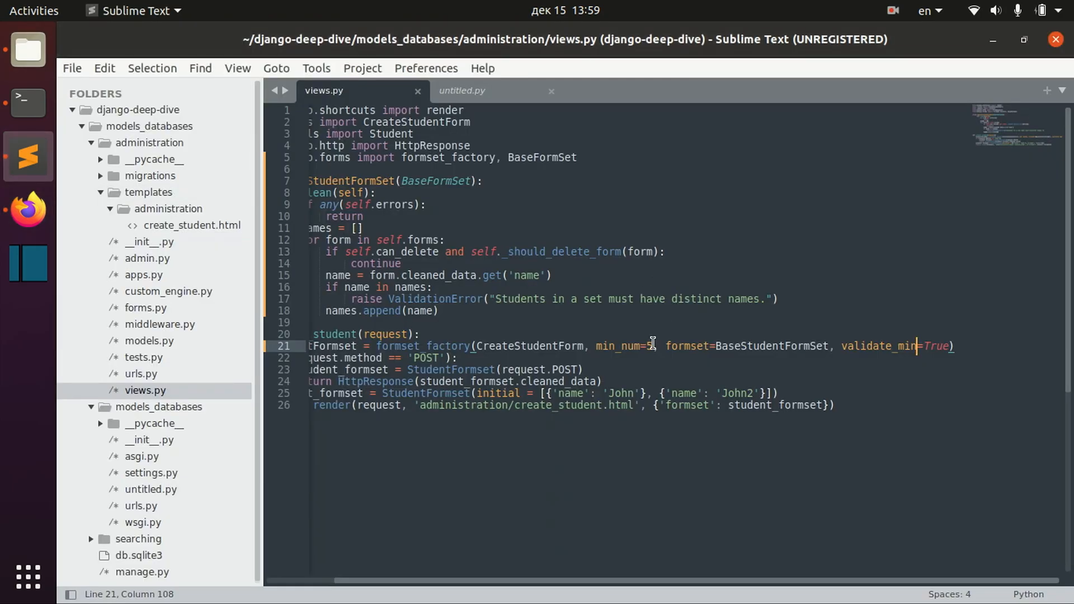
{"action": "left_click", "coordinate": [27, 210]}
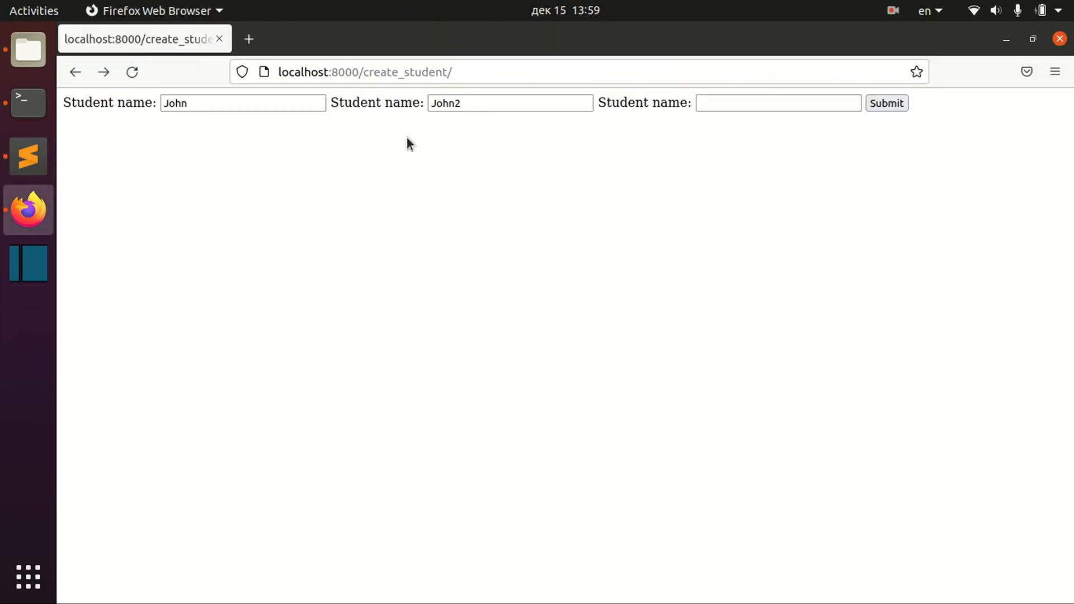
{"action": "type", "text": "fas"}
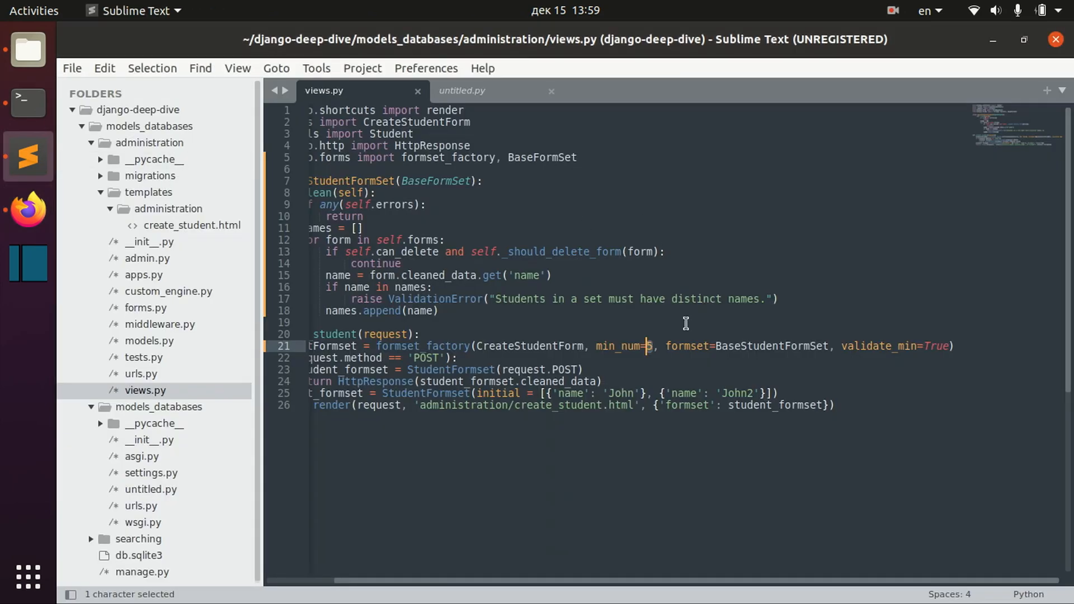
{"action": "mouse_move", "coordinate": [10, 206]}
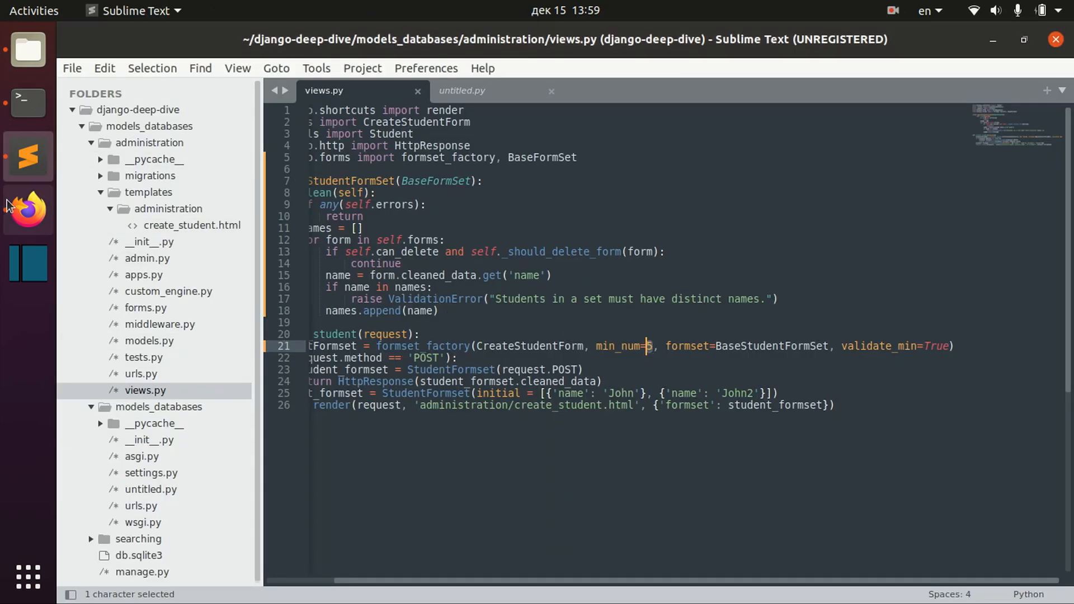
- Reload and submit the name form, then select the min_num value in views.py
{"action": "left_click", "coordinate": [28, 210]}
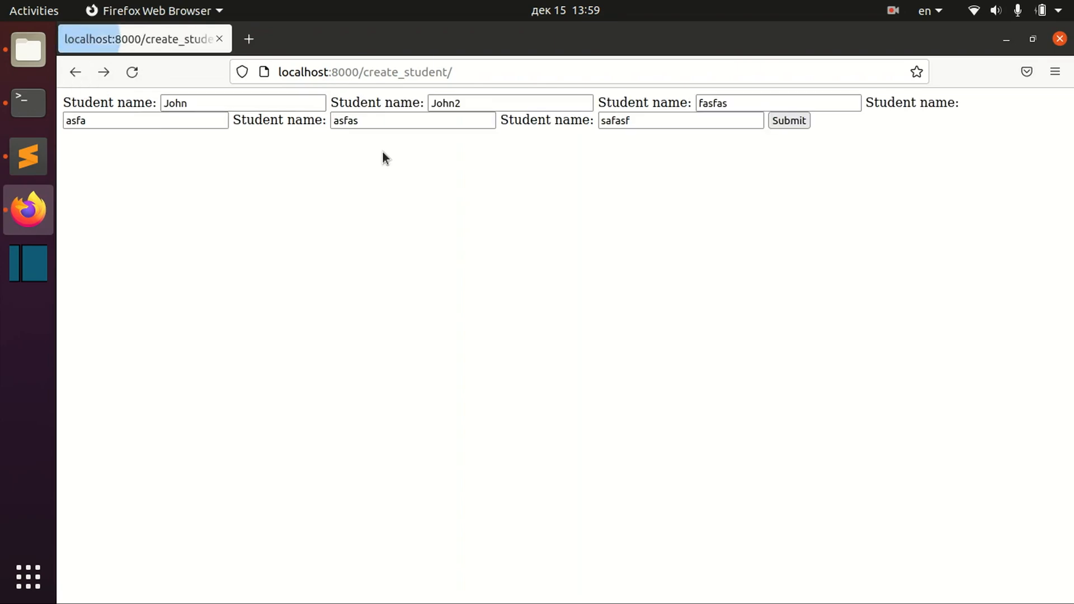
{"action": "left_click", "coordinate": [788, 120]}
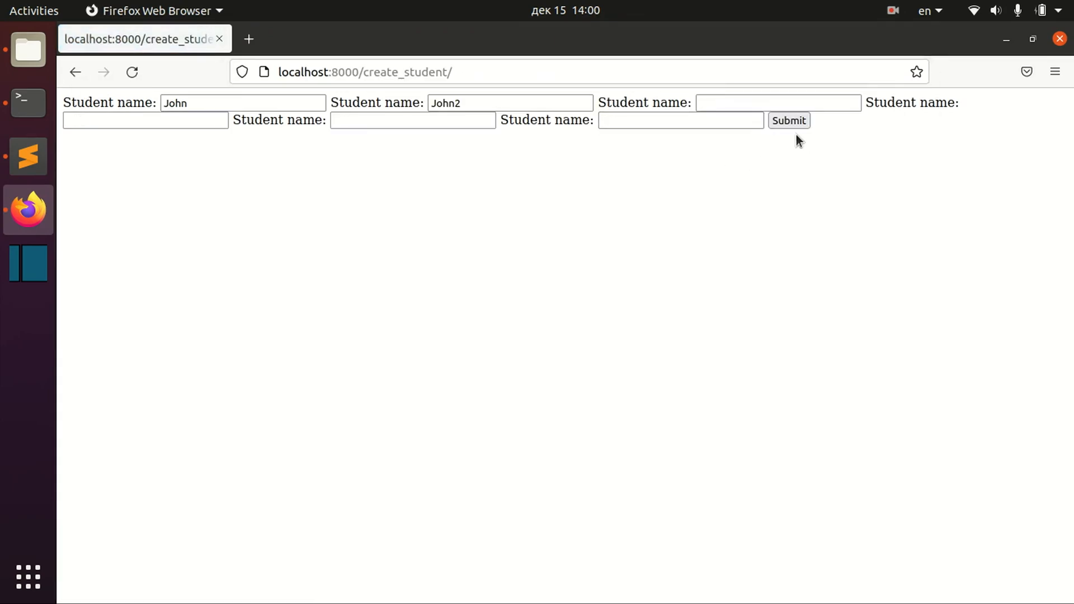
{"action": "left_click", "coordinate": [788, 120]}
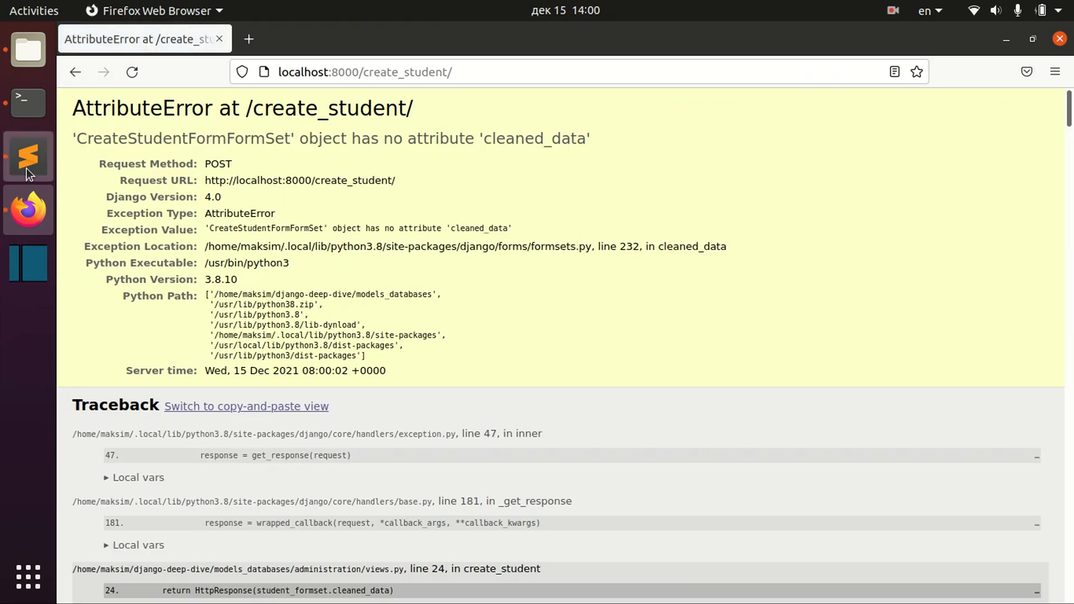
{"action": "left_click", "coordinate": [28, 156]}
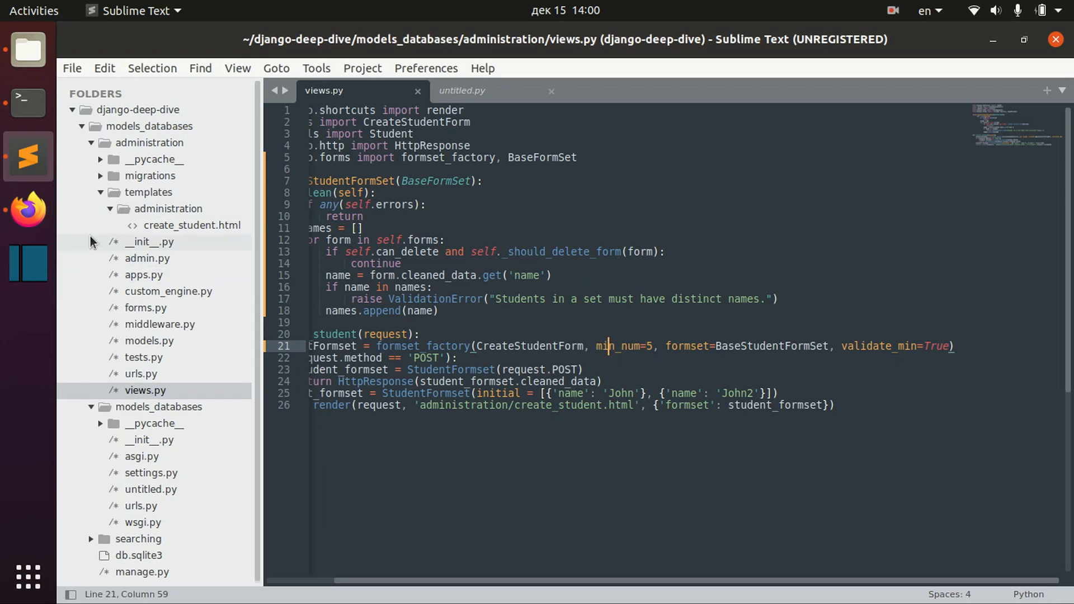
{"action": "double_click", "coordinate": [647, 346]}
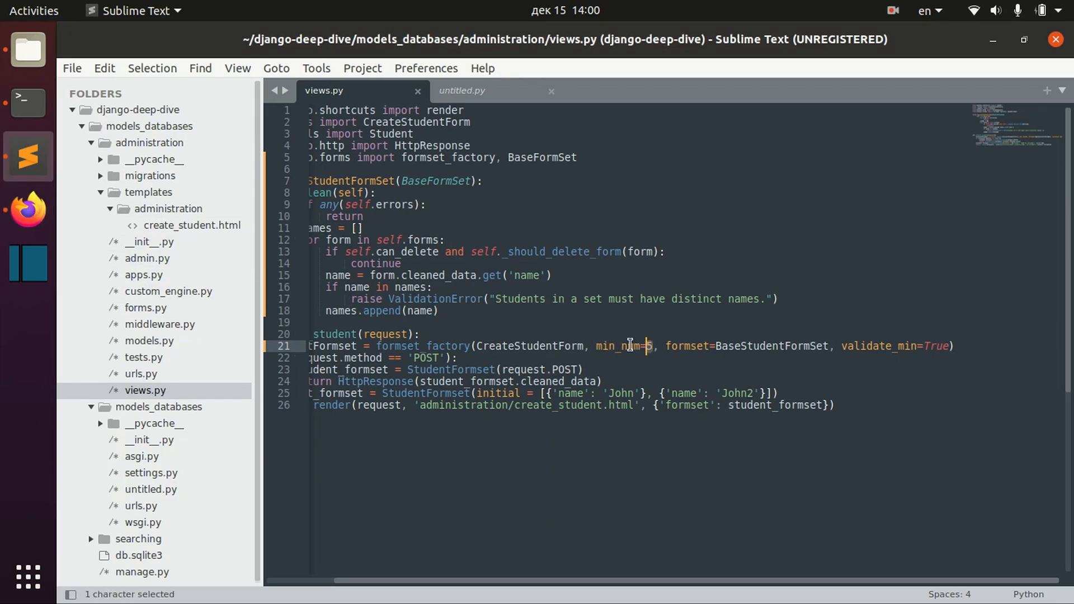